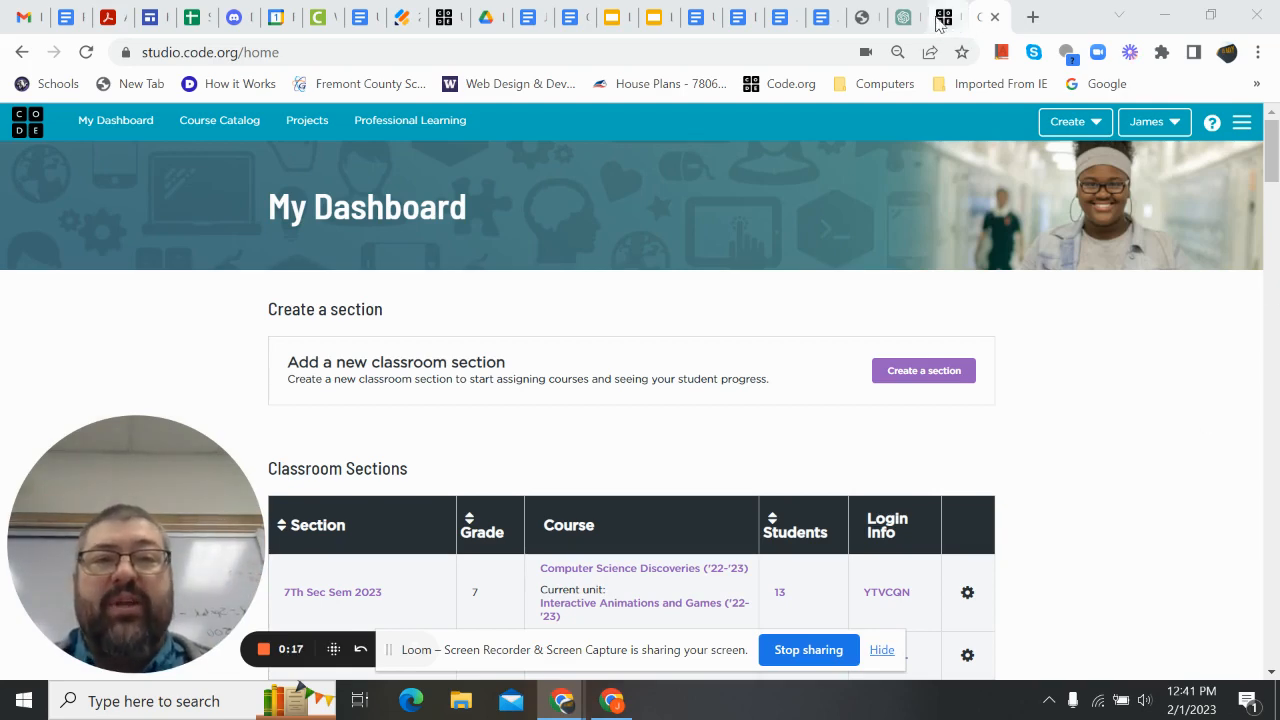
# Preview the finished bouncing alien project, run it, then return to the Code.org dashboard.
pyautogui.click(948, 16)
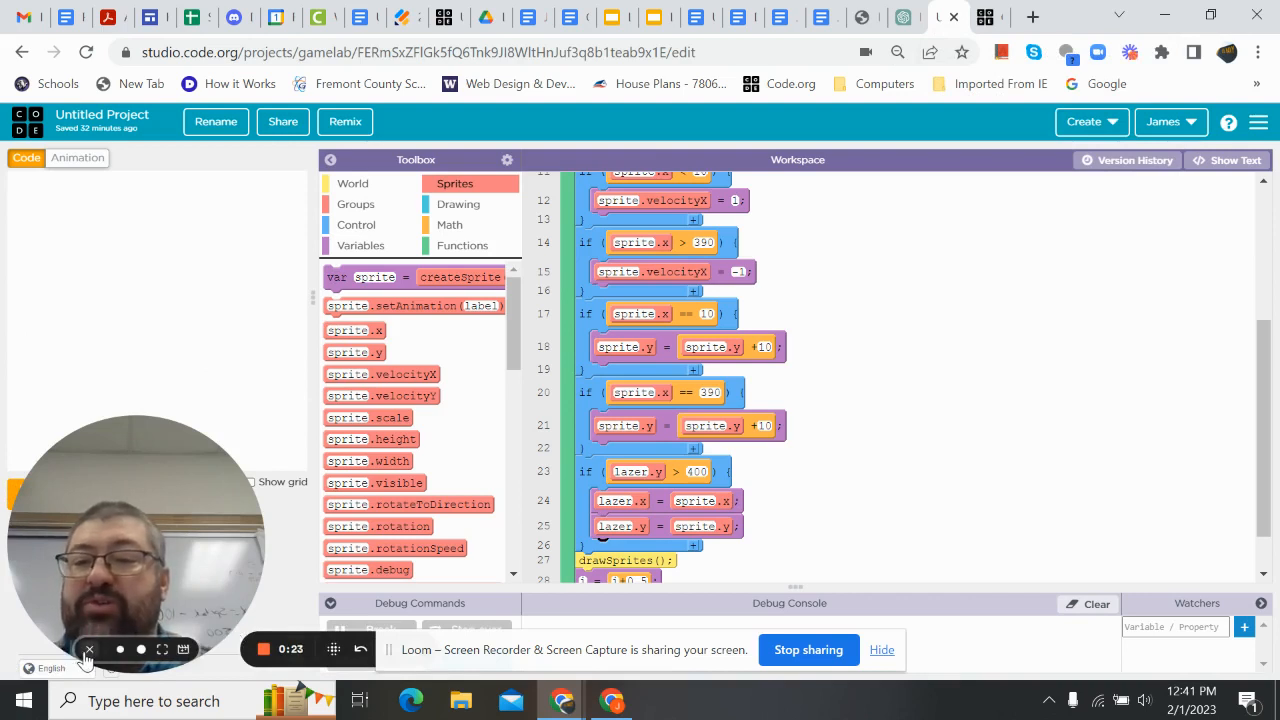
pyautogui.click(88, 650)
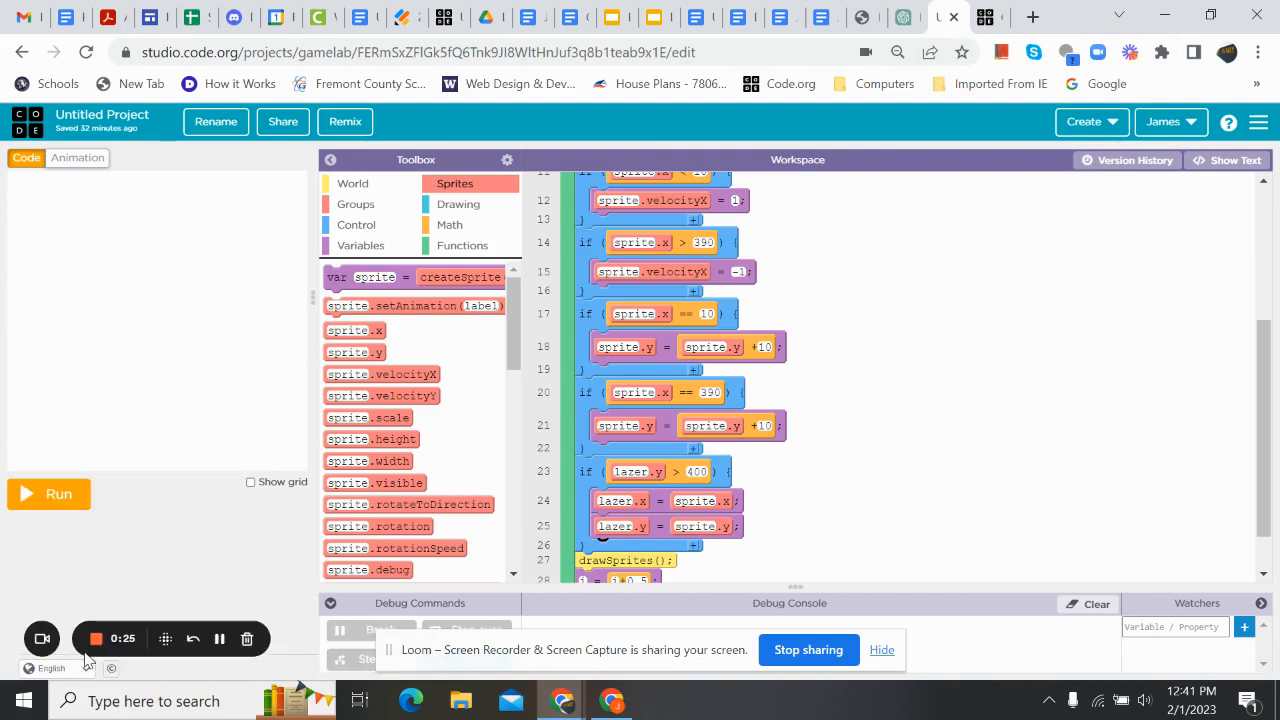
pyautogui.click(48, 492)
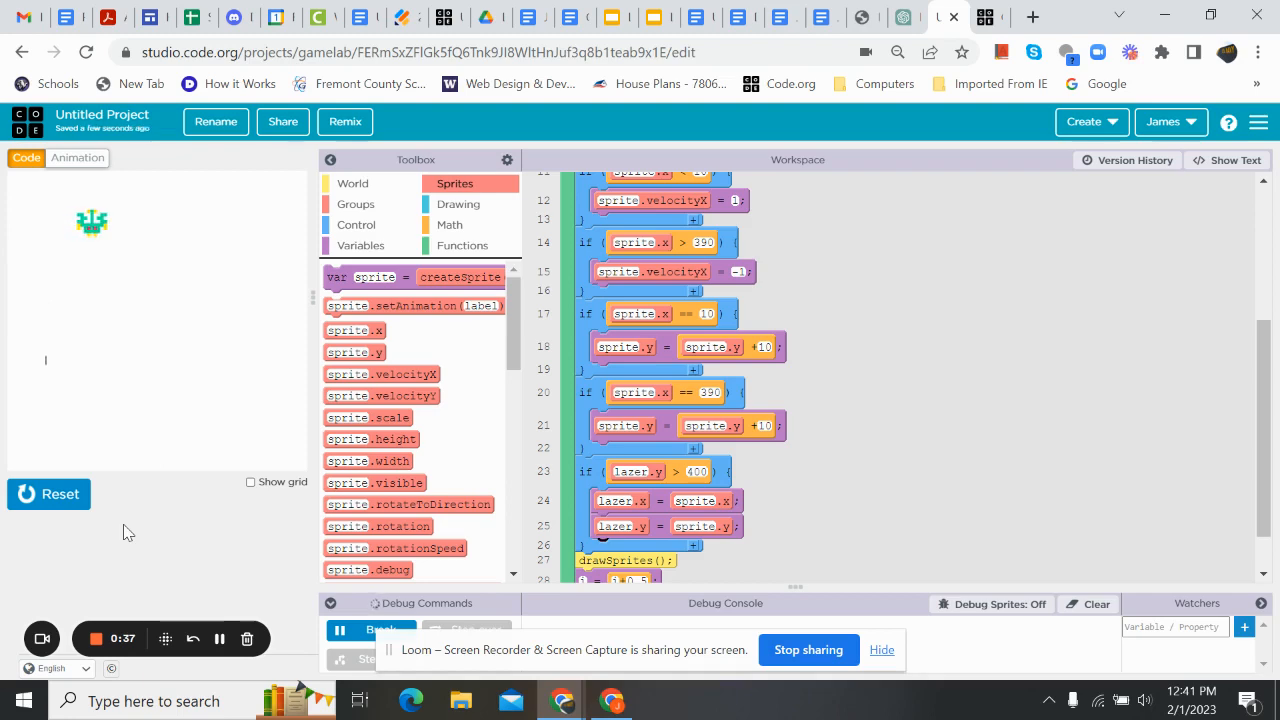
pyautogui.click(48, 492)
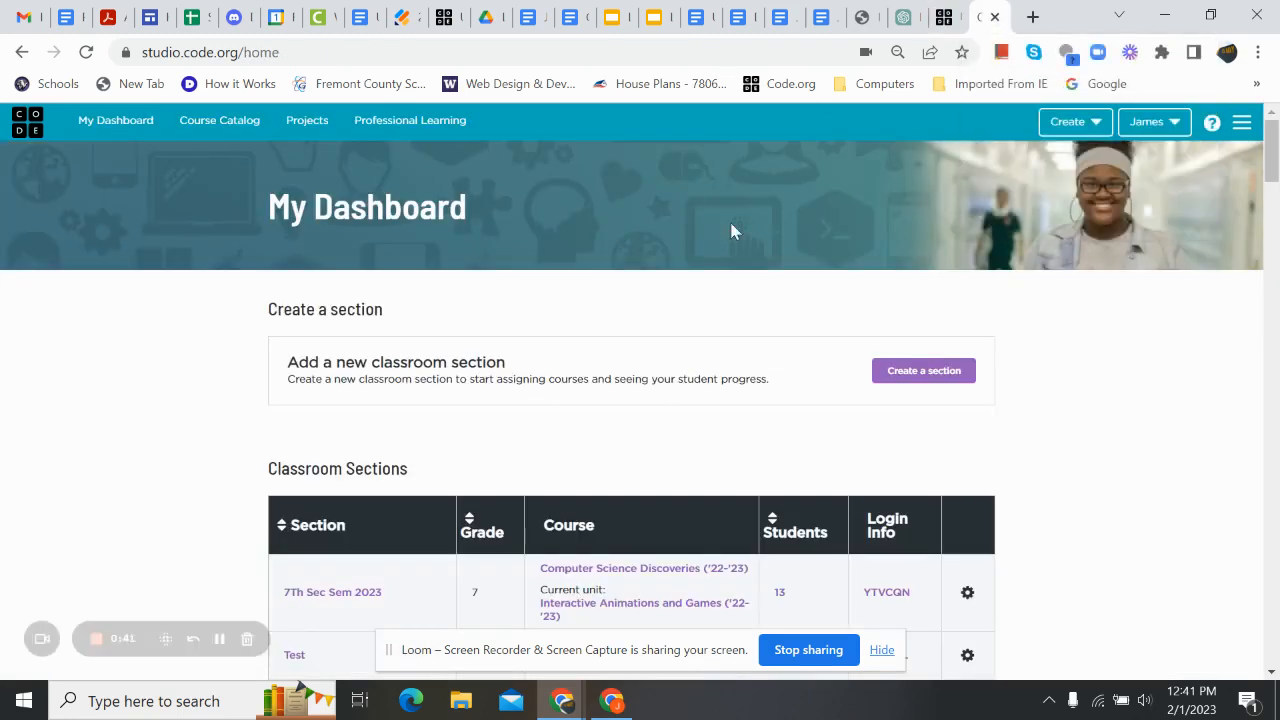
# Start a new, empty Game Lab project from the dashboard's 'Start a new project' tiles.
pyautogui.scroll(-3)
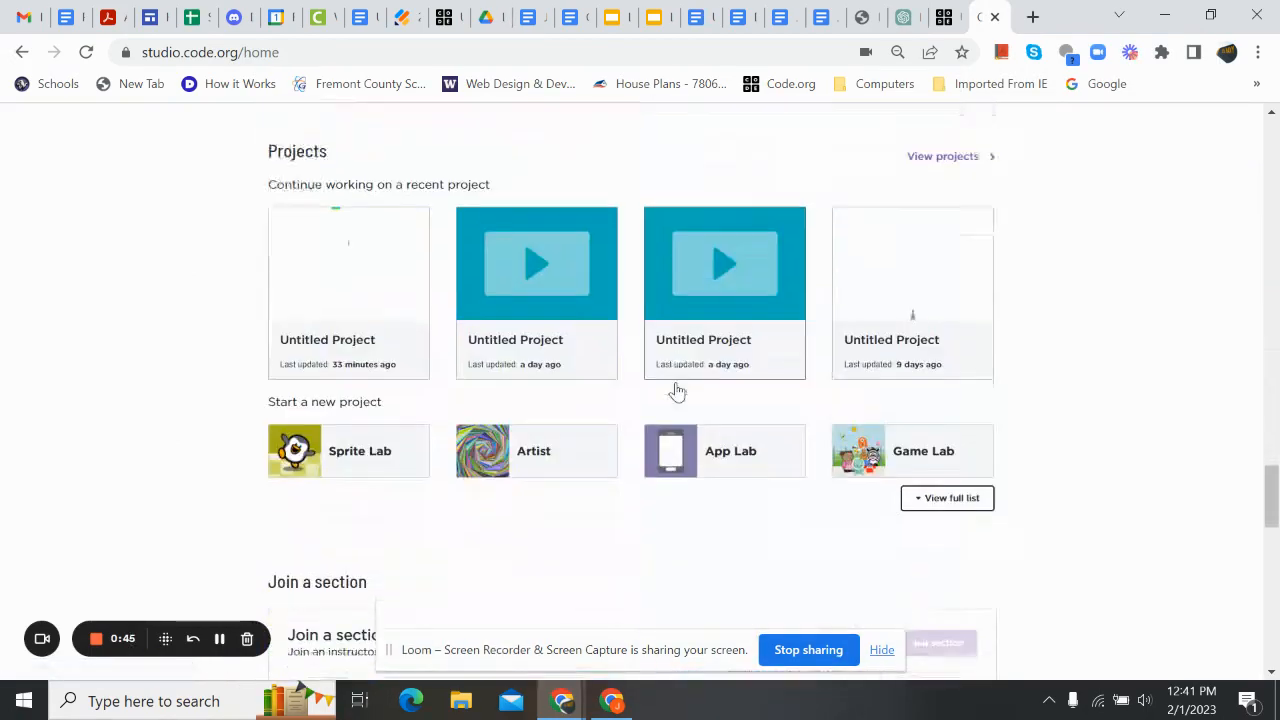
pyautogui.scroll(-3)
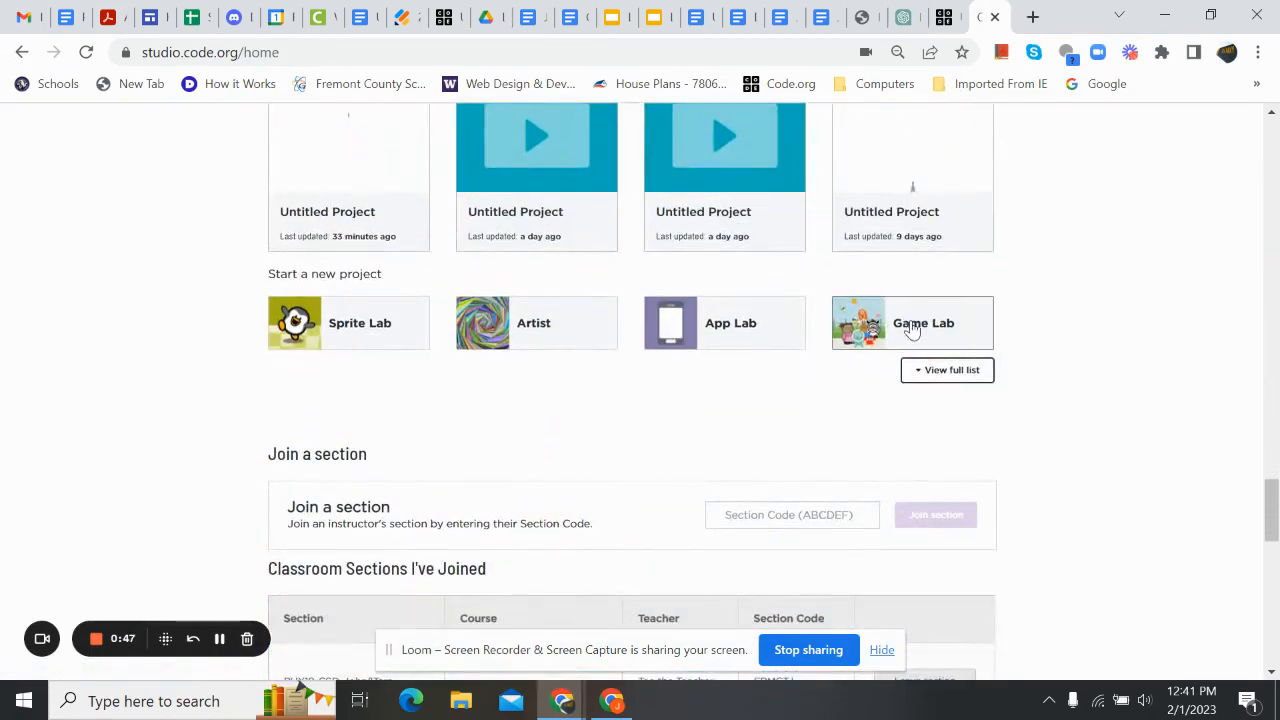
pyautogui.click(912, 322)
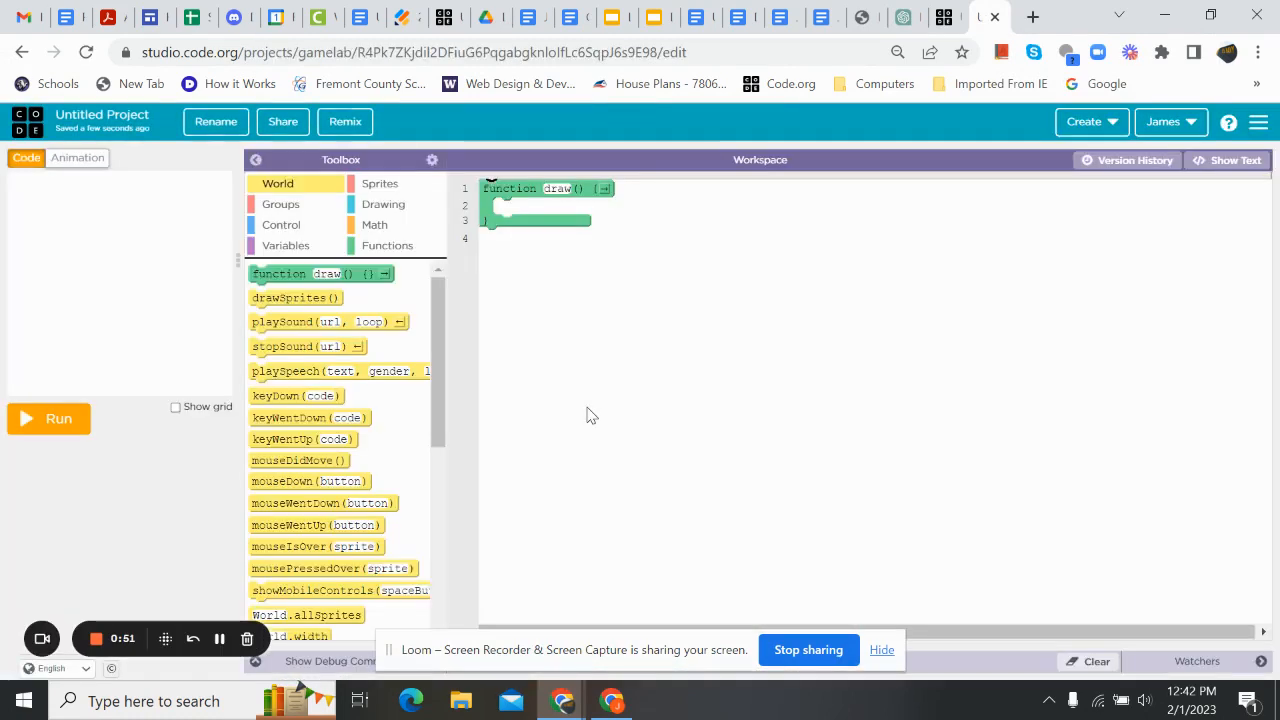
pyautogui.moveTo(672, 324)
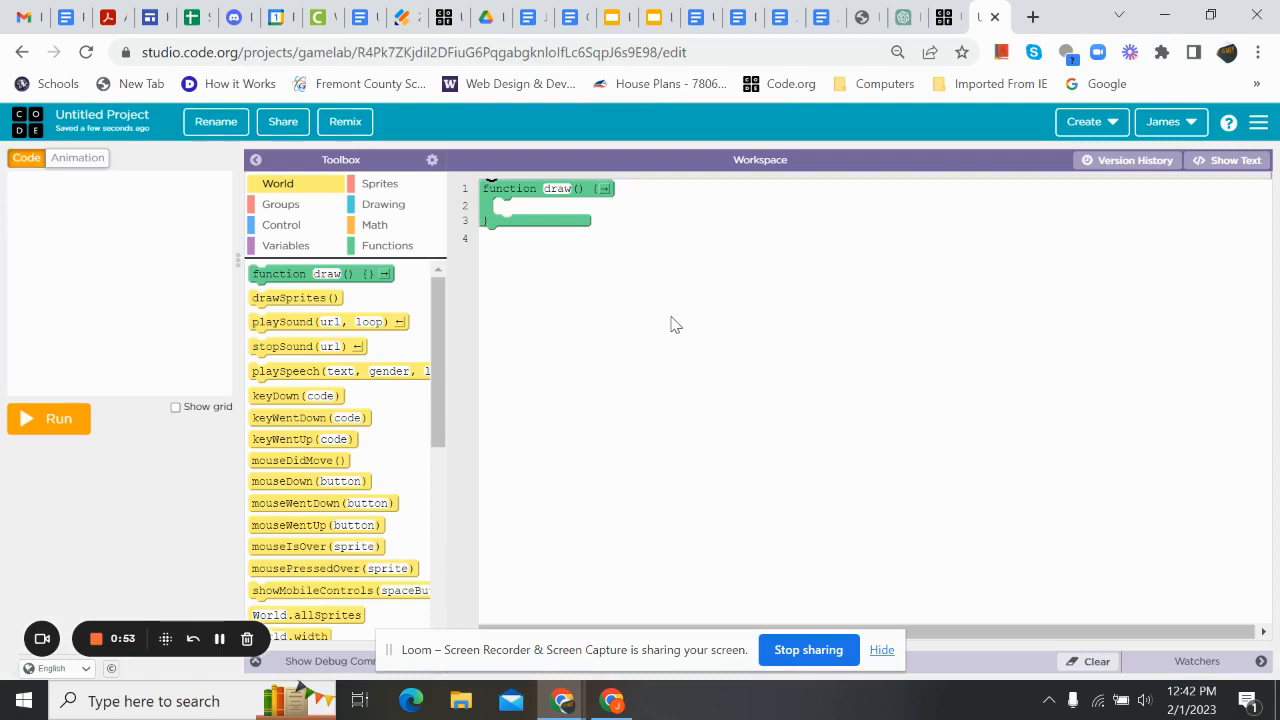
pyautogui.moveTo(664, 296)
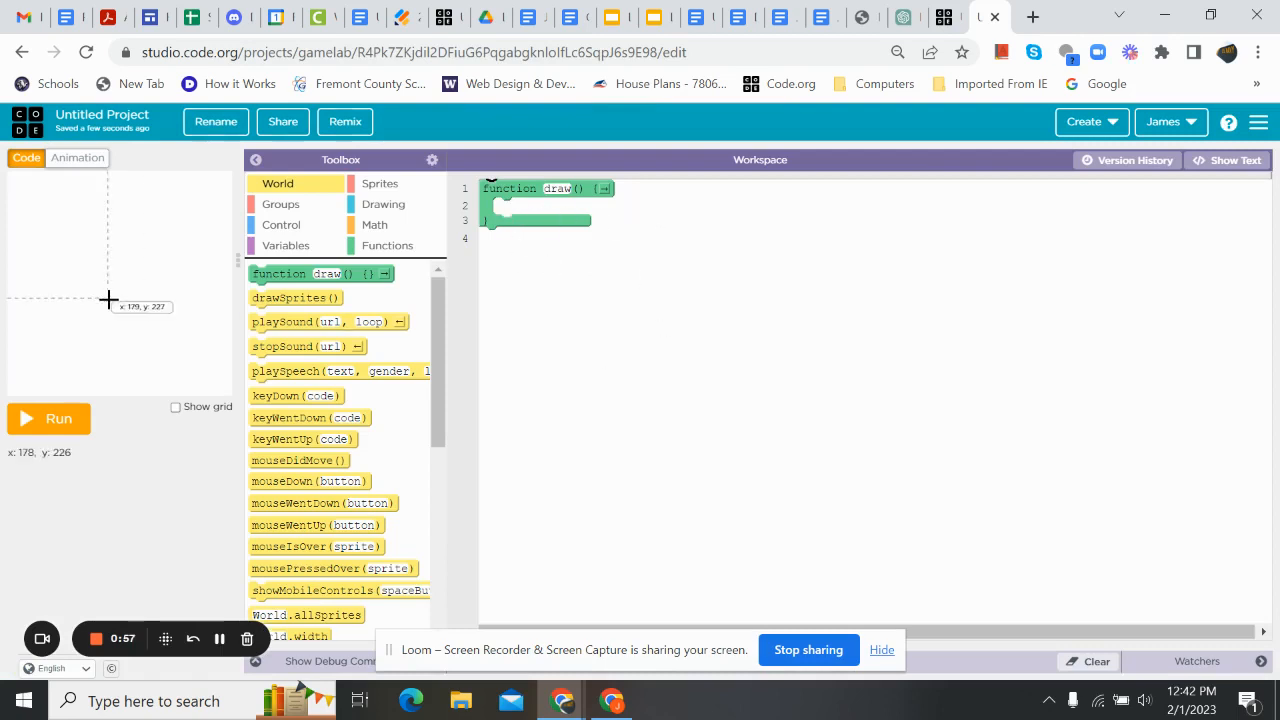
# Add the retroaliens_04 alien image from the Retro library category as the first animation.
pyautogui.click(76, 158)
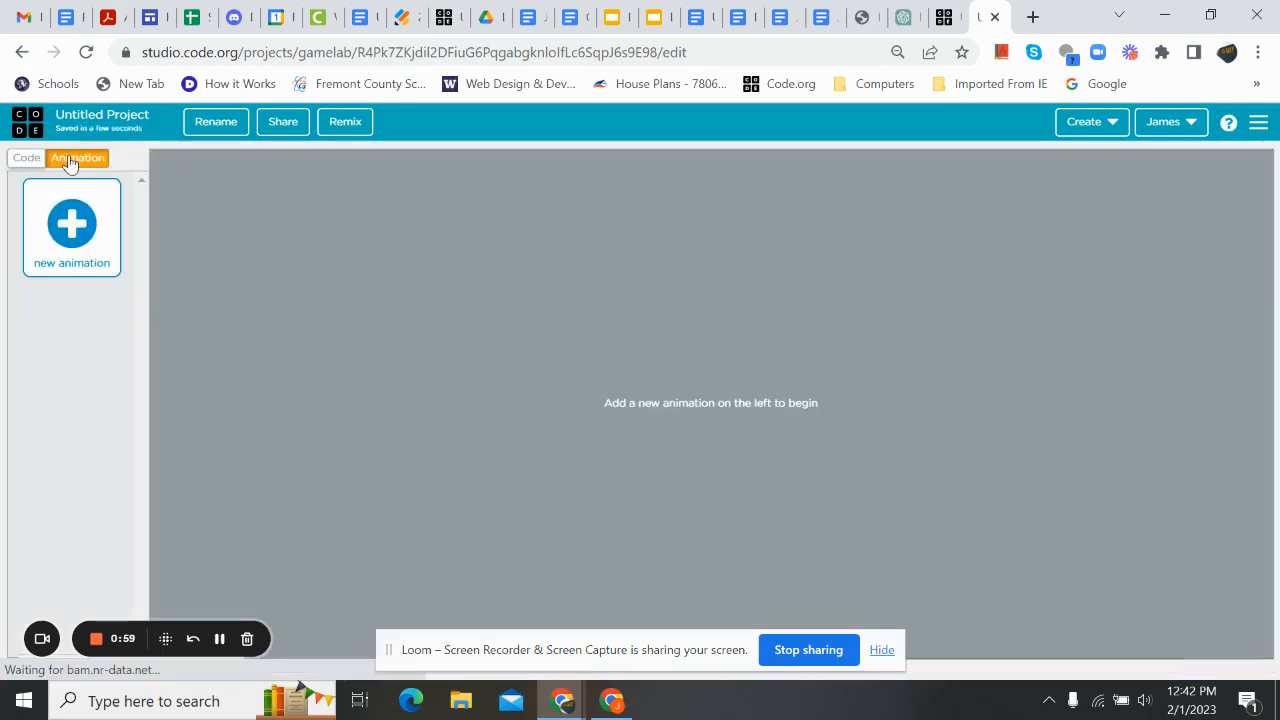
pyautogui.click(72, 224)
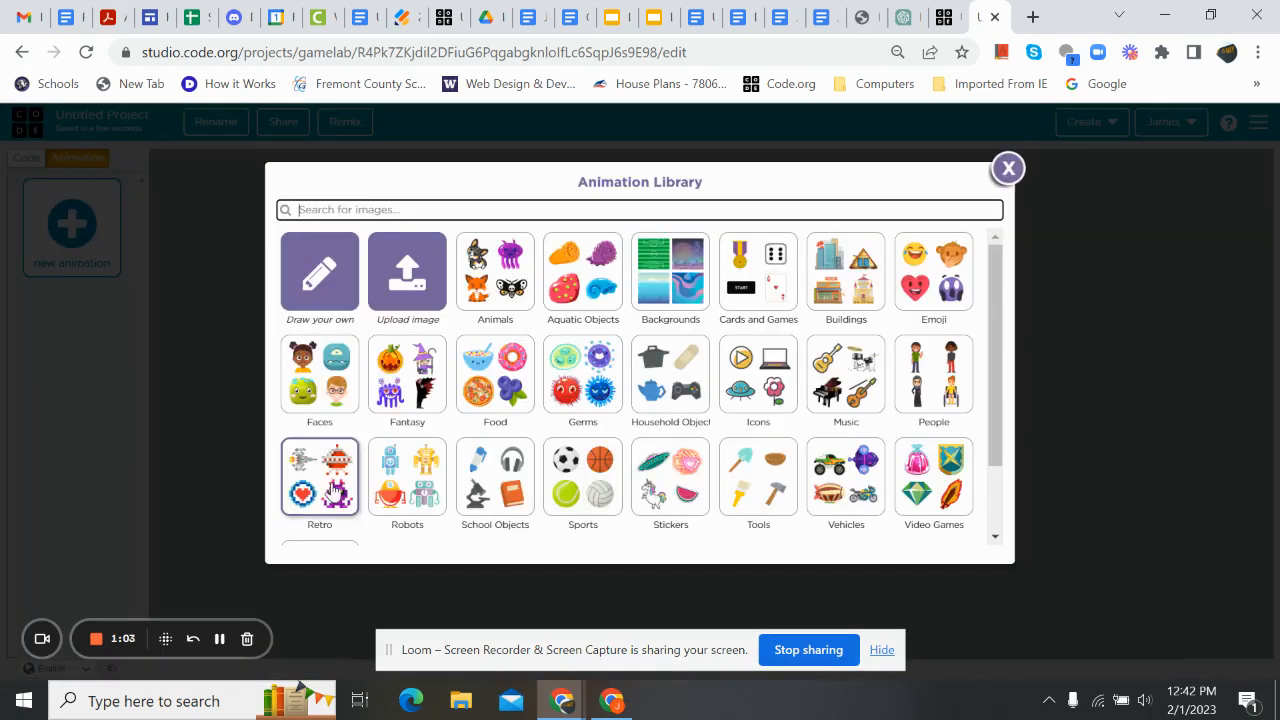
pyautogui.click(320, 476)
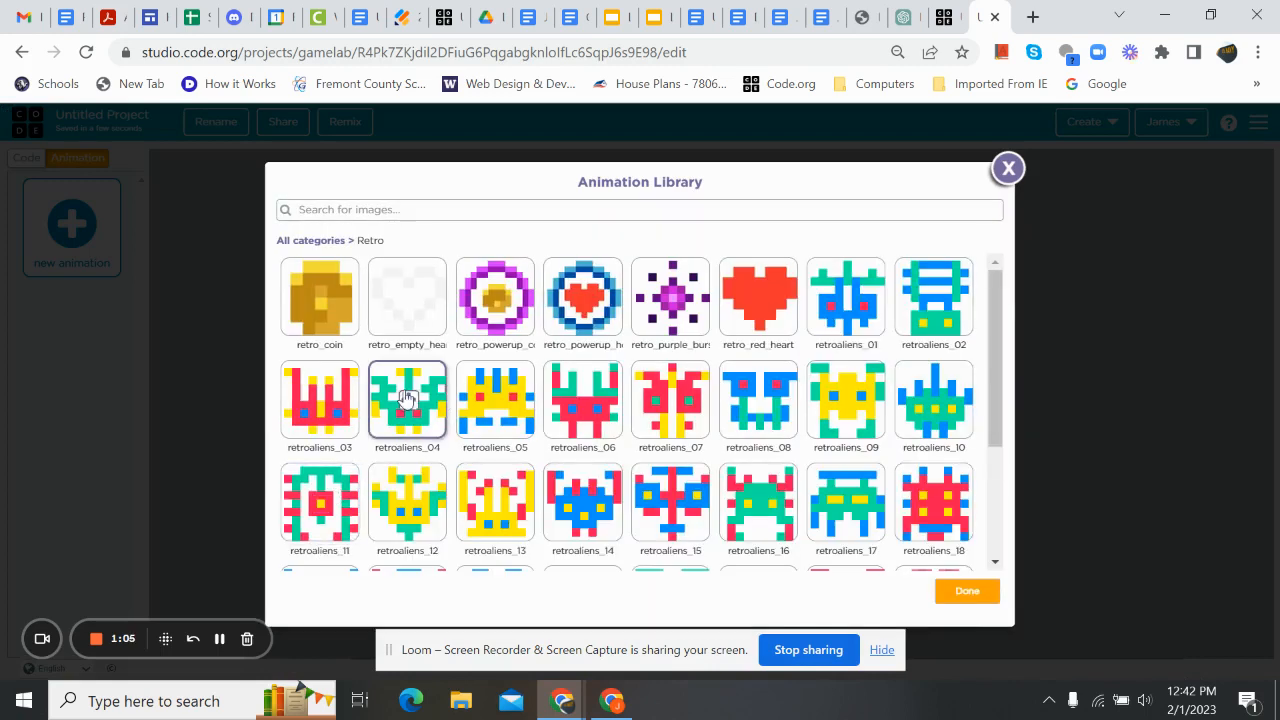
pyautogui.moveTo(844, 400)
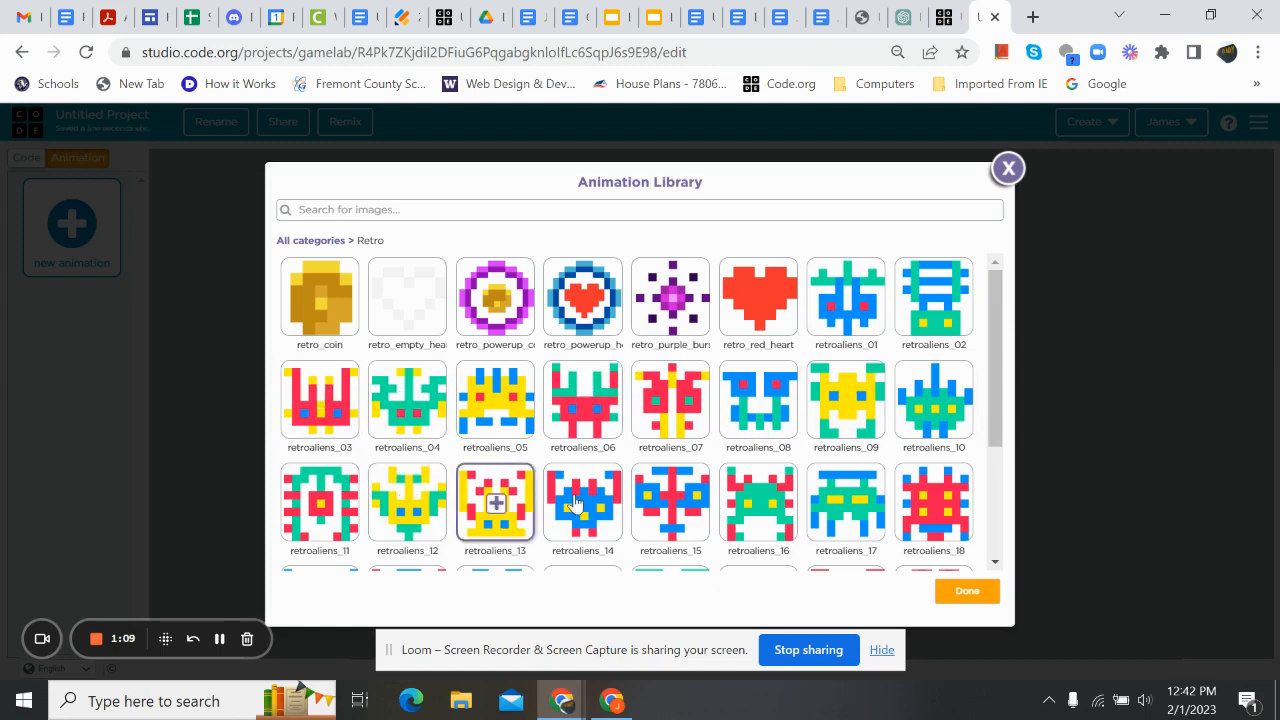
pyautogui.scroll(-3)
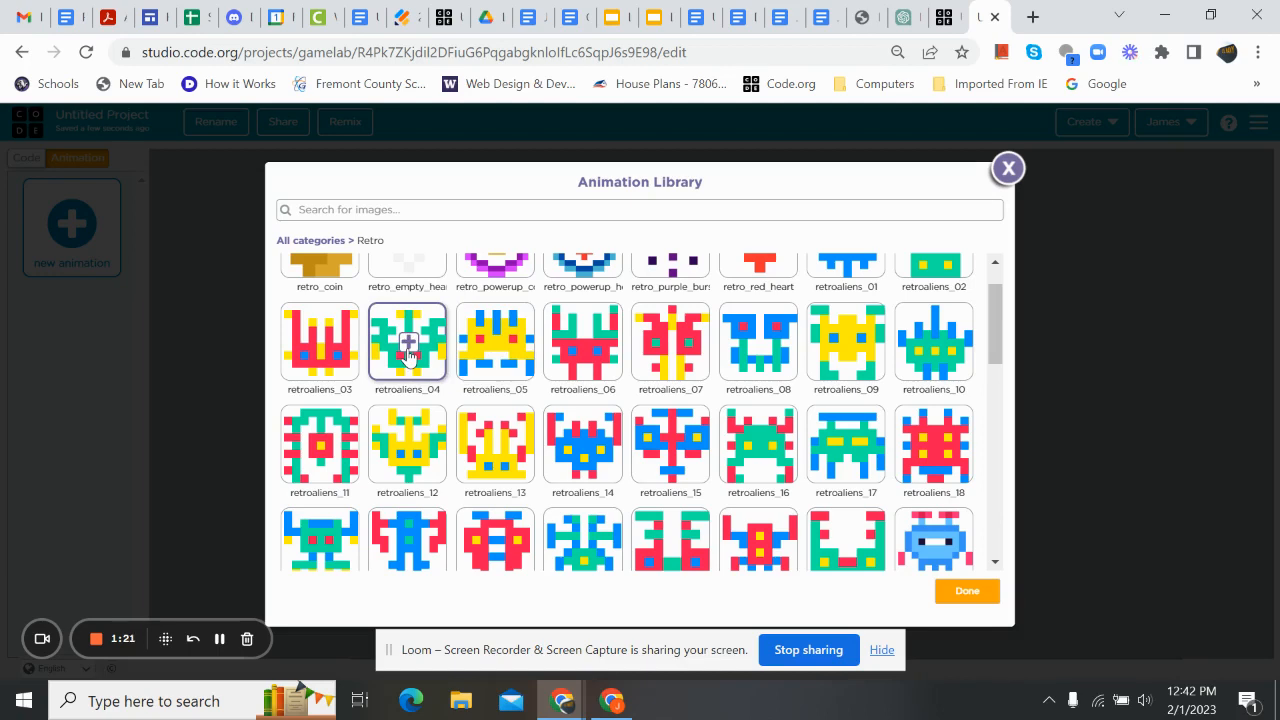
pyautogui.click(408, 342)
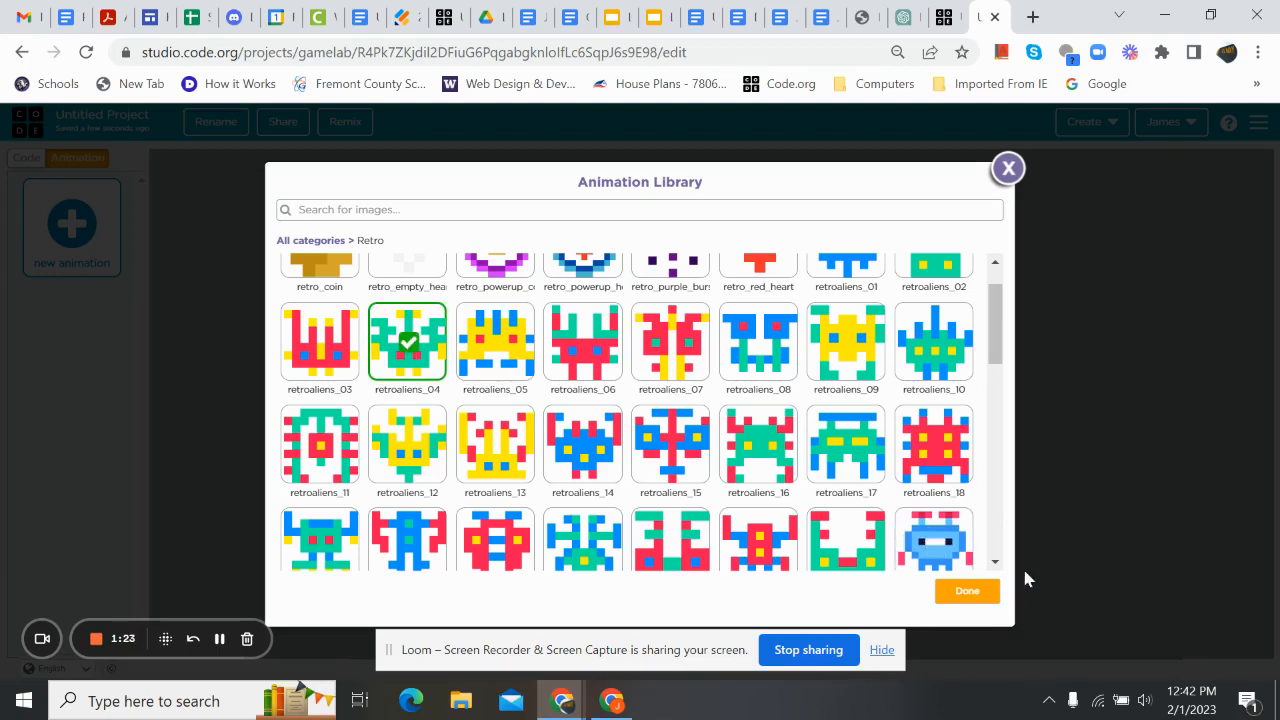
pyautogui.click(966, 592)
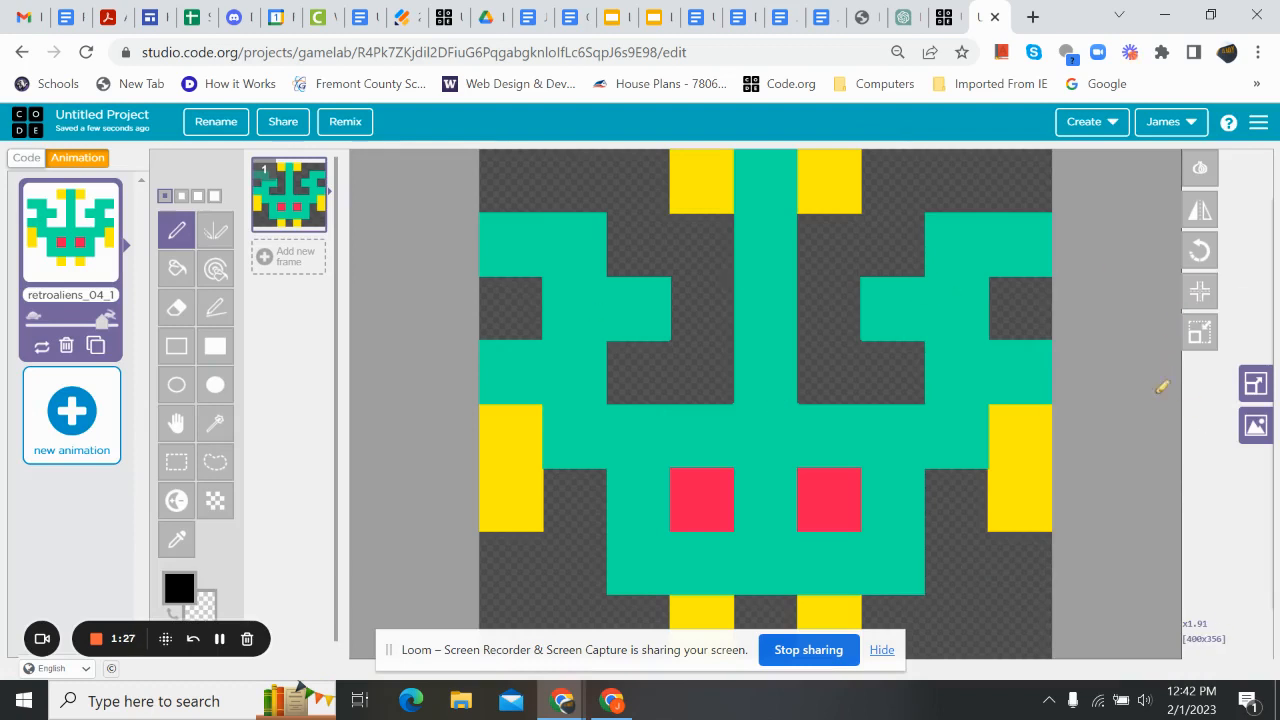
pyautogui.moveTo(404, 488)
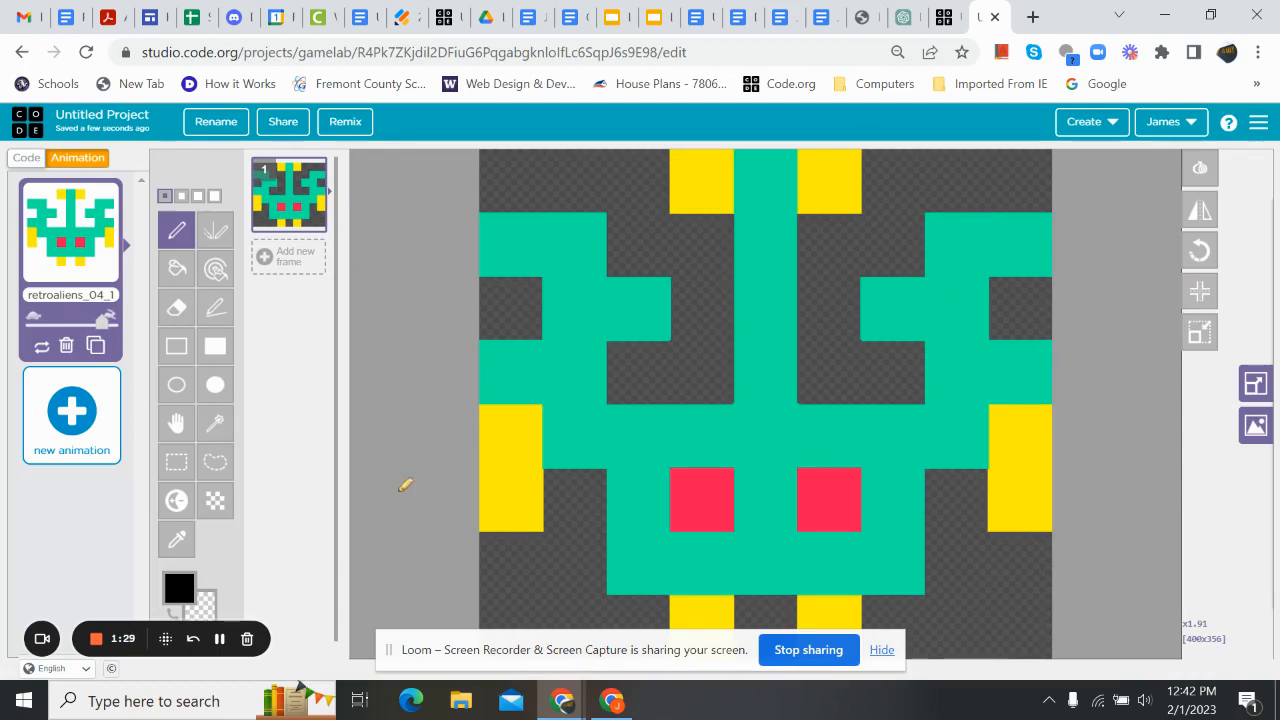
pyautogui.moveTo(616, 304)
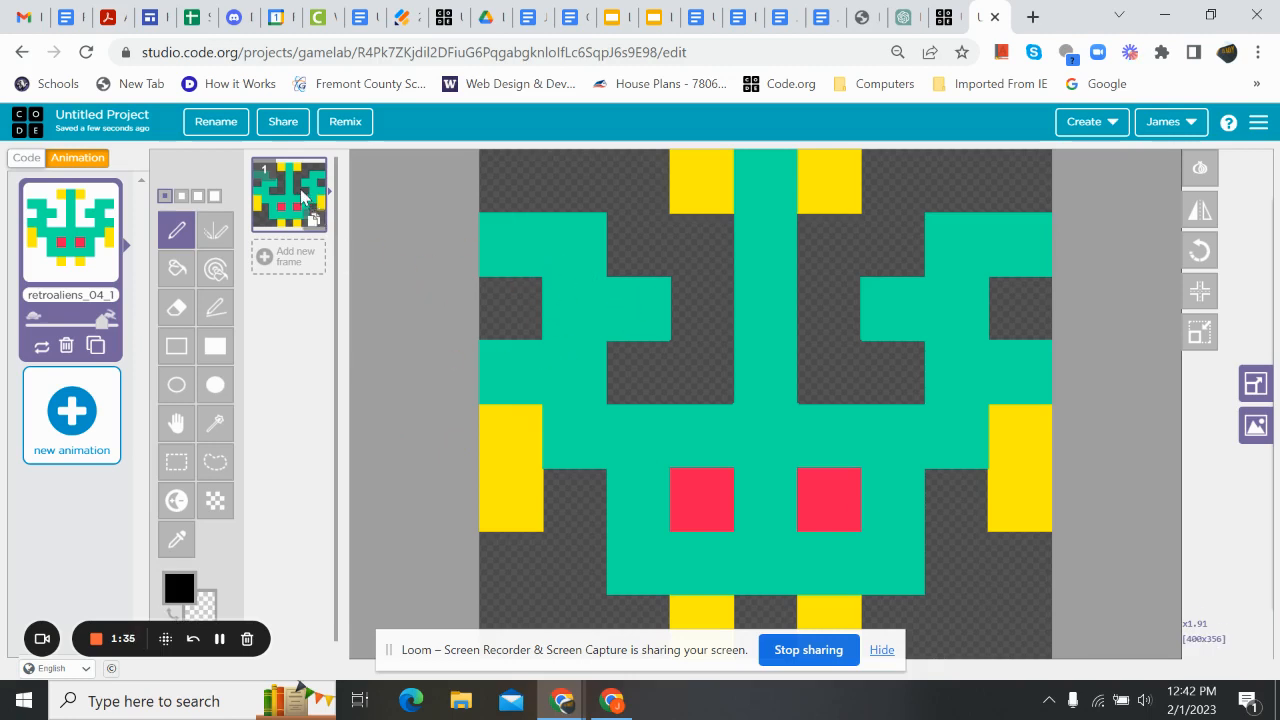
pyautogui.moveTo(284, 280)
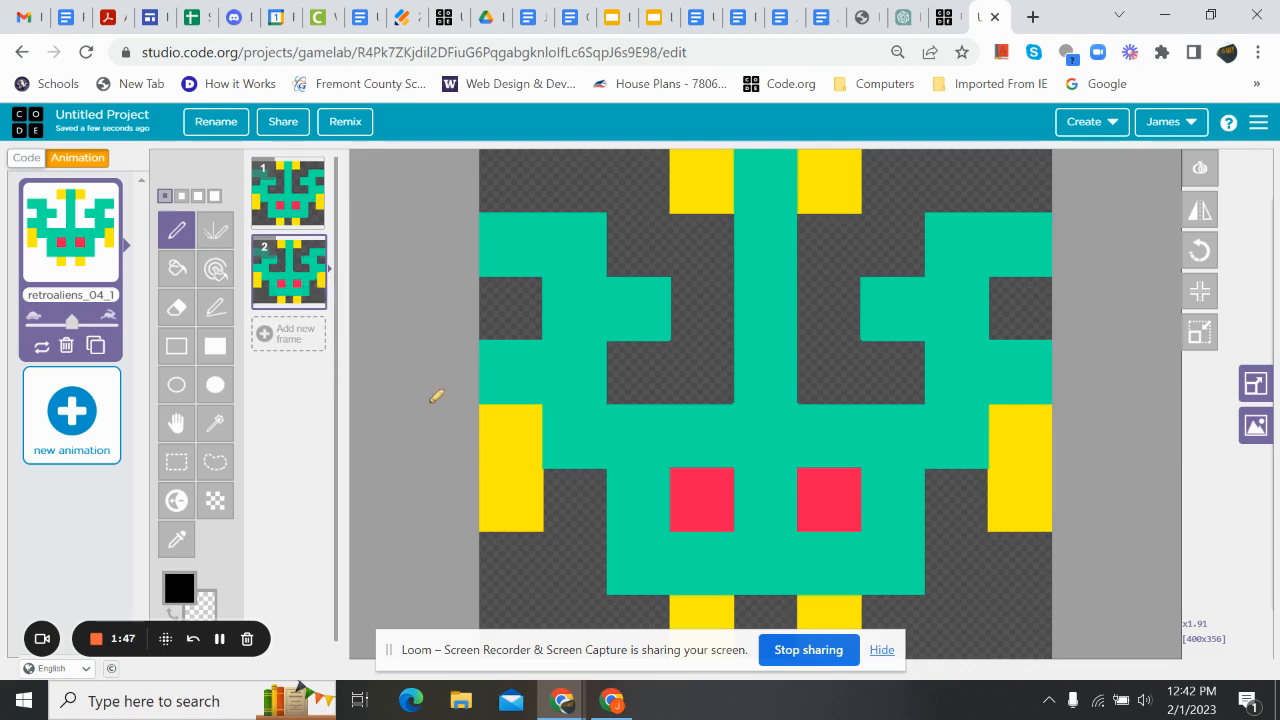
pyautogui.moveTo(358, 324)
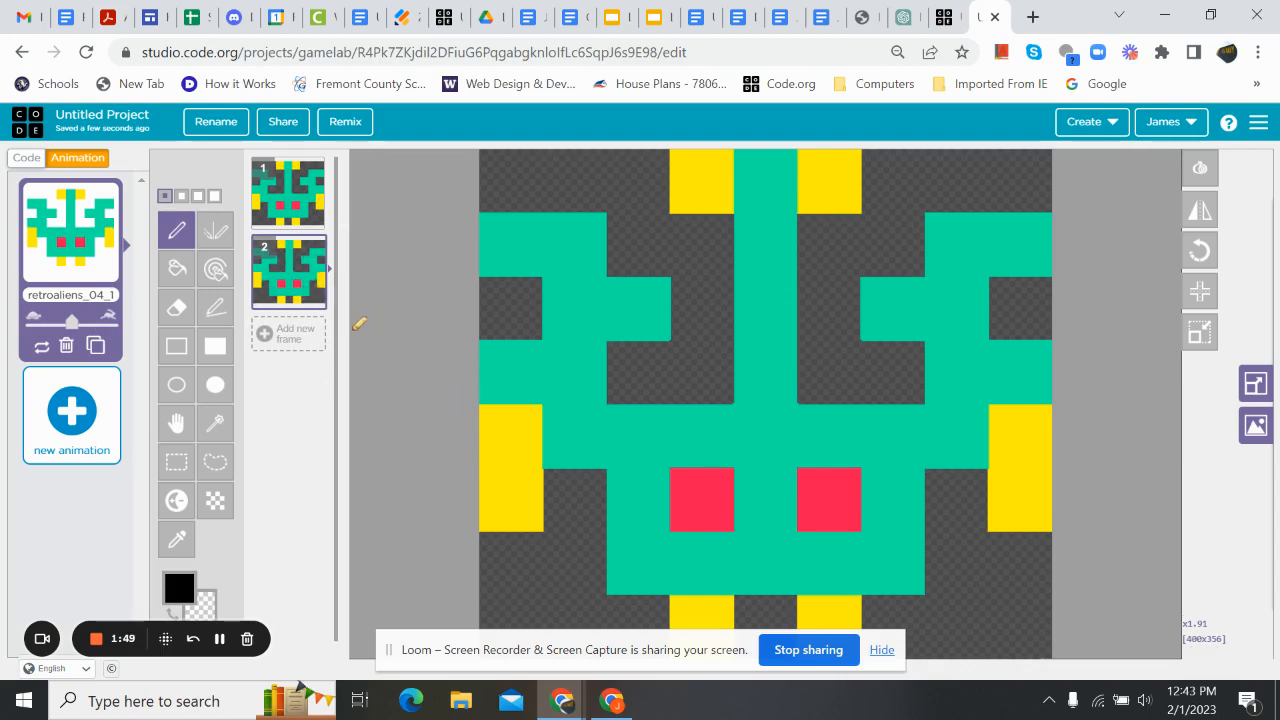
pyautogui.moveTo(212, 560)
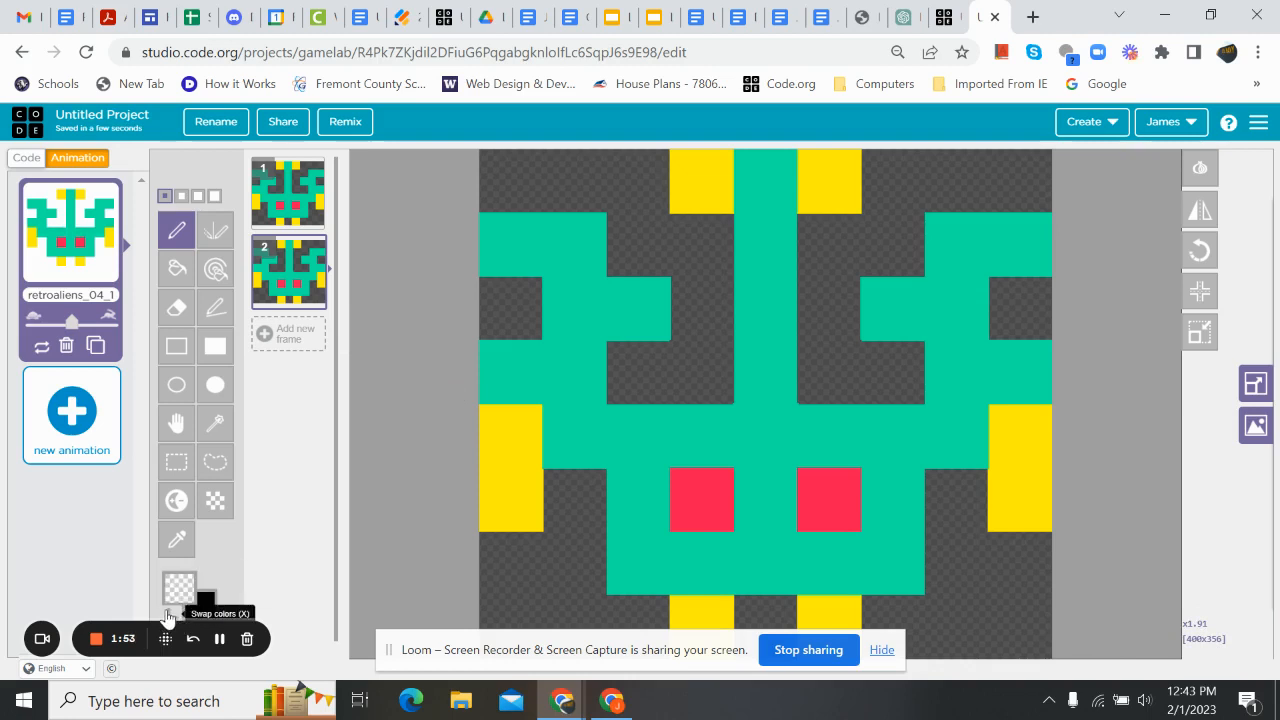
# Recolour frame 2 of the alien: body filled blue, the two middle red squares filled yellow.
pyautogui.click(178, 588)
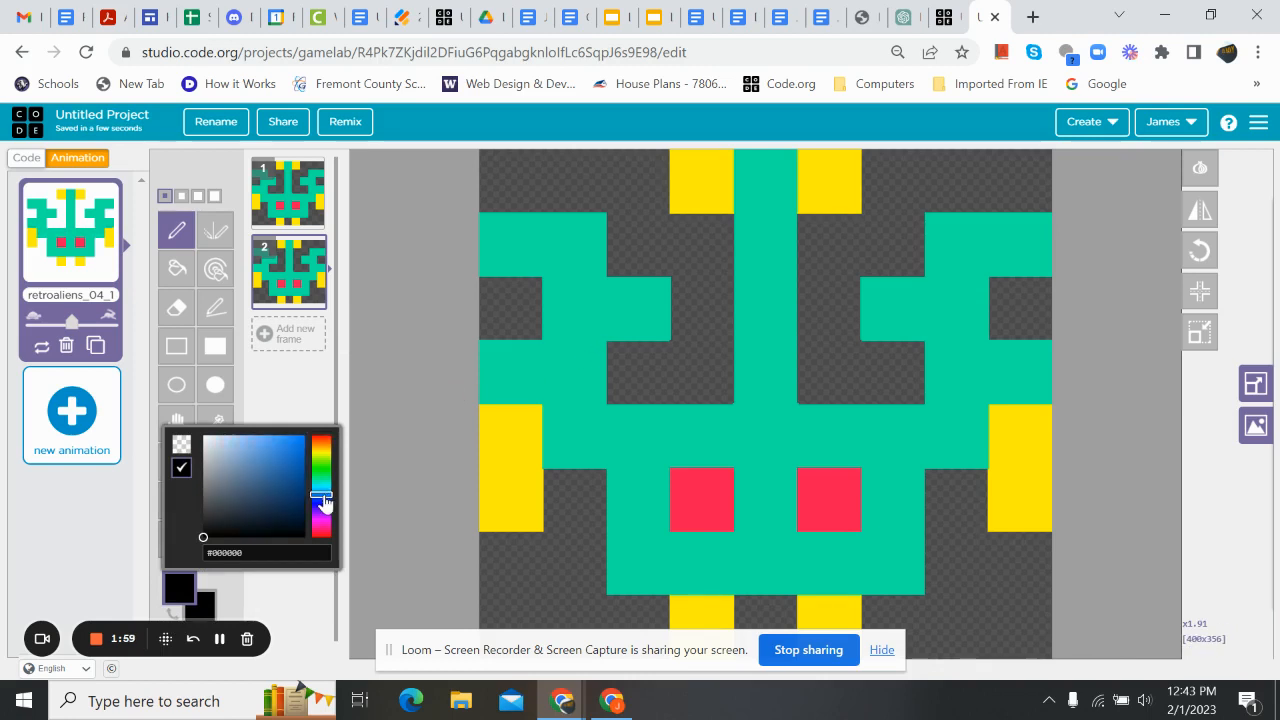
pyautogui.click(292, 448)
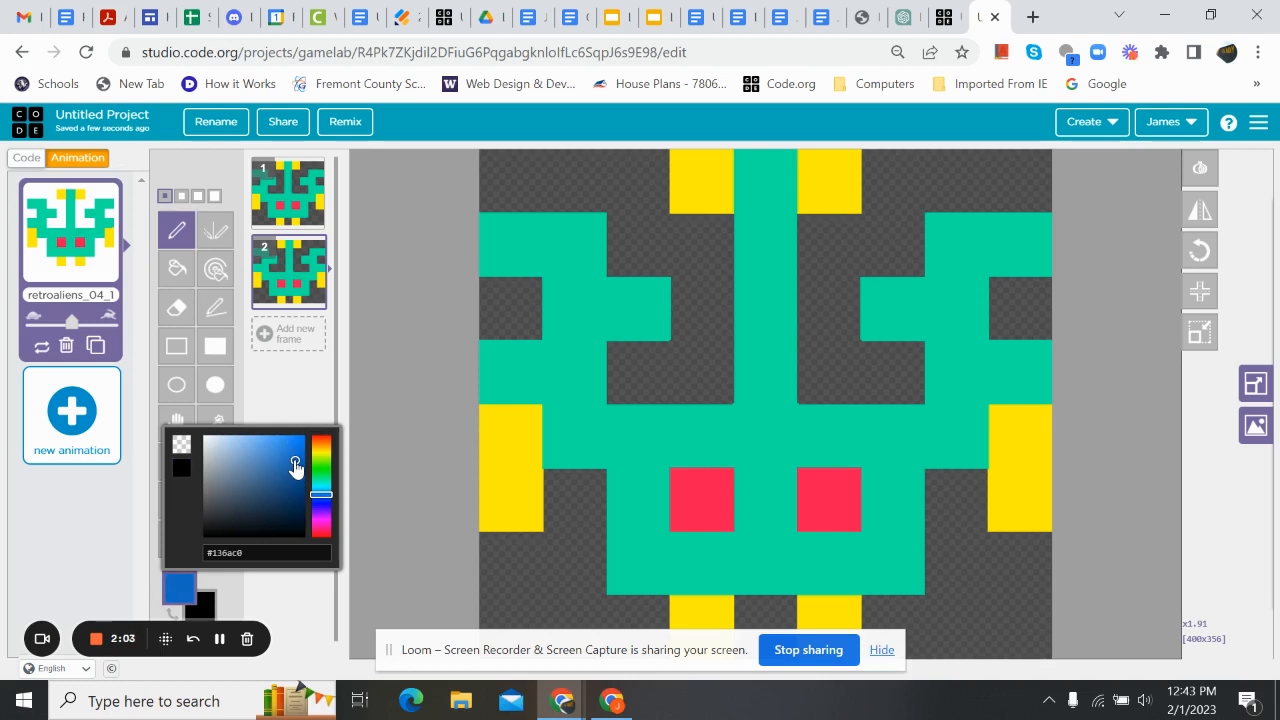
pyautogui.moveTo(268, 458)
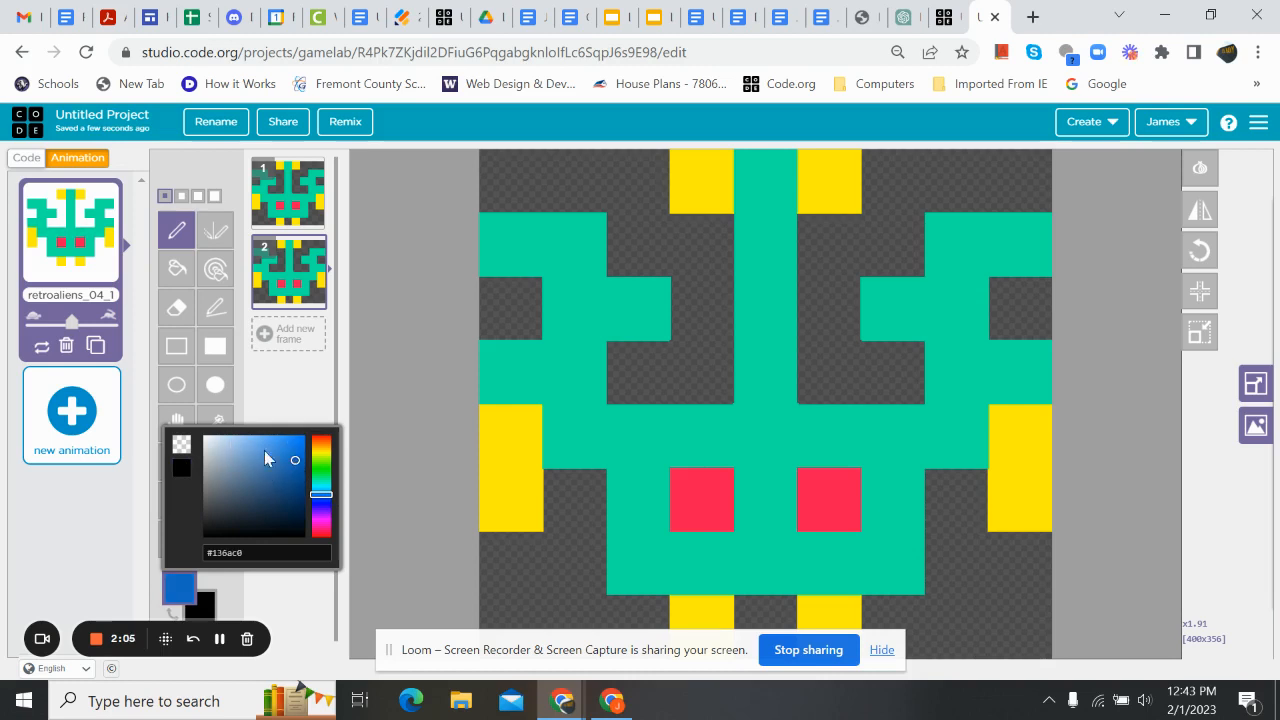
pyautogui.moveTo(176, 262)
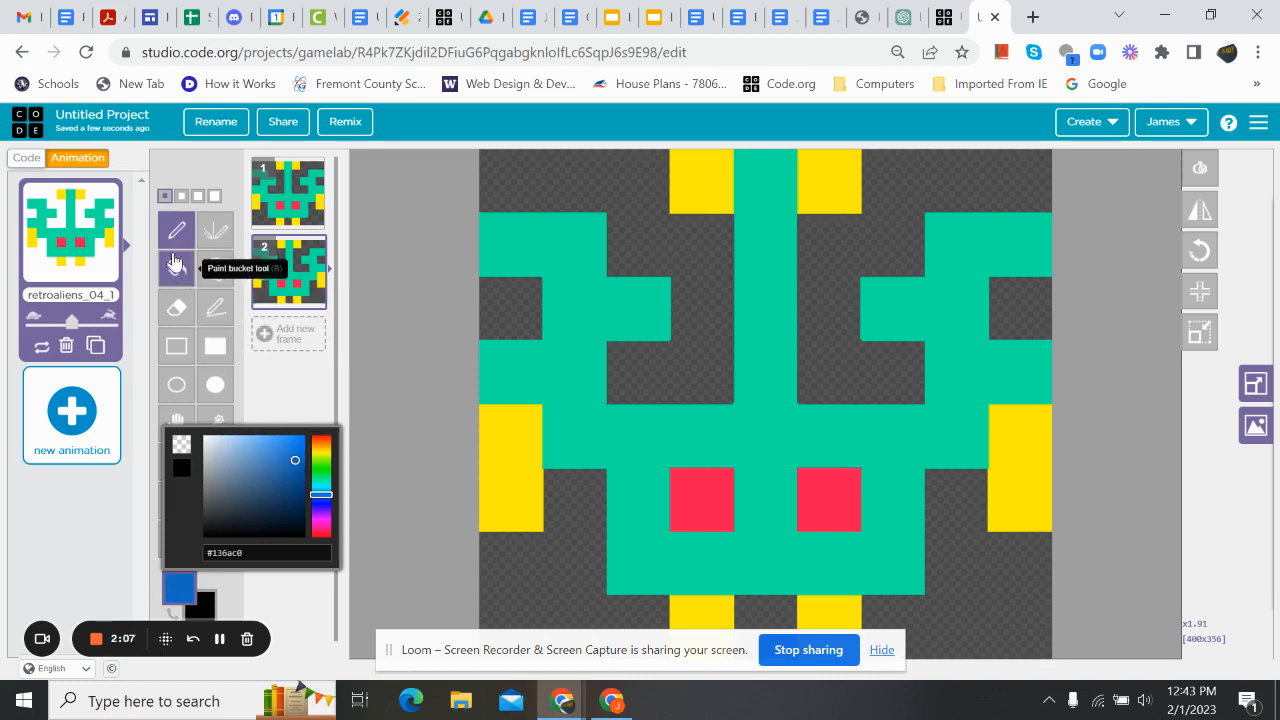
pyautogui.click(176, 268)
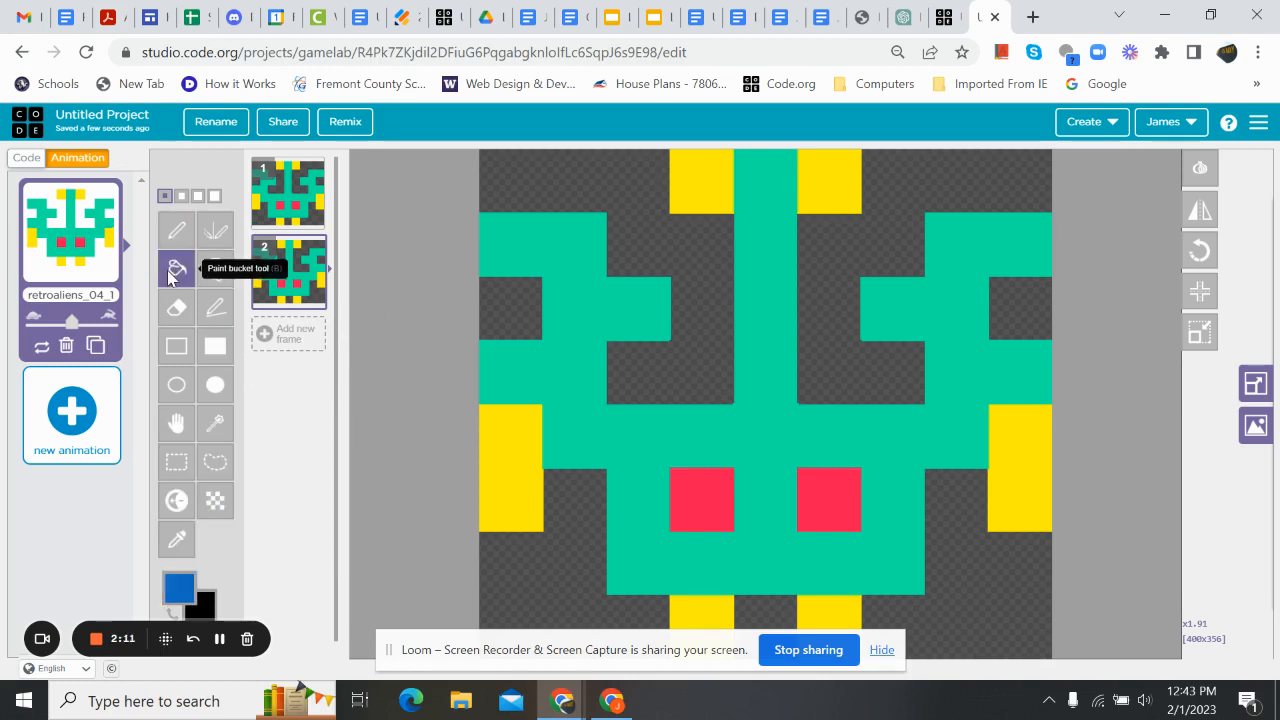
pyautogui.click(540, 246)
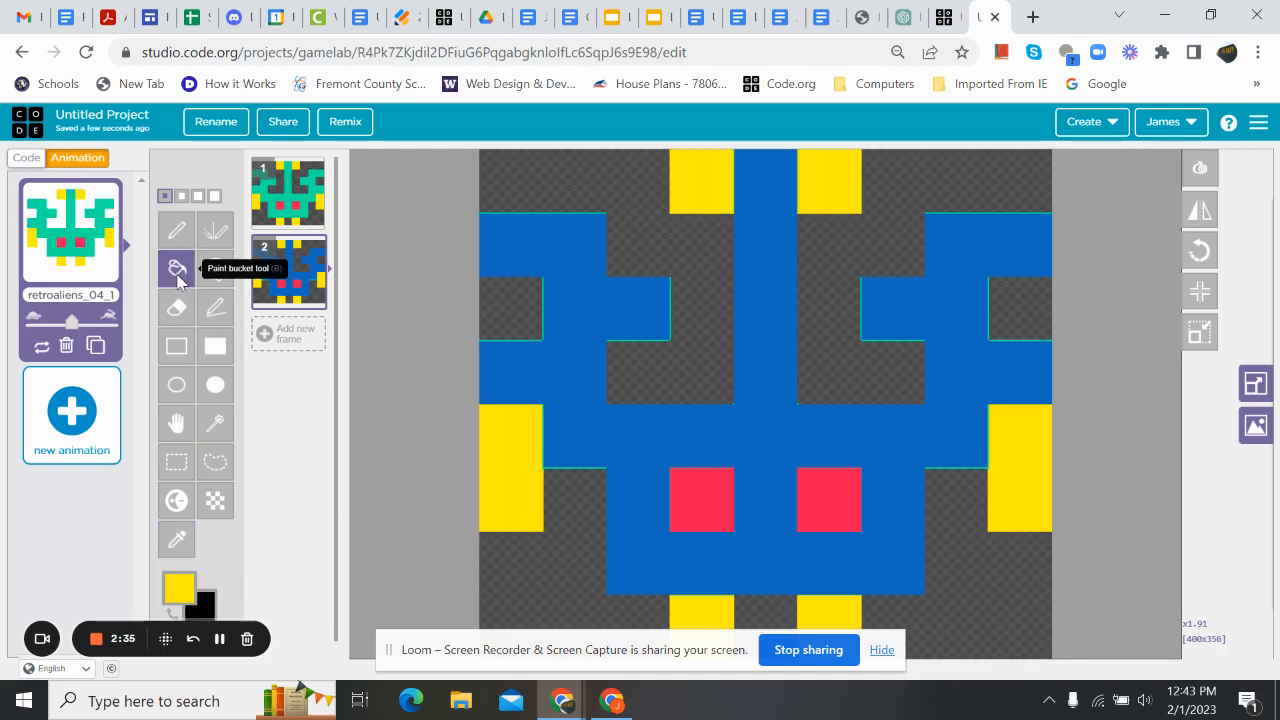
pyautogui.click(828, 500)
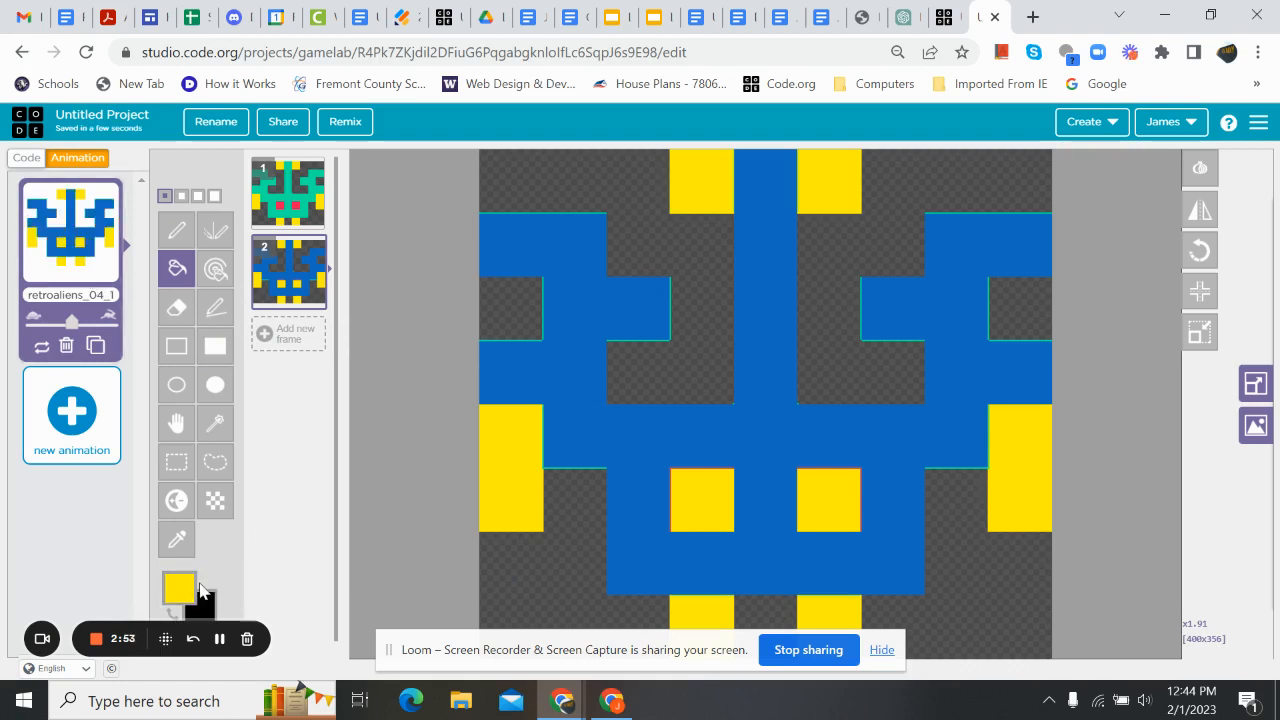
# Fill the yellow outer blocks of frame 2 with red, keeping the middle squares yellow.
pyautogui.click(178, 588)
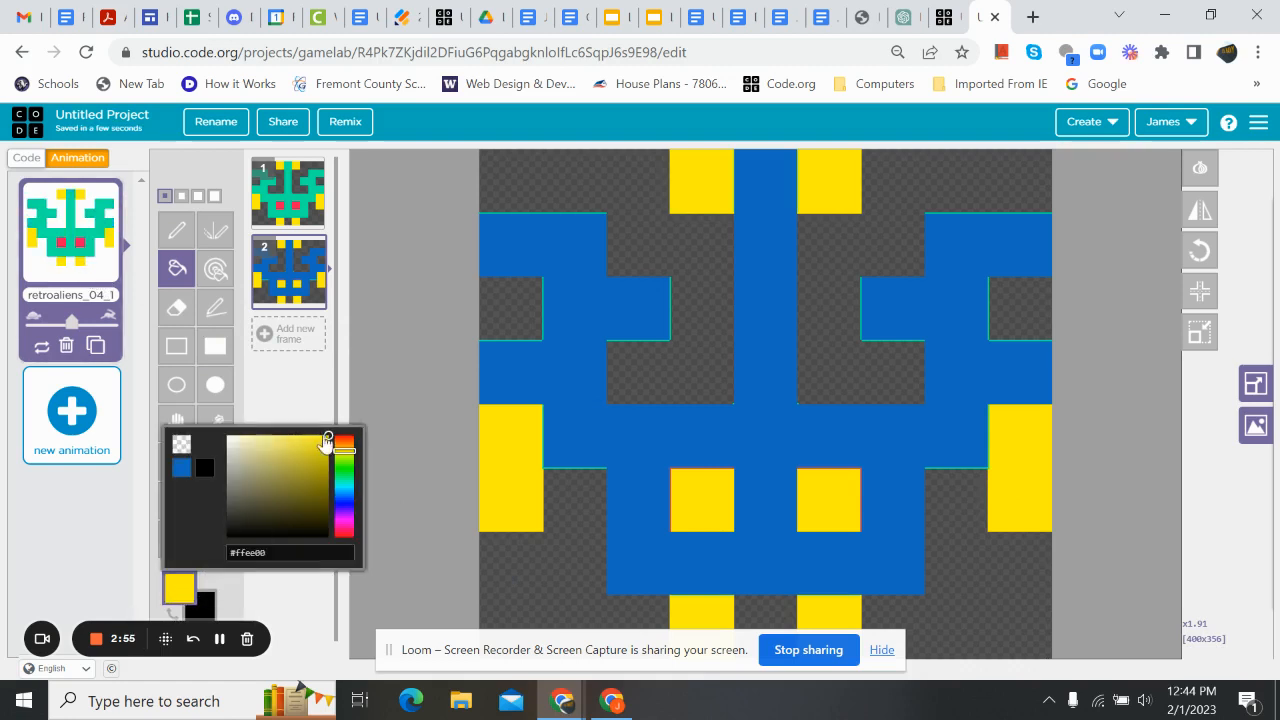
pyautogui.click(344, 440)
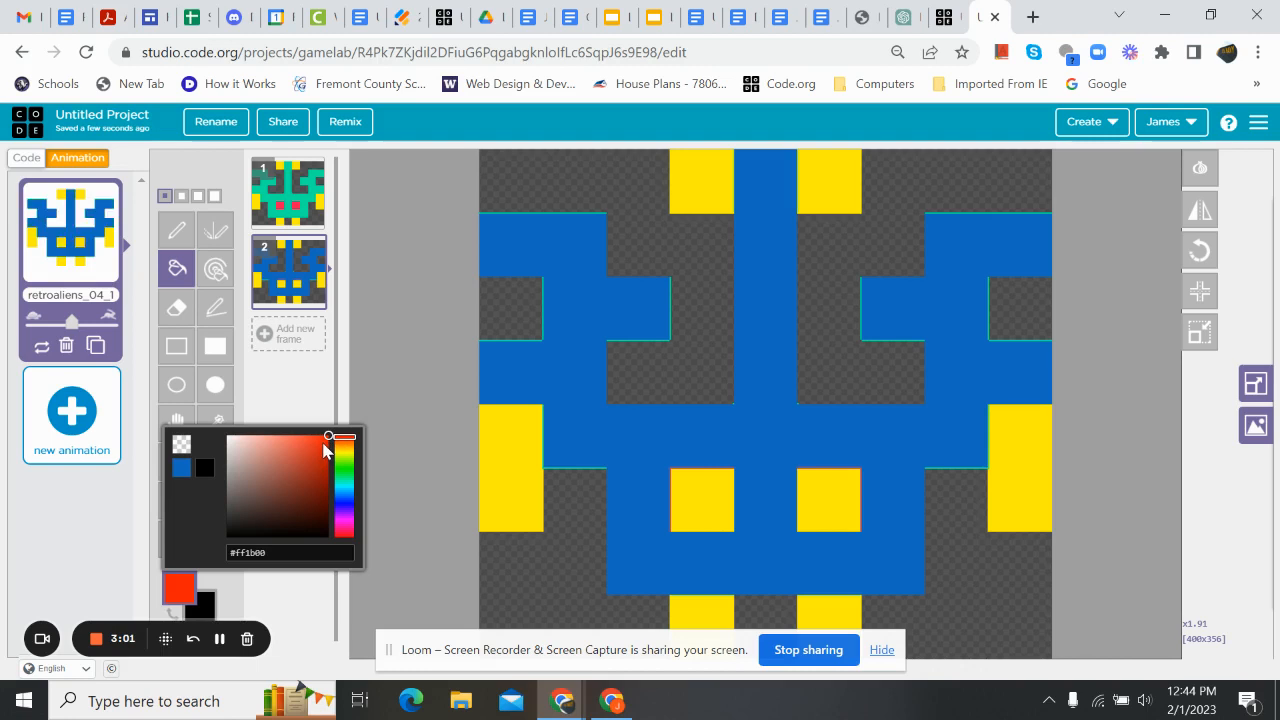
pyautogui.click(328, 438)
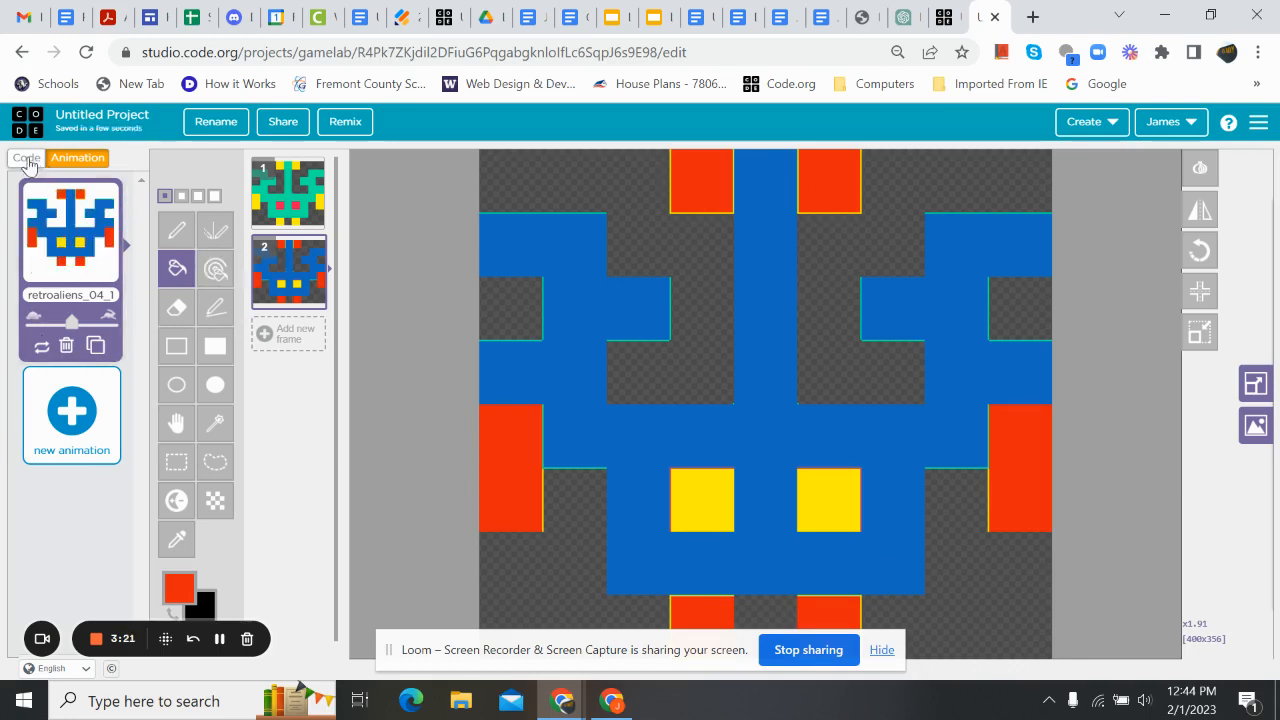
# In the code, create a sprite variable named bot with a starting coordinate of 0, above draw.
pyautogui.click(26, 158)
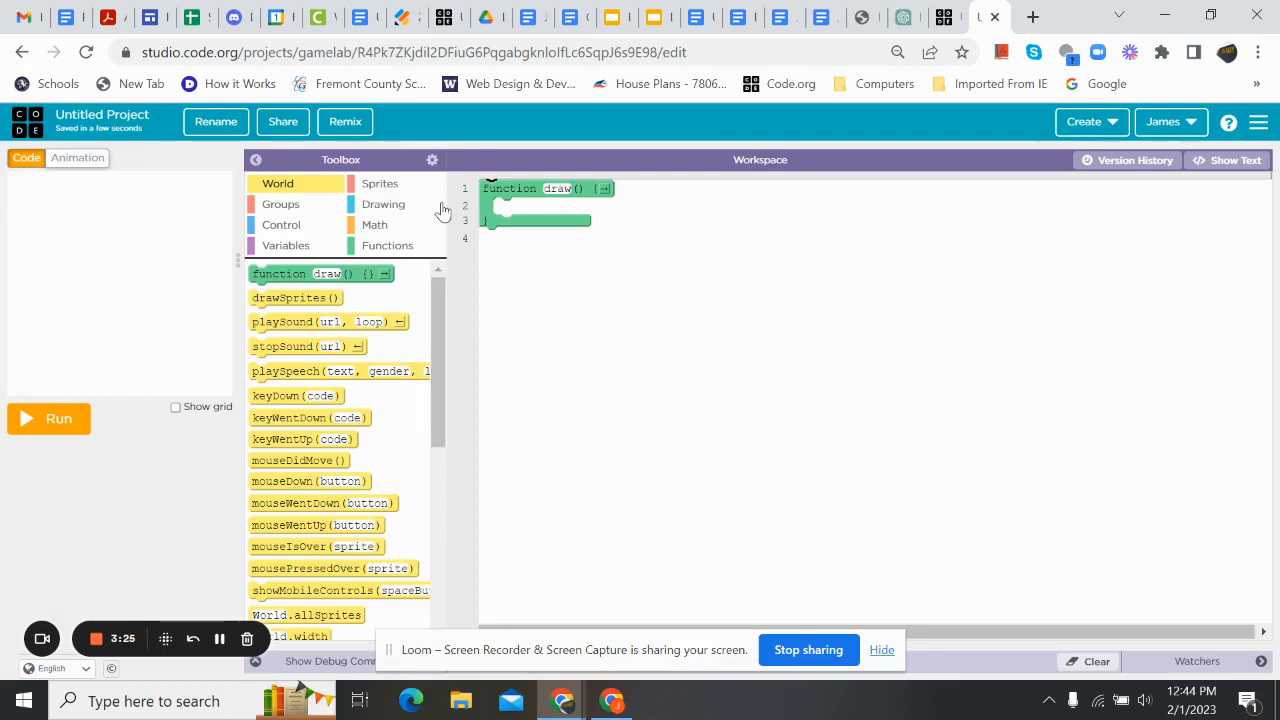
pyautogui.click(380, 184)
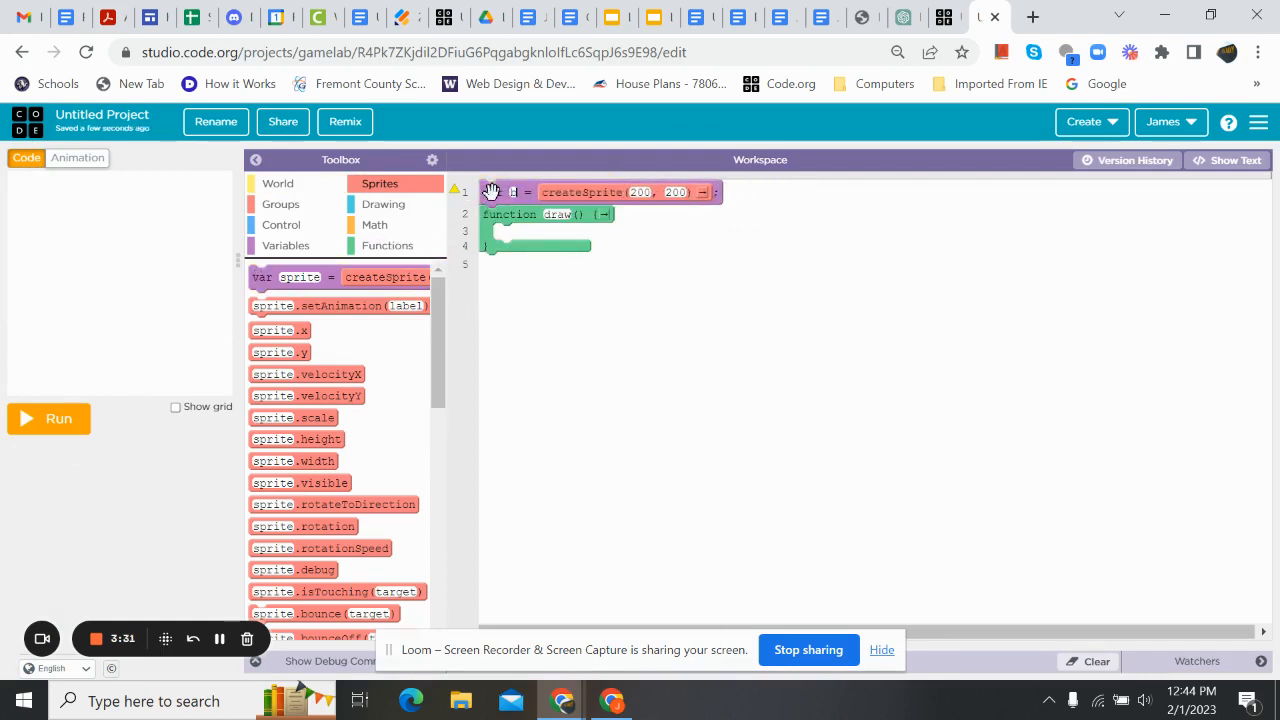
pyautogui.write('bot')
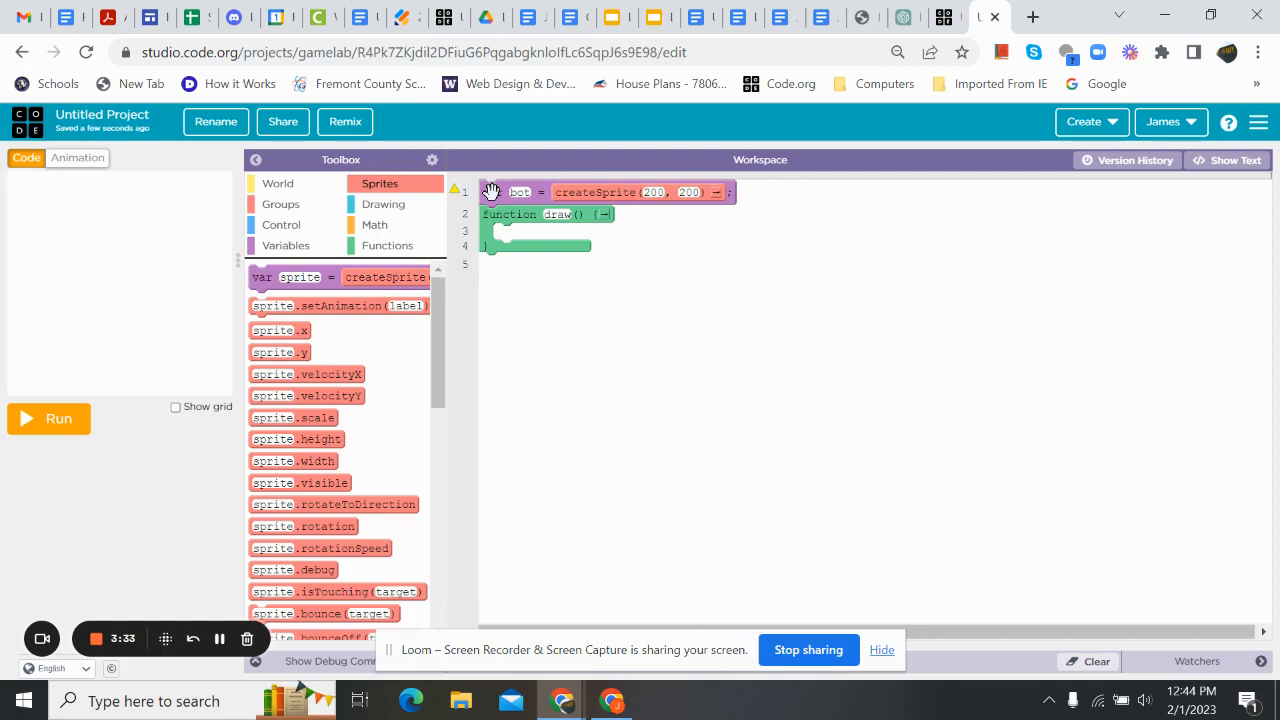
pyautogui.moveTo(330, 248)
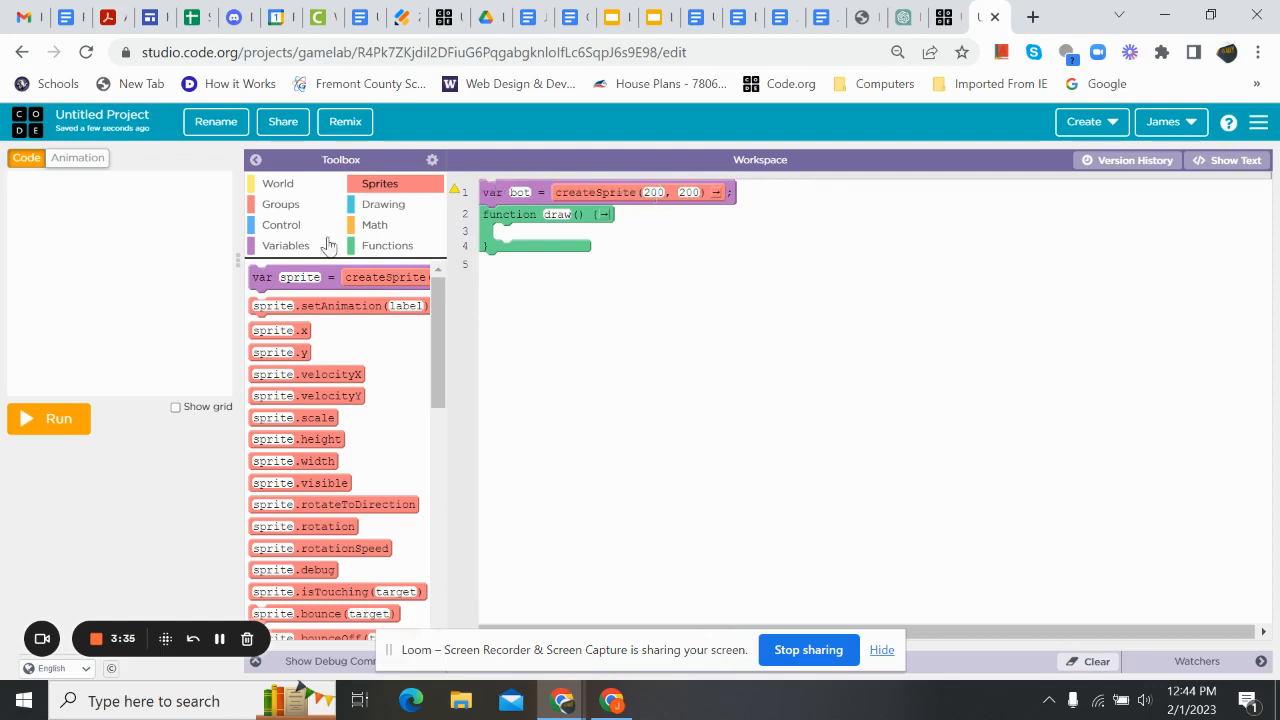
pyautogui.moveTo(112, 262)
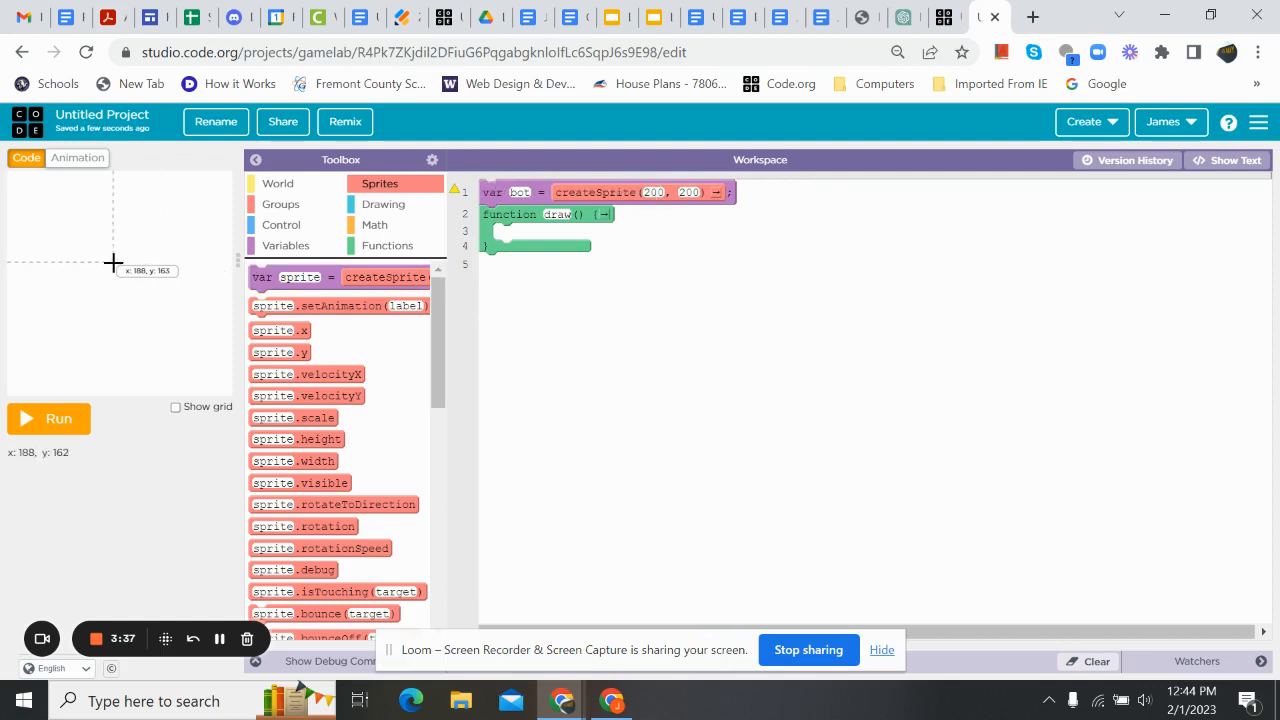
pyautogui.moveTo(116, 270)
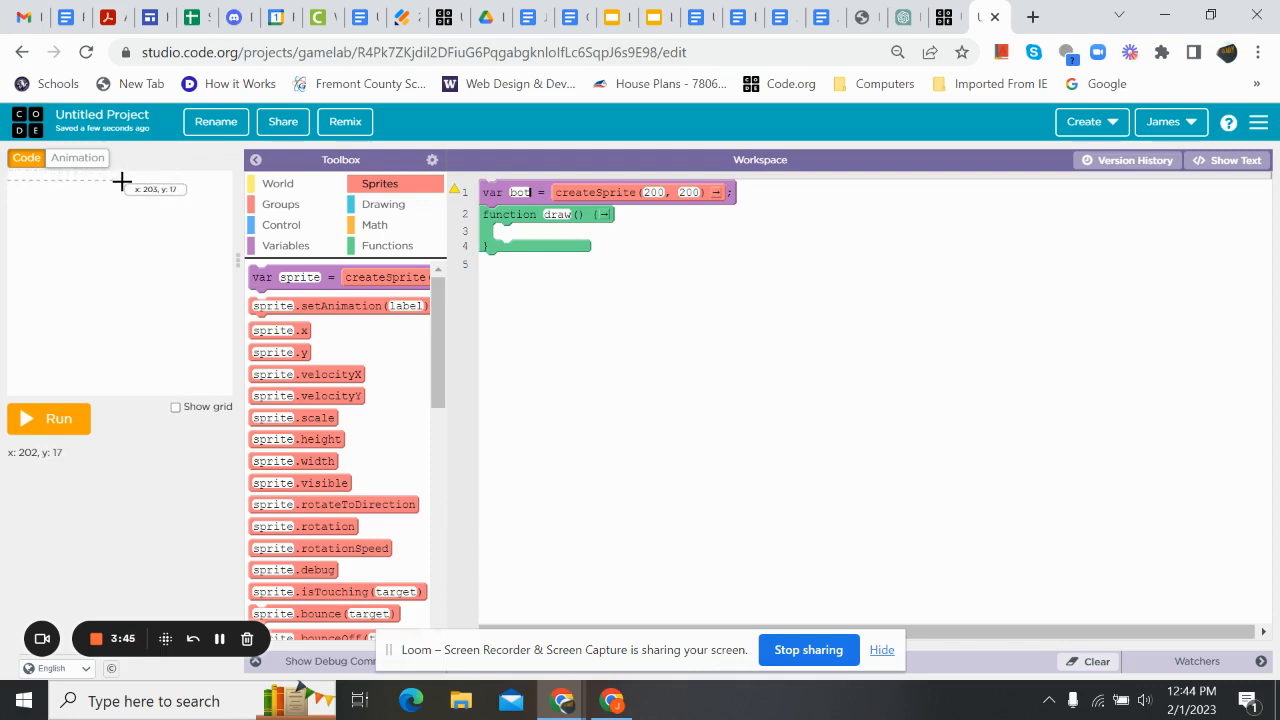
pyautogui.click(690, 192)
pyautogui.write('1')
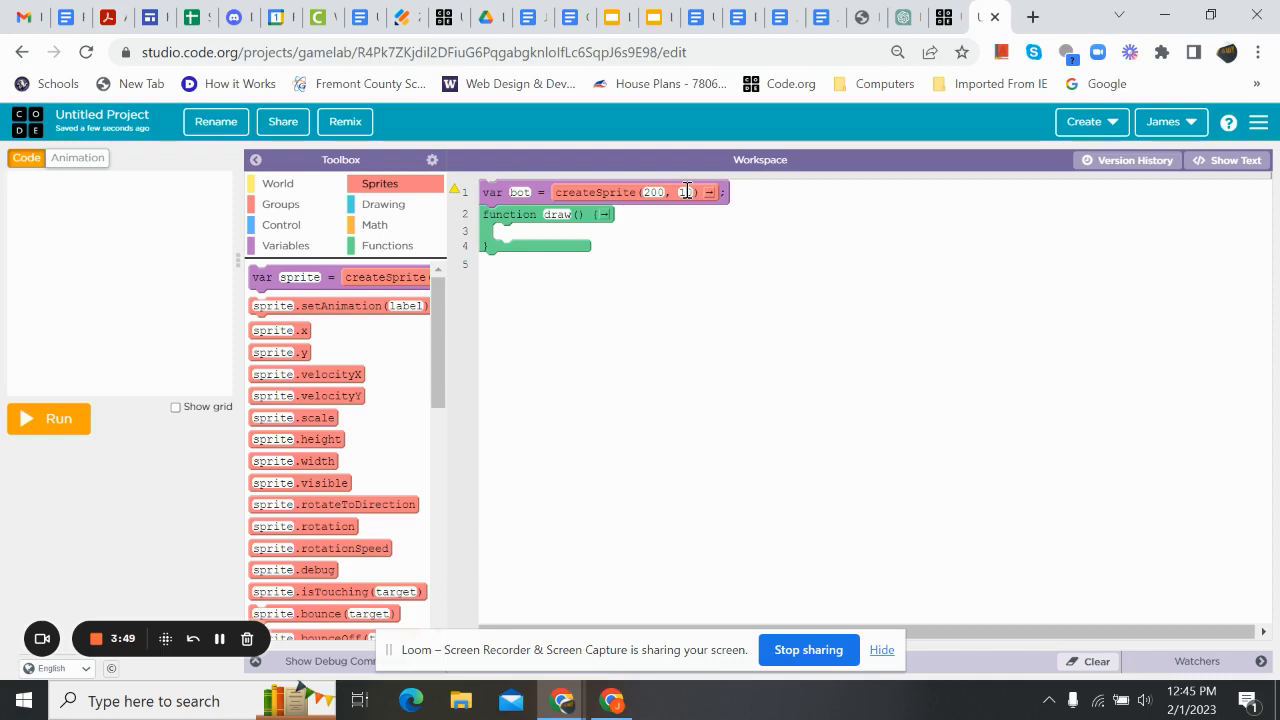
pyautogui.write('0')
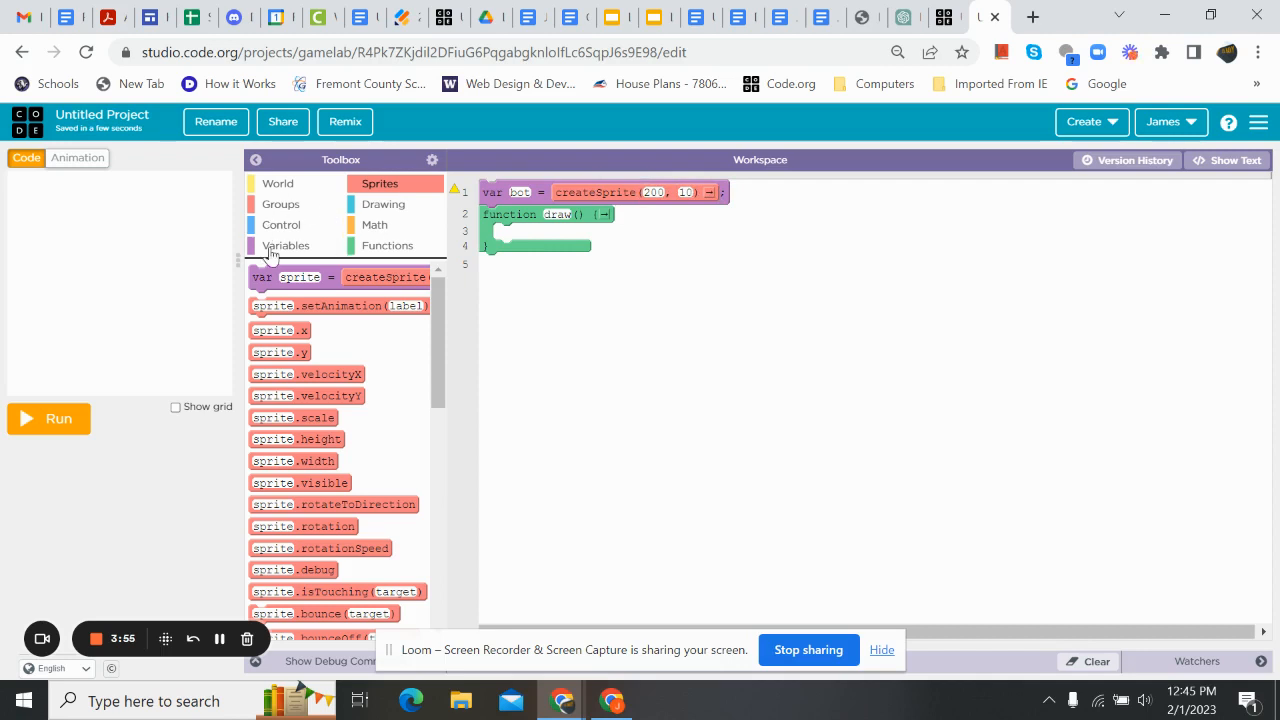
pyautogui.moveTo(318, 304)
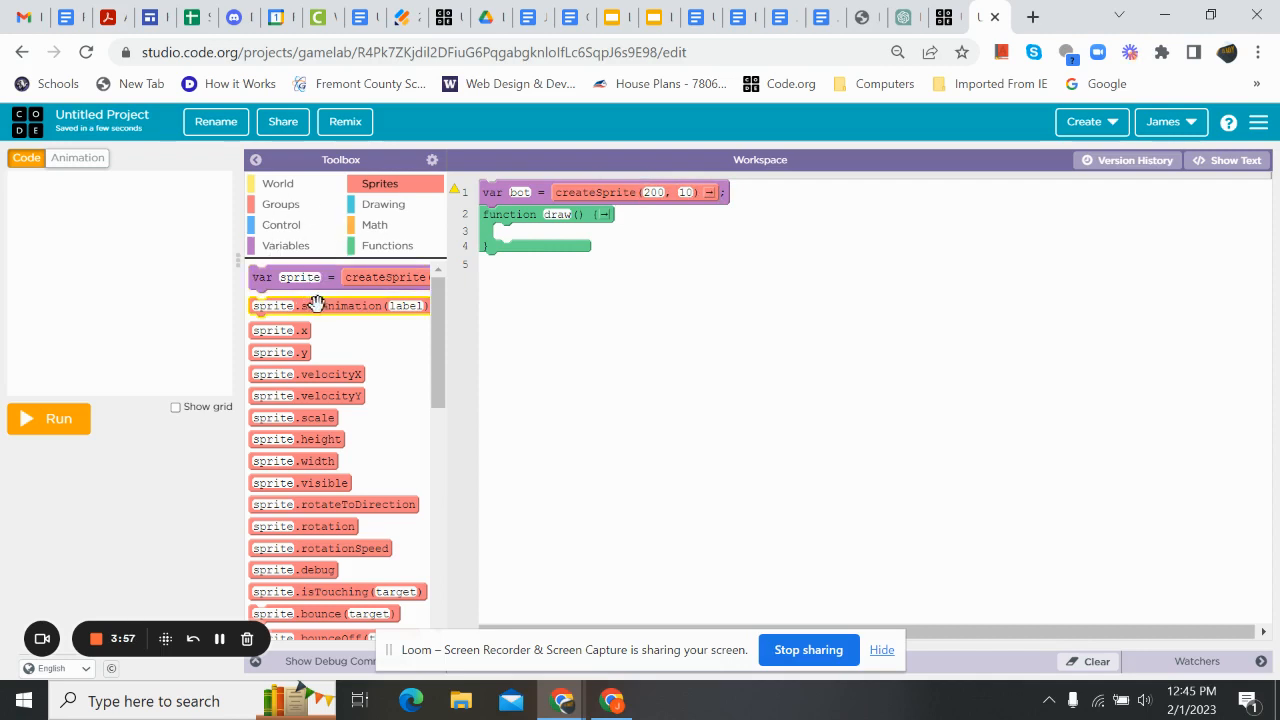
# Give bot the retroaliens_04_1 animation, call drawSprites() in draw, and run to show the alien.
pyautogui.moveTo(338, 304); pyautogui.dragTo(540, 214)
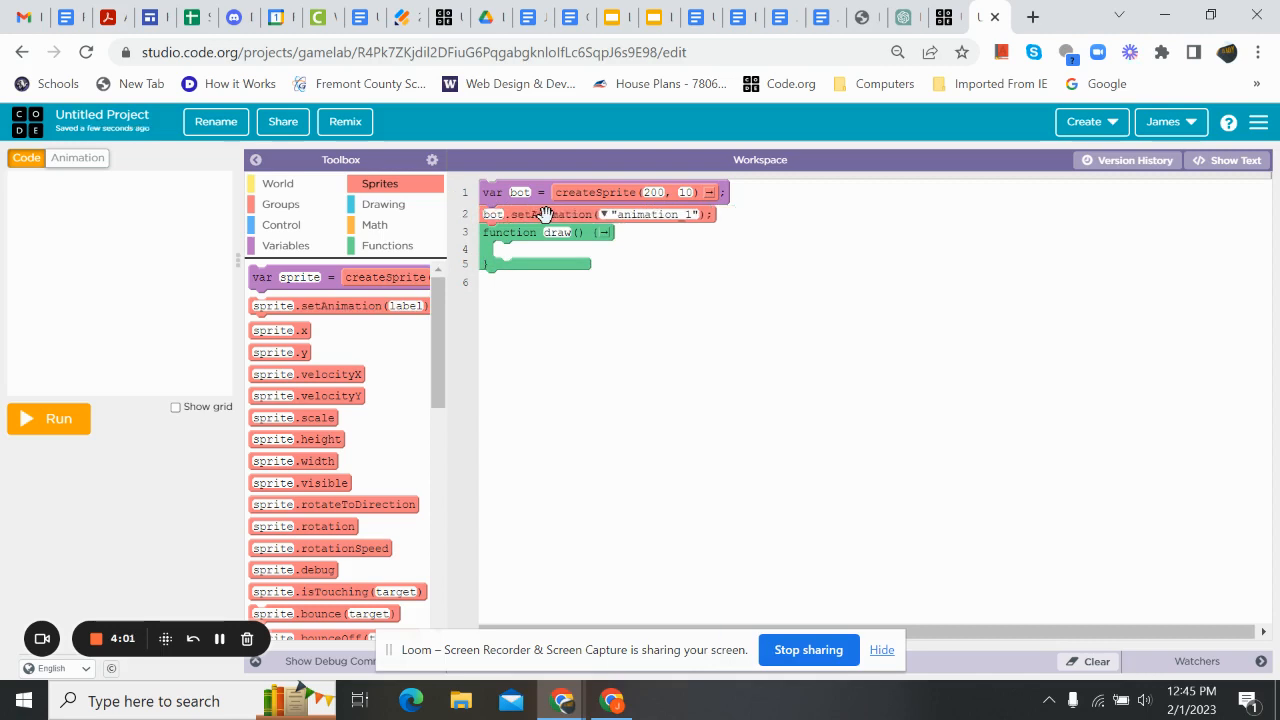
pyautogui.click(656, 214)
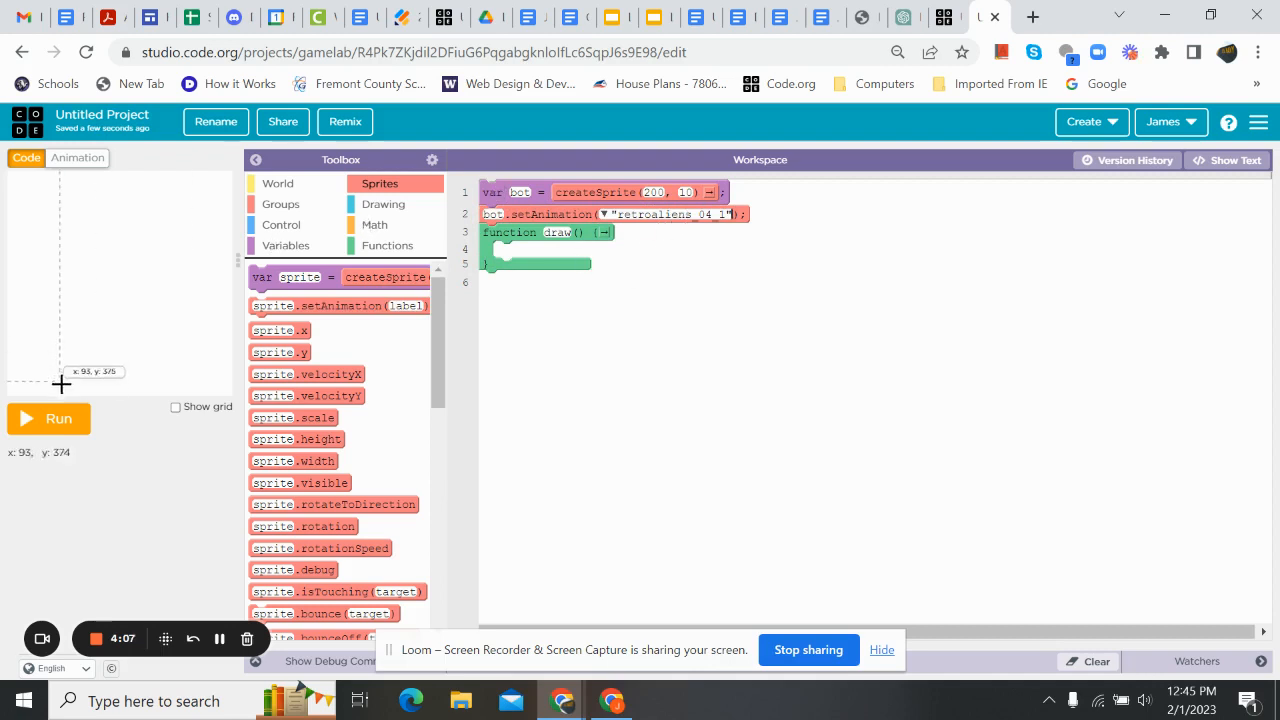
pyautogui.click(278, 184)
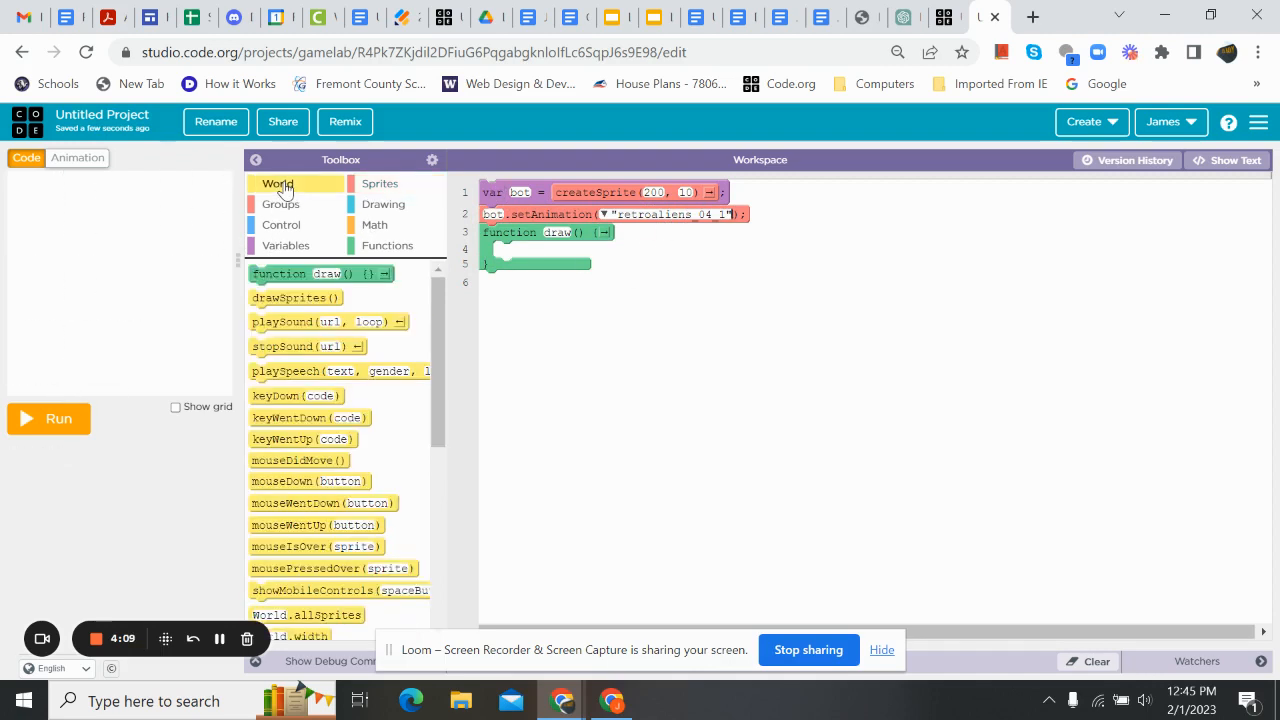
pyautogui.moveTo(296, 296); pyautogui.dragTo(540, 290)
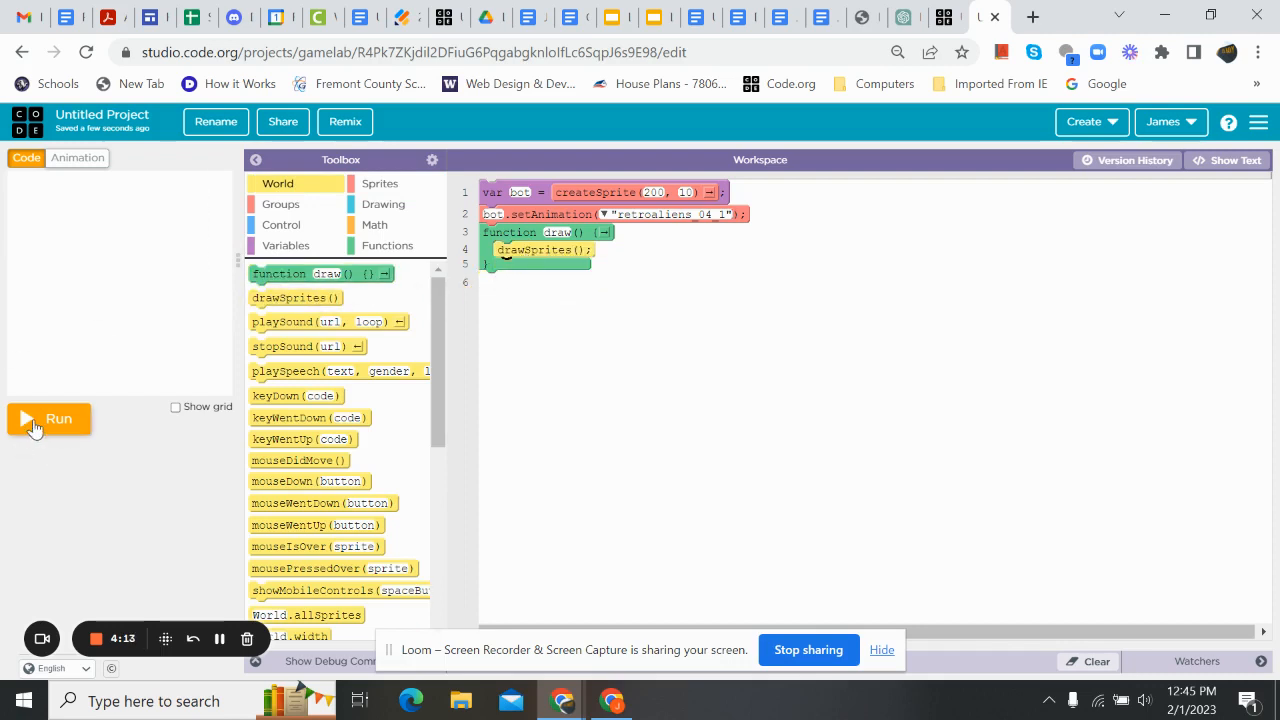
pyautogui.click(48, 418)
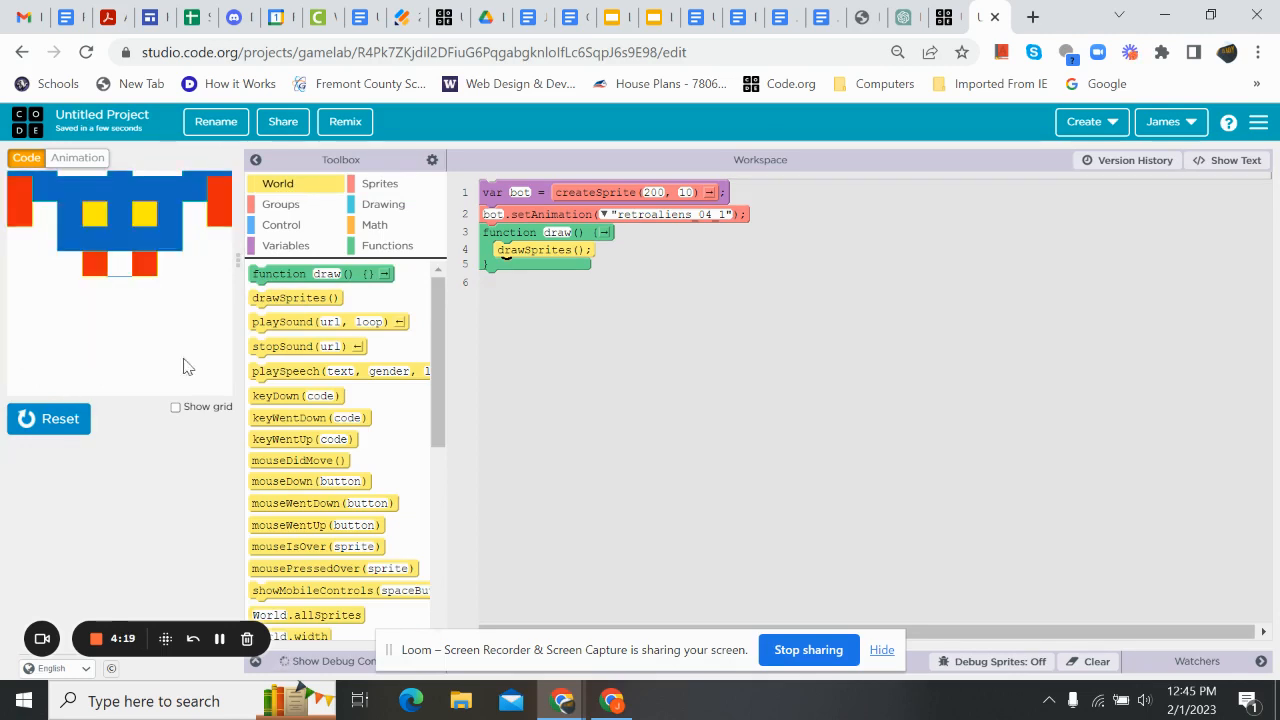
# Set bot's scale to 0.5 and rerun so the alien appears much smaller.
pyautogui.click(380, 184)
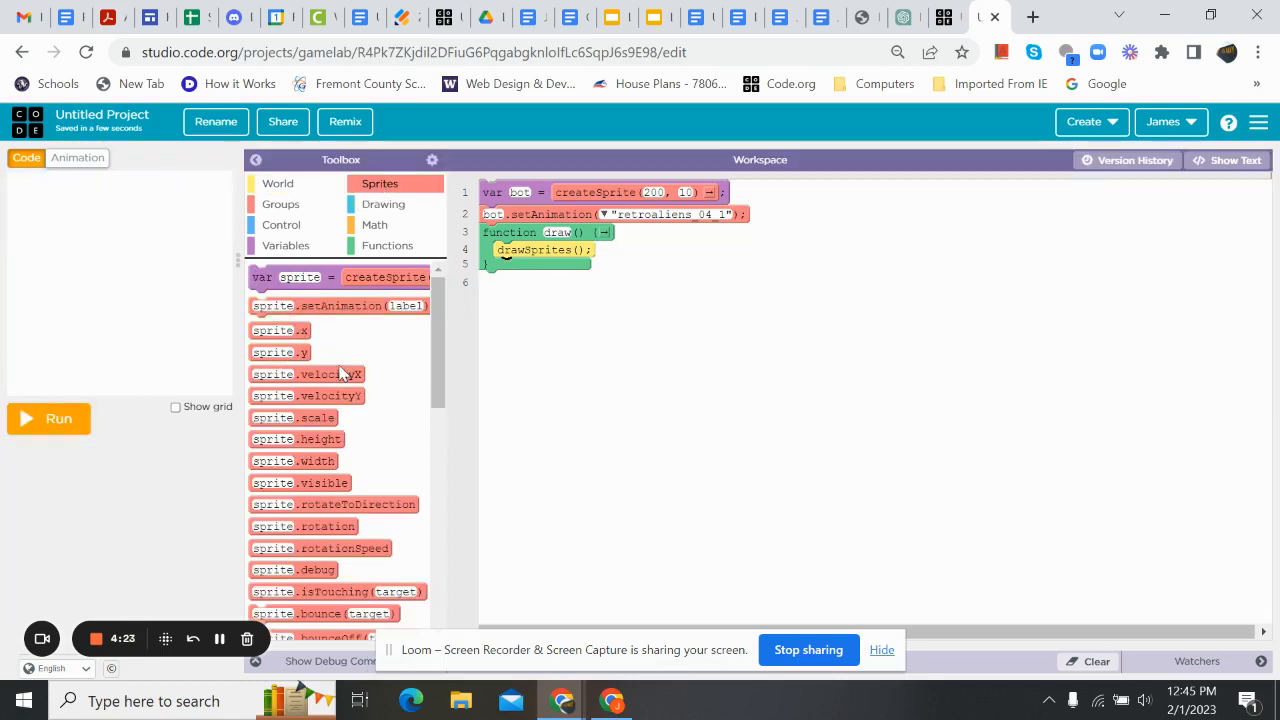
pyautogui.moveTo(292, 418)
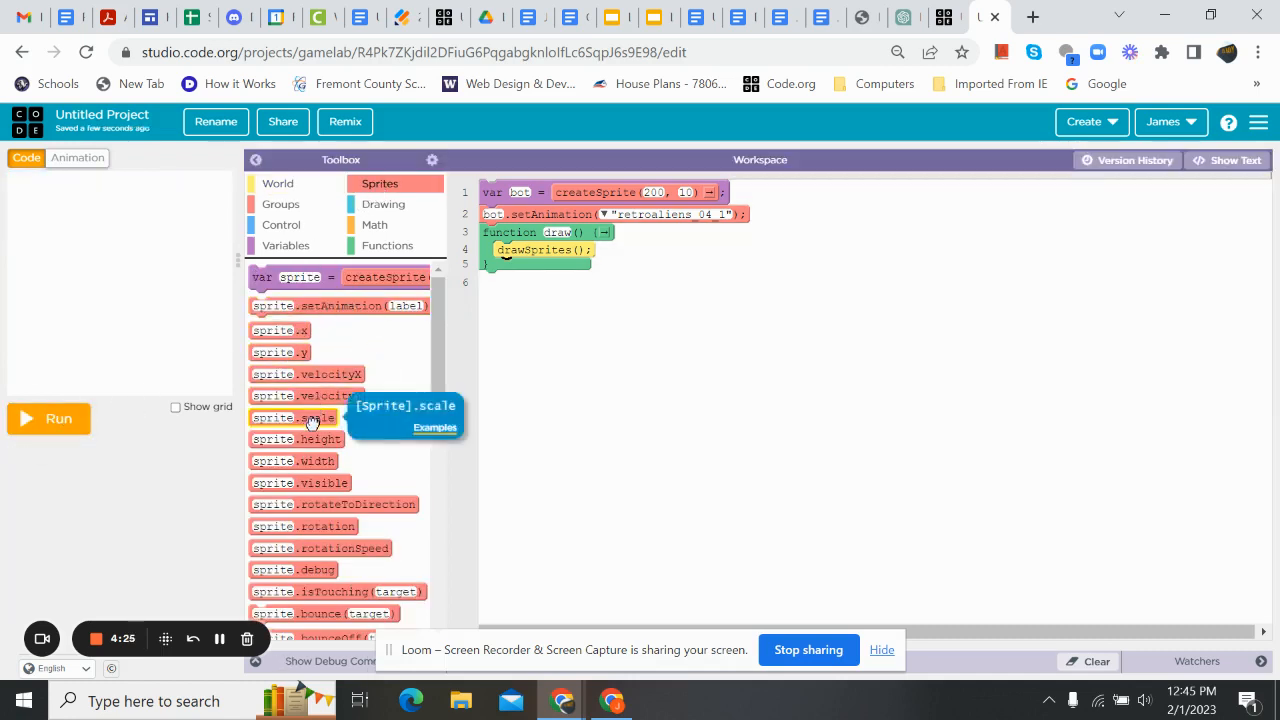
pyautogui.moveTo(292, 418); pyautogui.dragTo(540, 236)
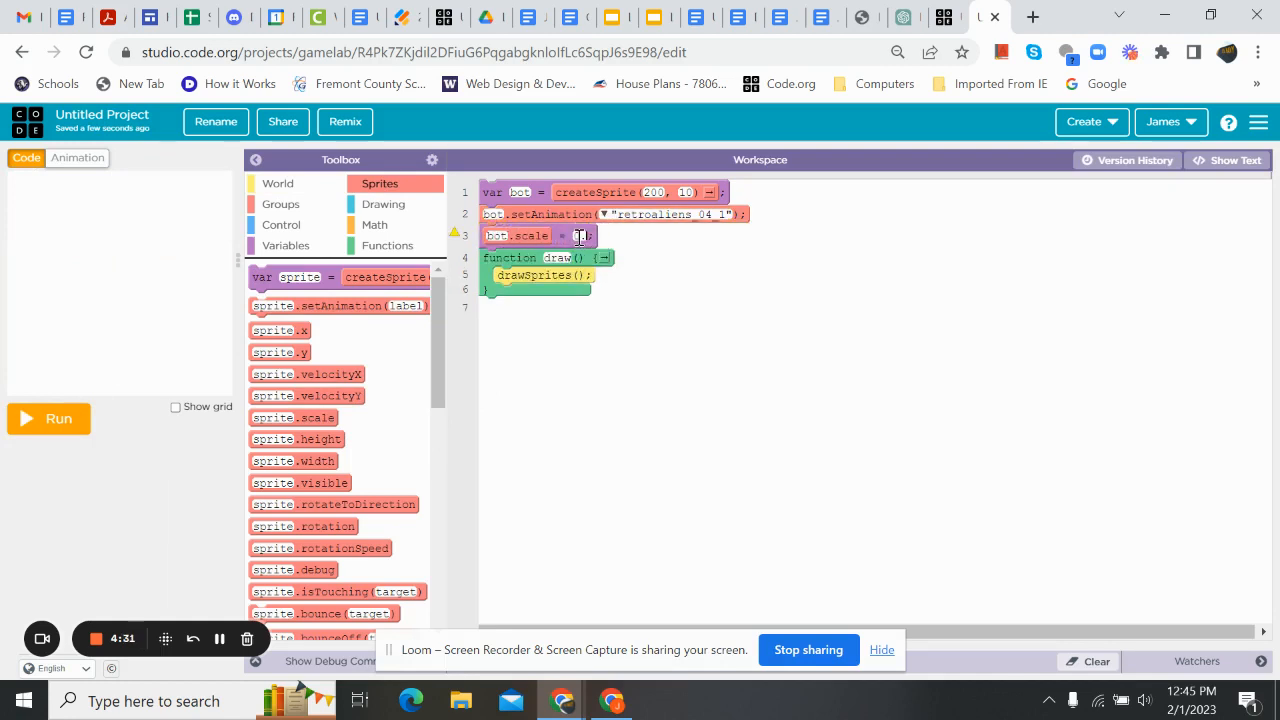
pyautogui.write('0.5')
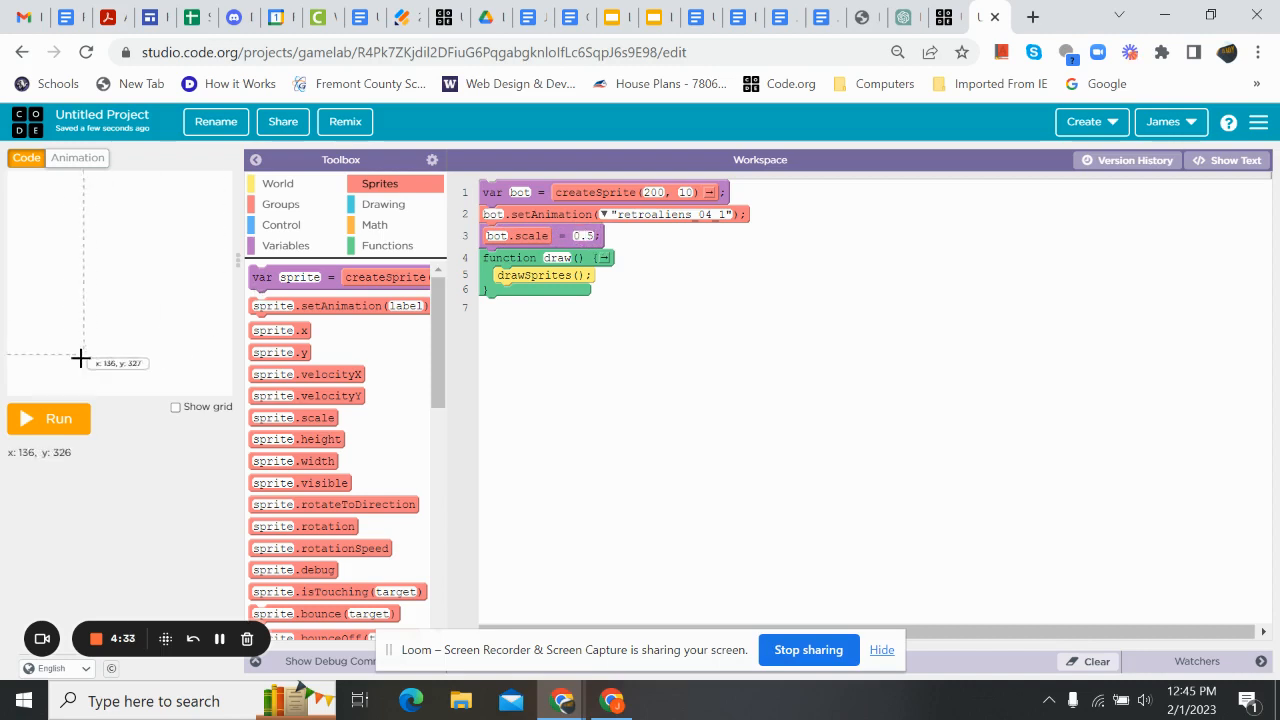
pyautogui.click(48, 418)
pyautogui.write('0.1')
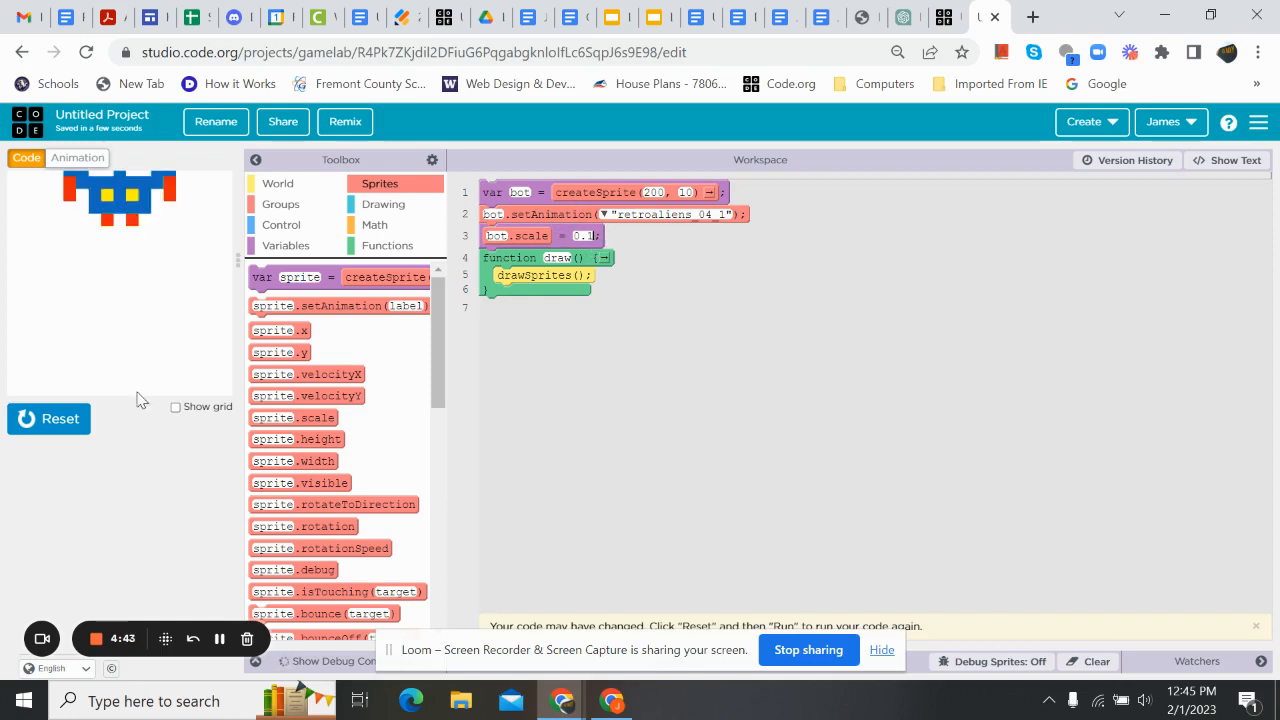
pyautogui.click(48, 418)
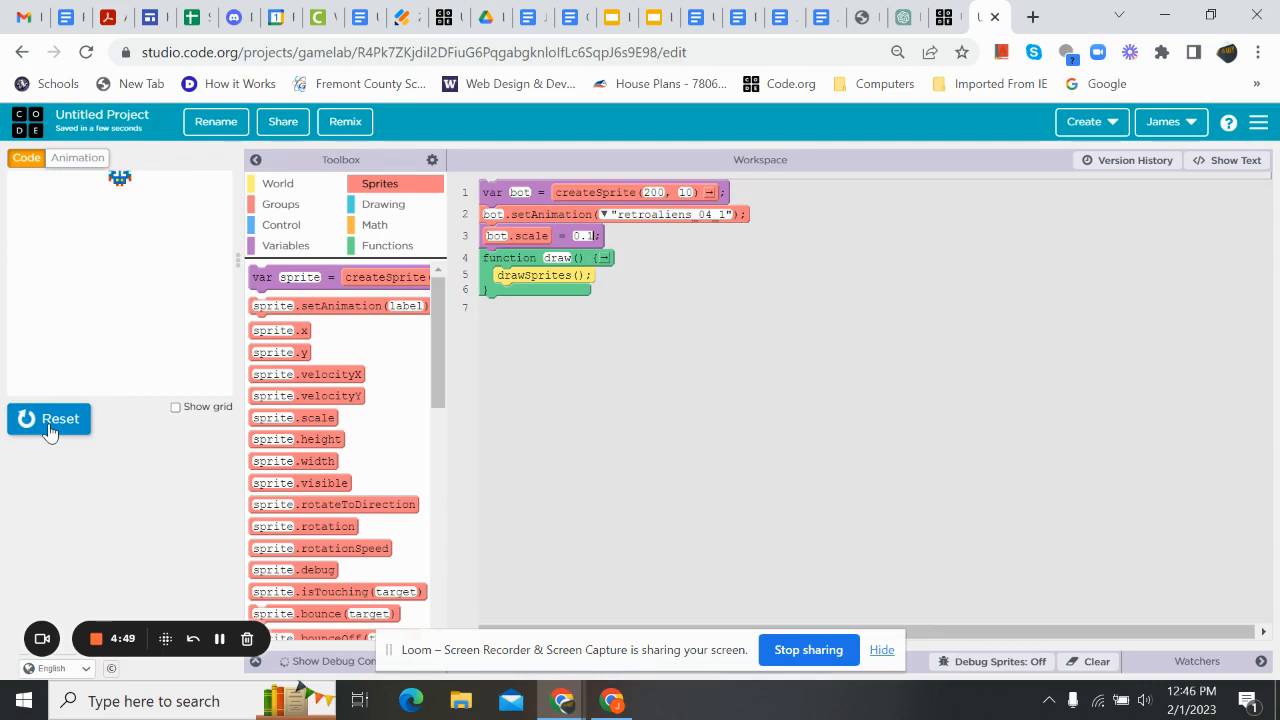
pyautogui.moveTo(120, 188)
pyautogui.write('20')
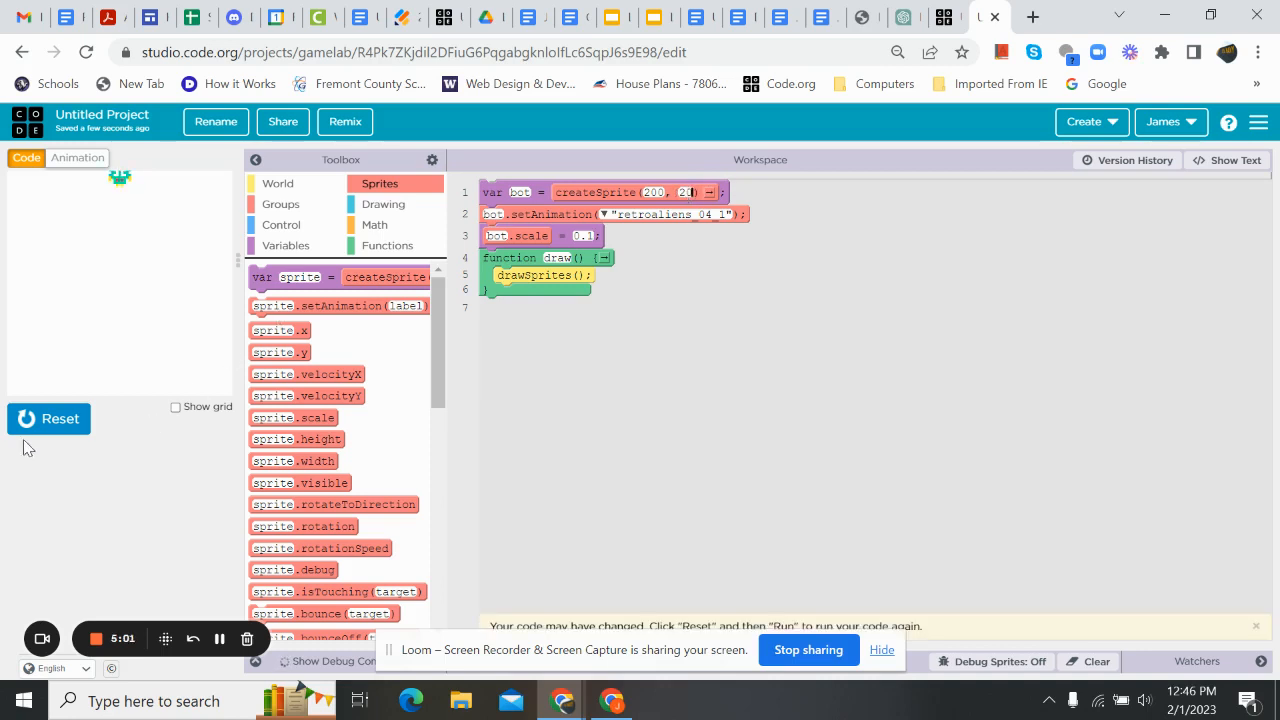
pyautogui.moveTo(120, 184)
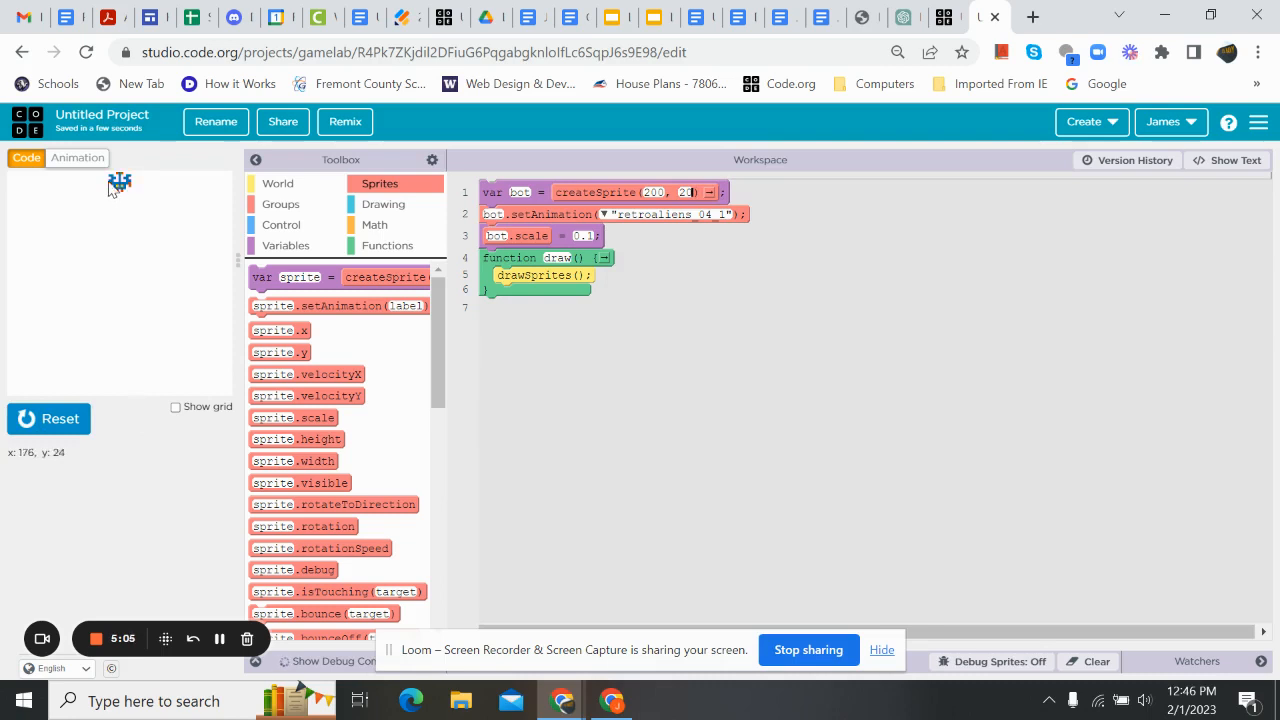
pyautogui.moveTo(116, 288)
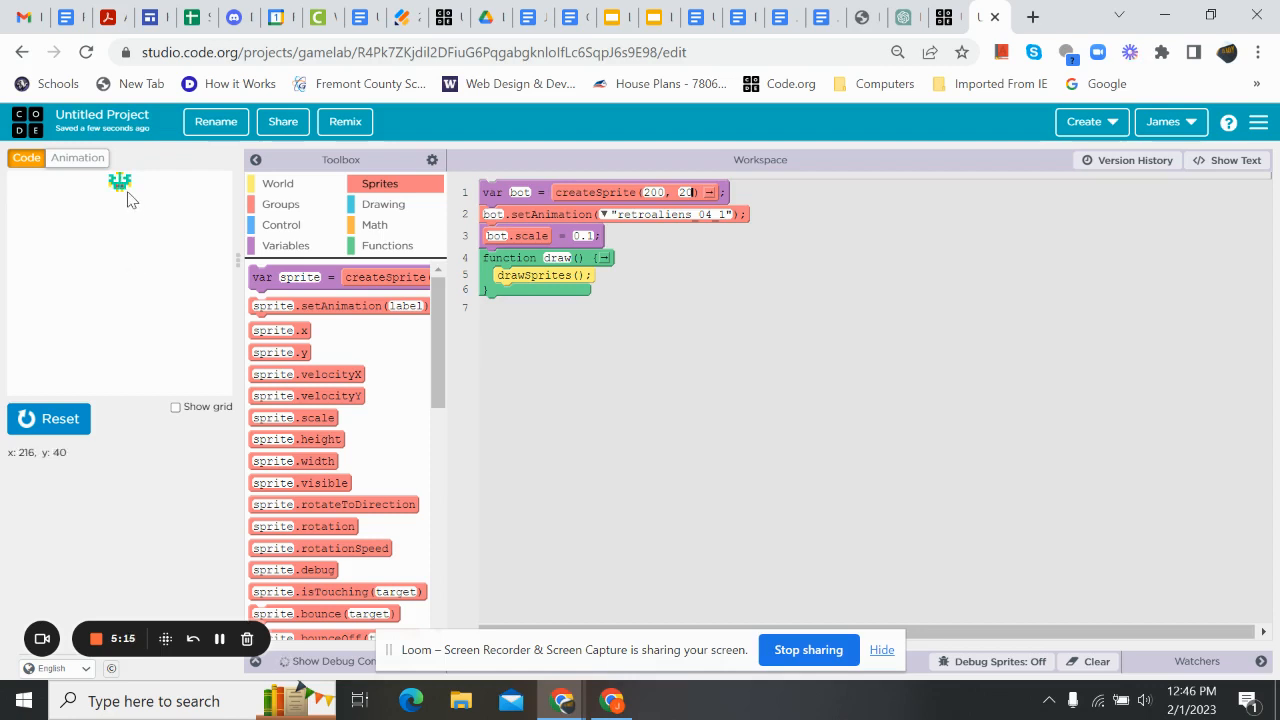
pyautogui.moveTo(112, 198)
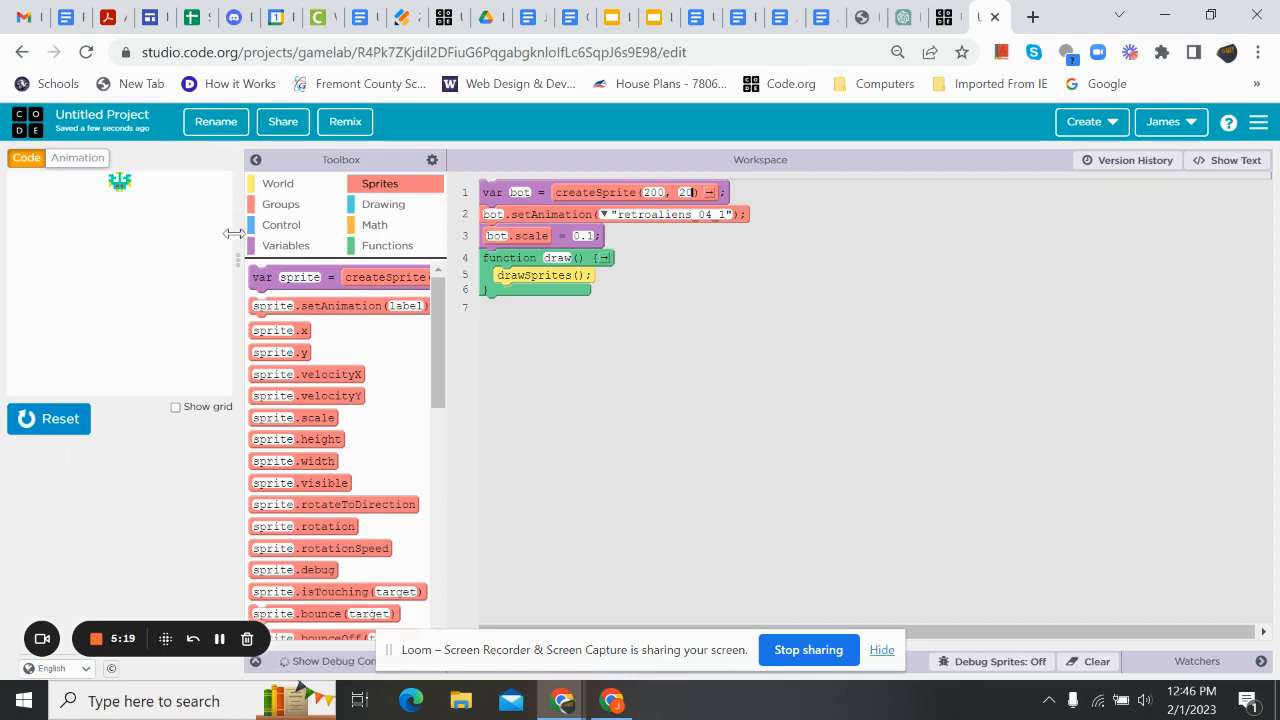
pyautogui.moveTo(306, 374)
pyautogui.write('bot')
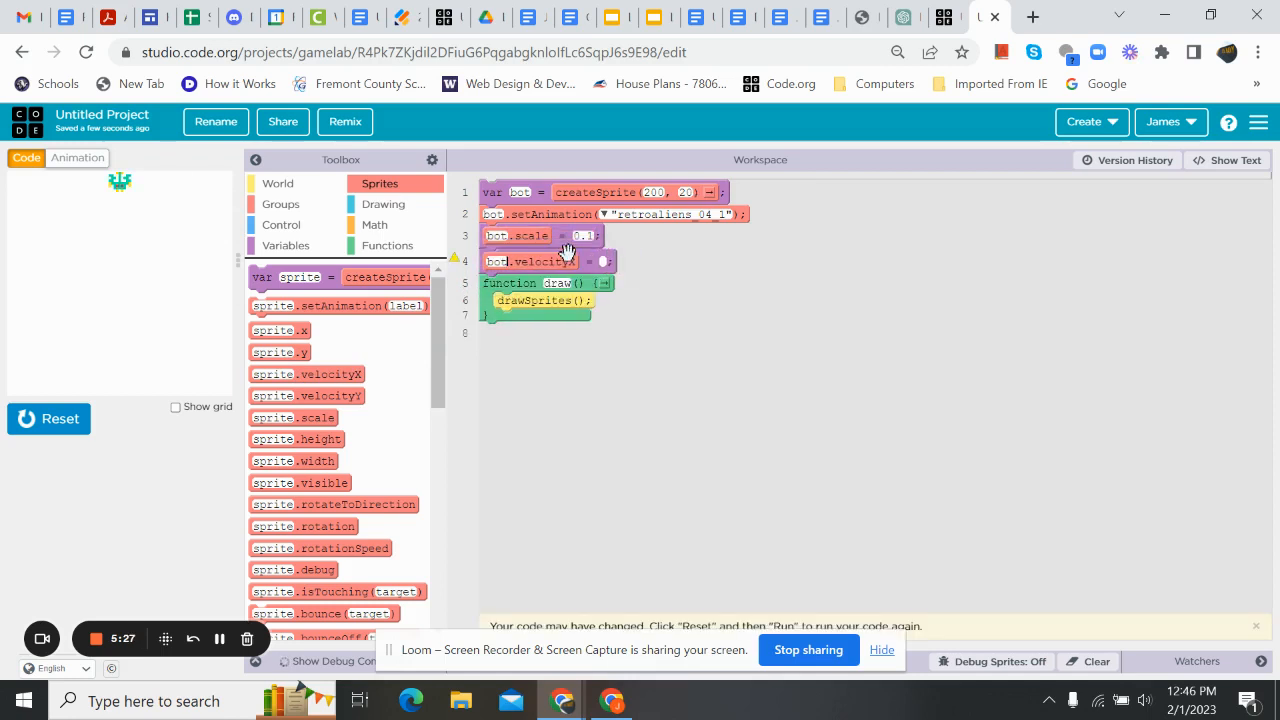
# Set bot's velocityX to a speed and run to watch it slide sideways, leaving a trail.
pyautogui.click(576, 260)
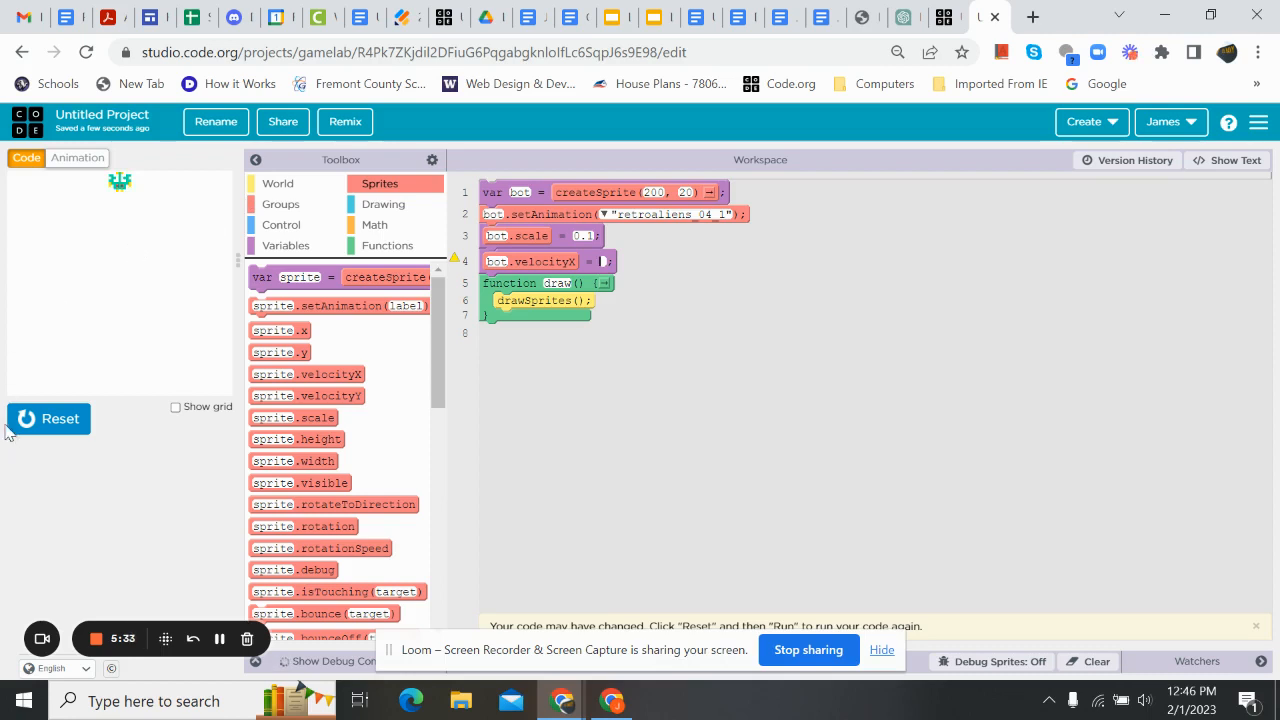
pyautogui.moveTo(48, 462)
pyautogui.write('-1')
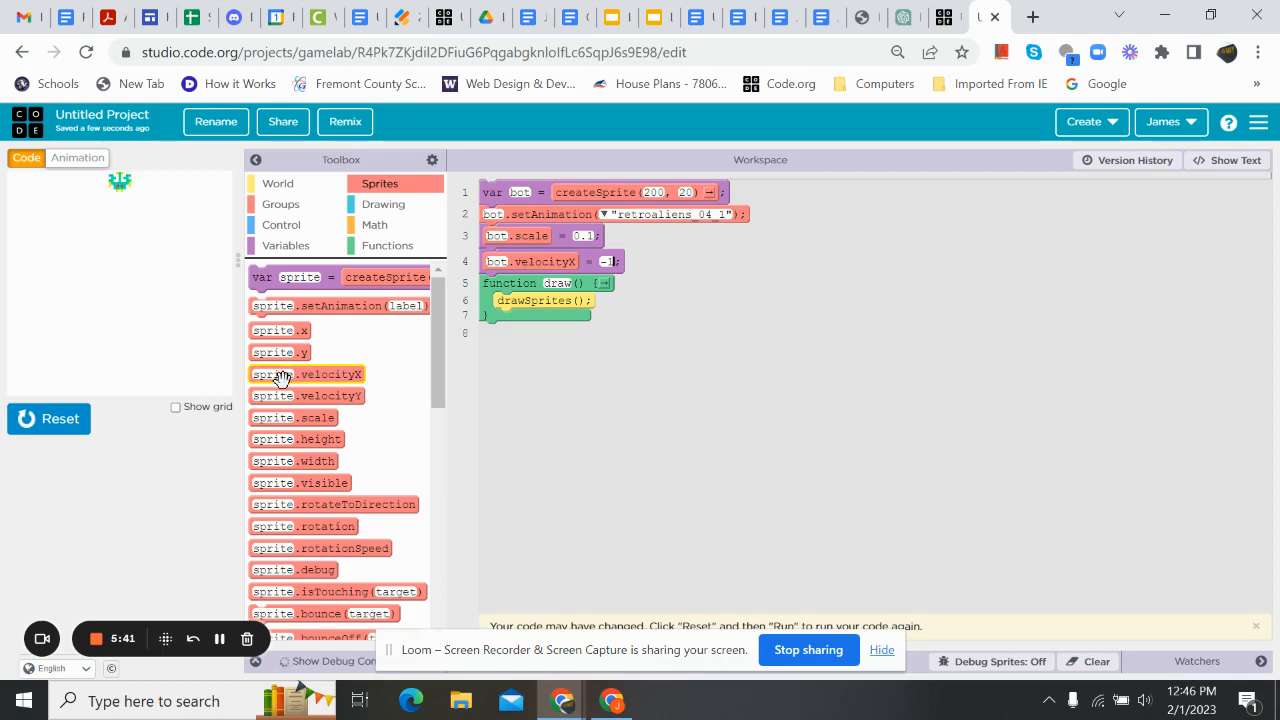
pyautogui.click(50, 418)
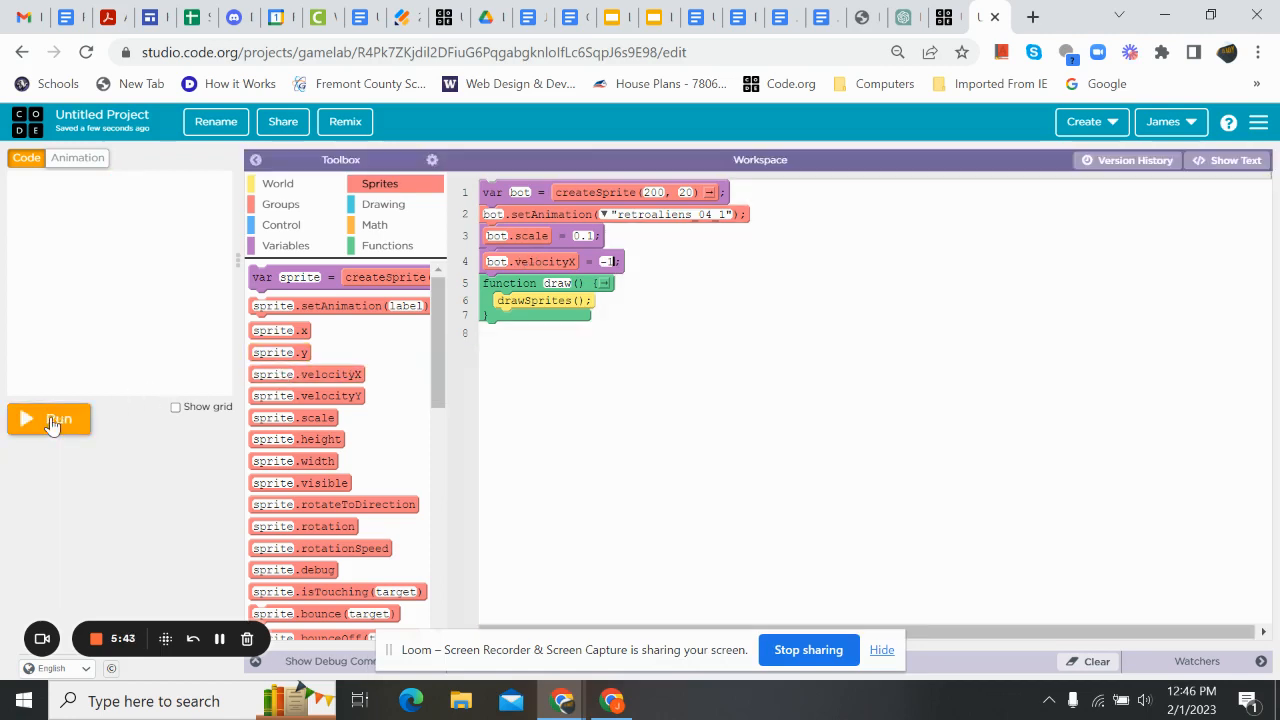
pyautogui.click(48, 418)
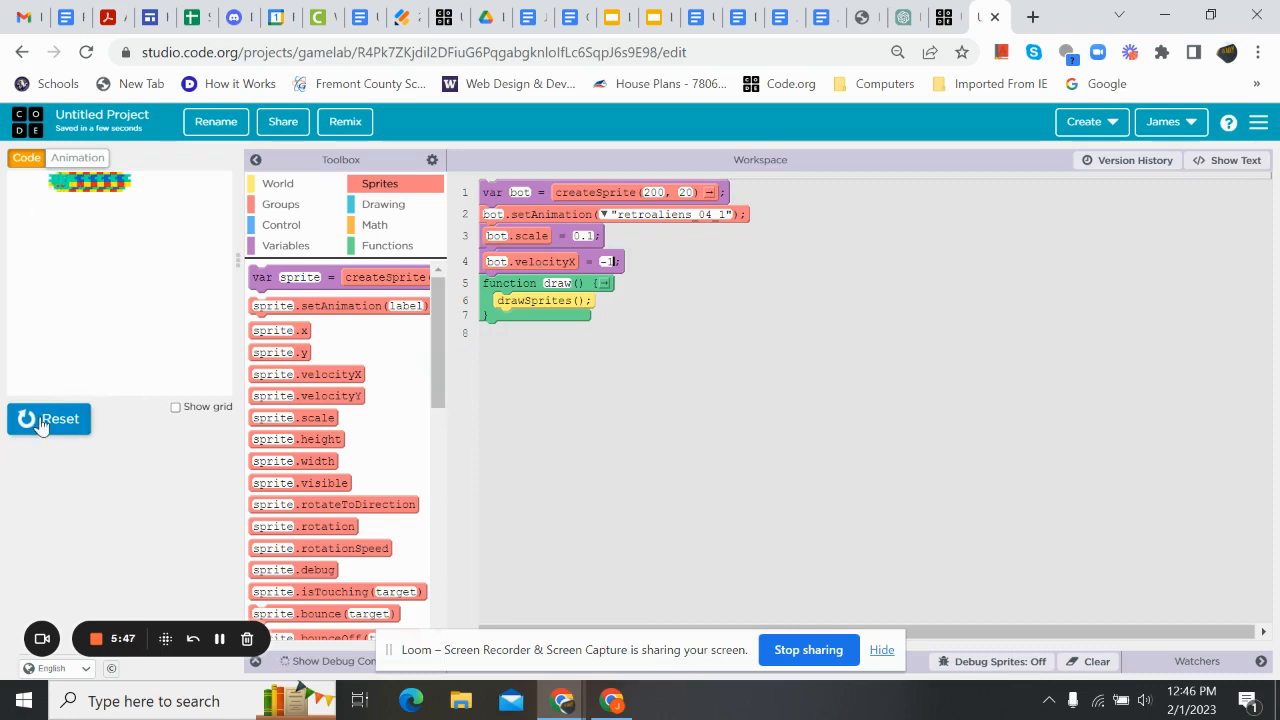
pyautogui.click(48, 418)
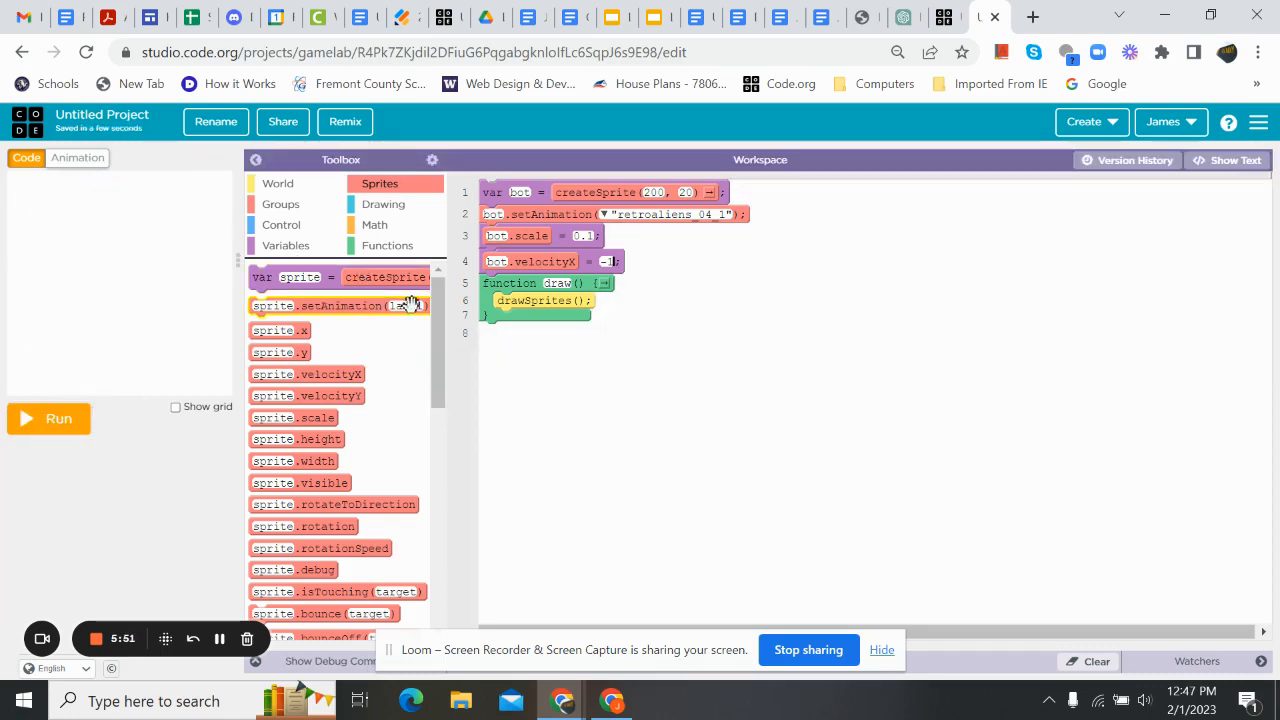
# Draw background("white") at the top of draw so the moving bot leaves no trail, then run.
pyautogui.click(384, 204)
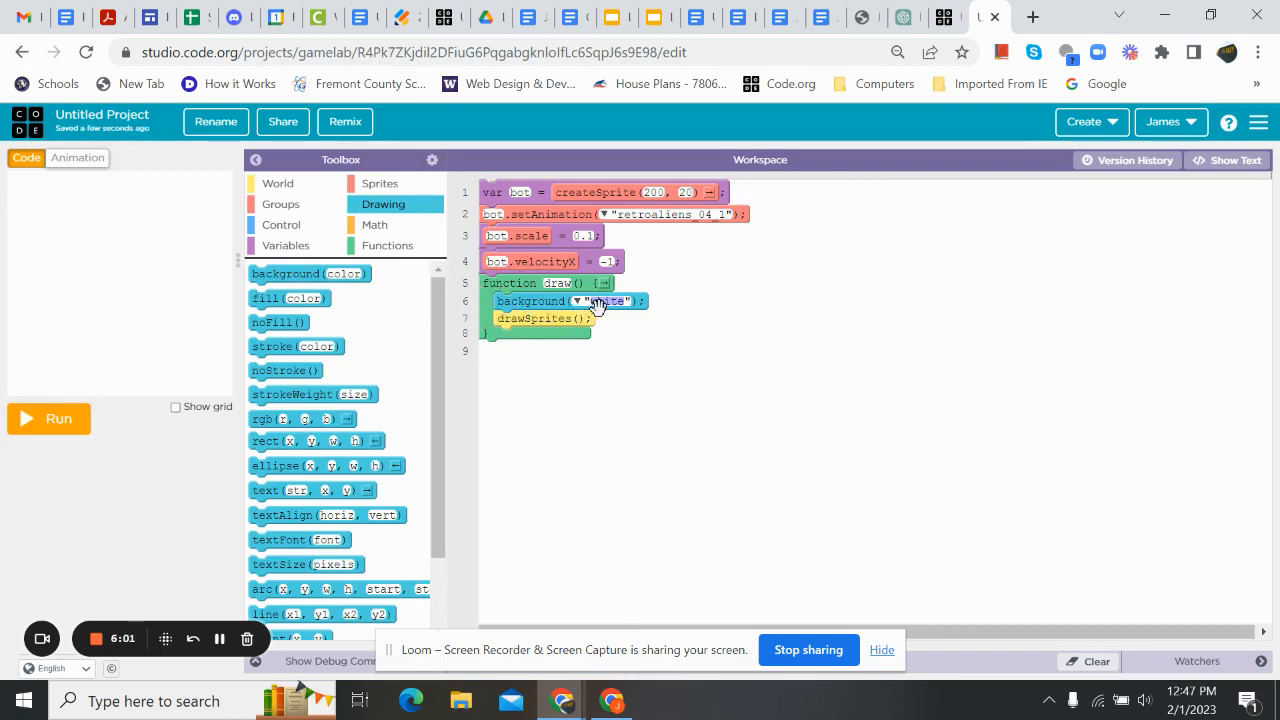
pyautogui.click(58, 418)
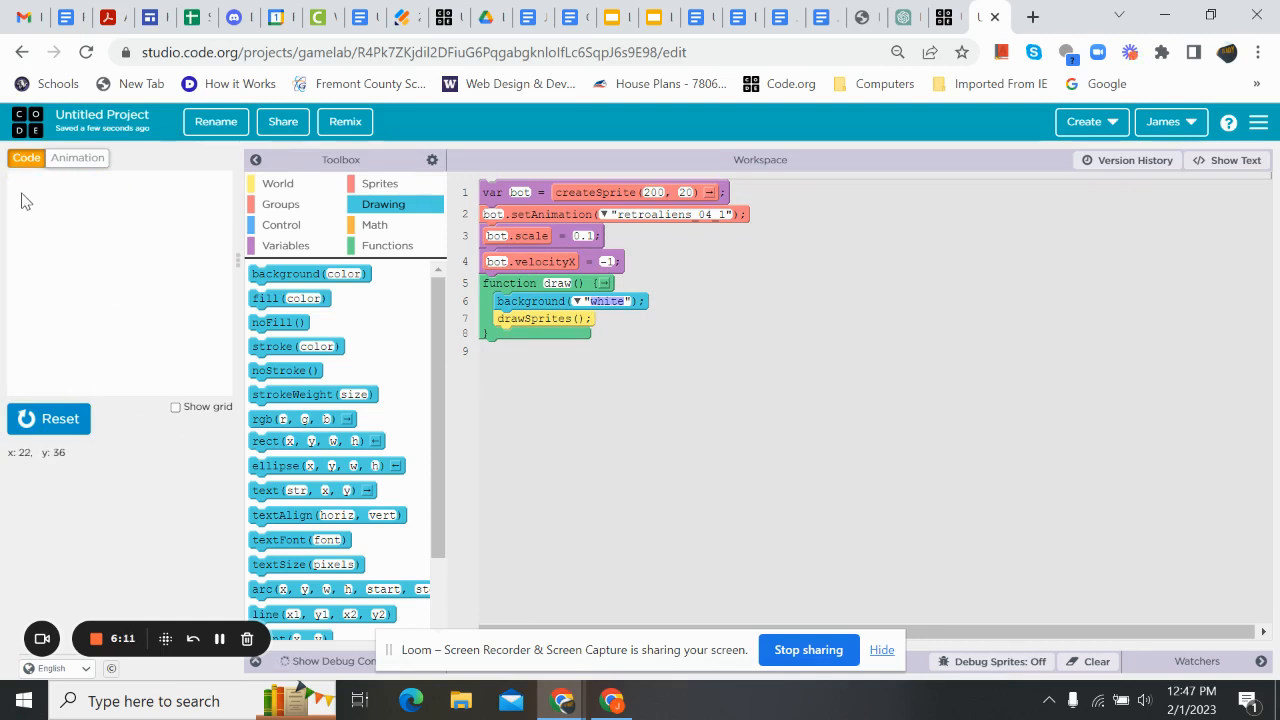
pyautogui.moveTo(40, 206)
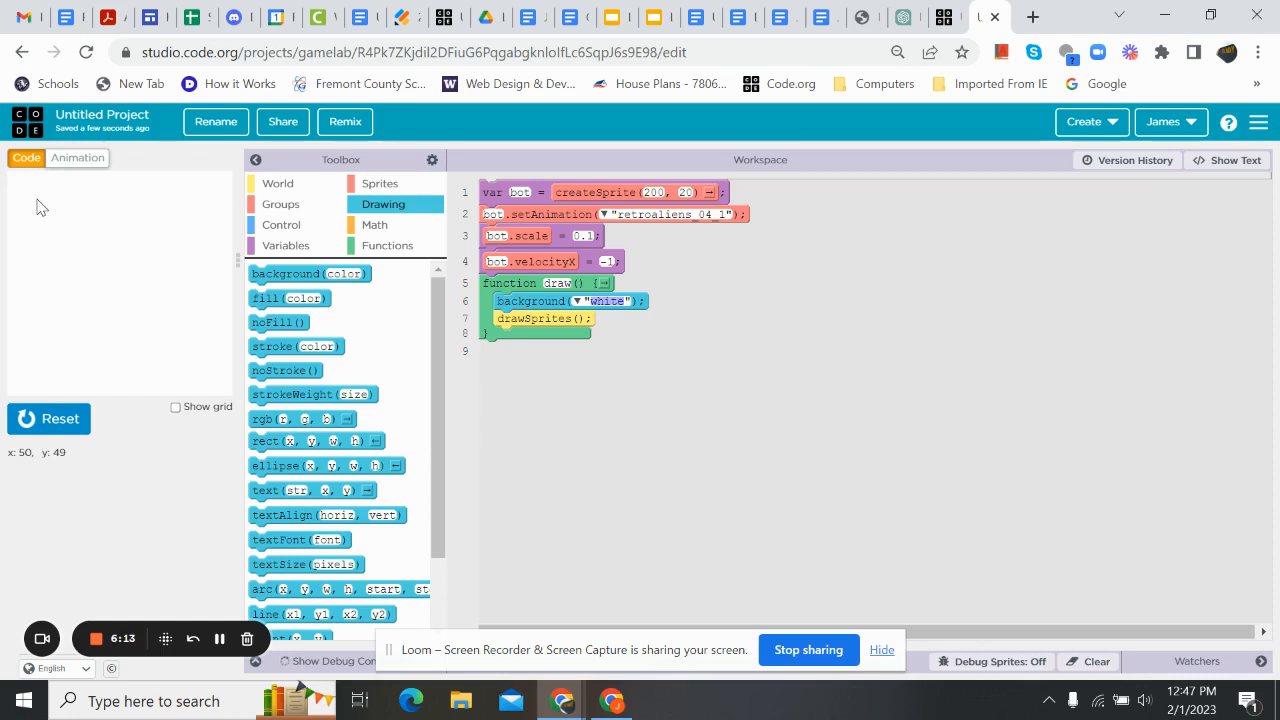
pyautogui.click(48, 418)
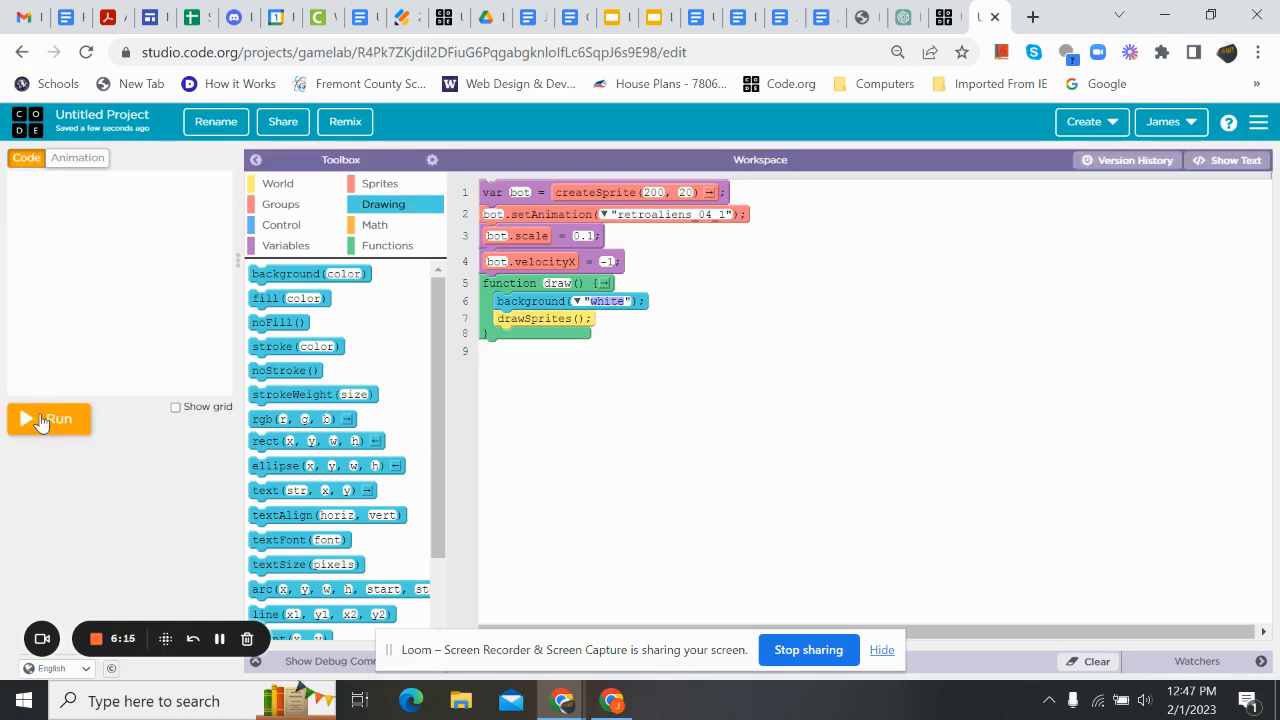
pyautogui.moveTo(18, 188)
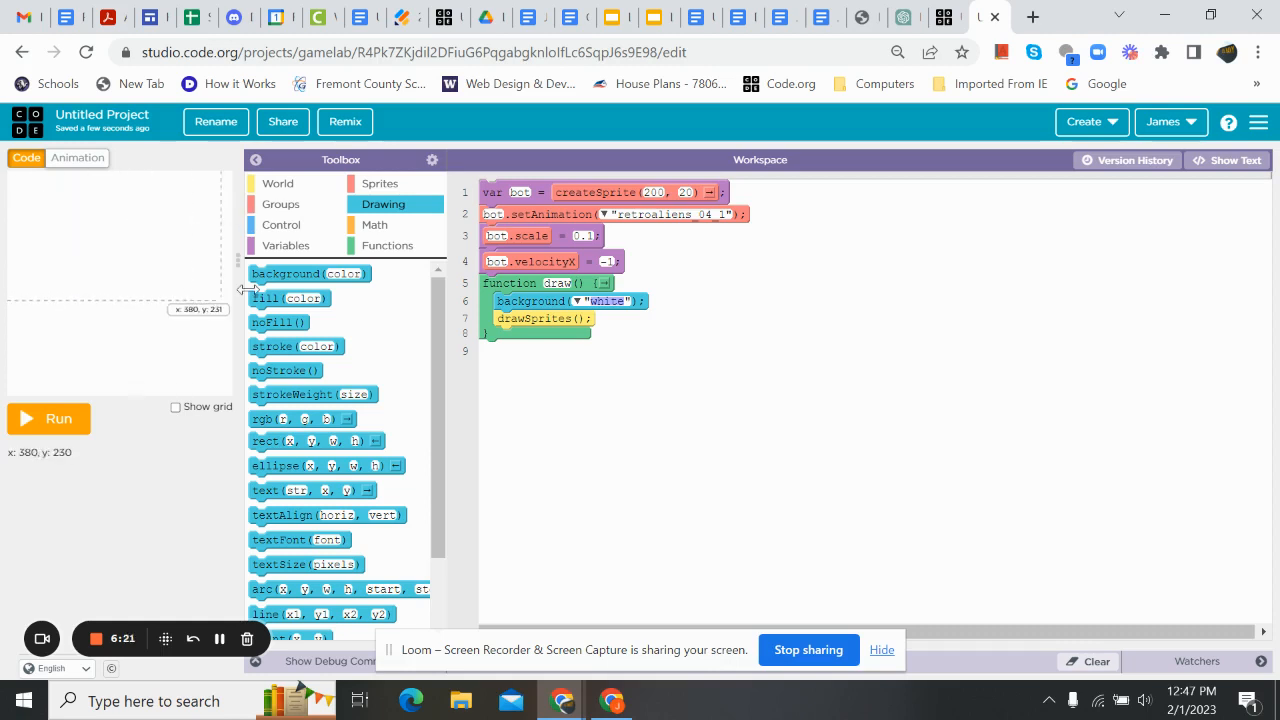
# Add an empty if statement in draw between the background and drawSprites lines.
pyautogui.click(280, 224)
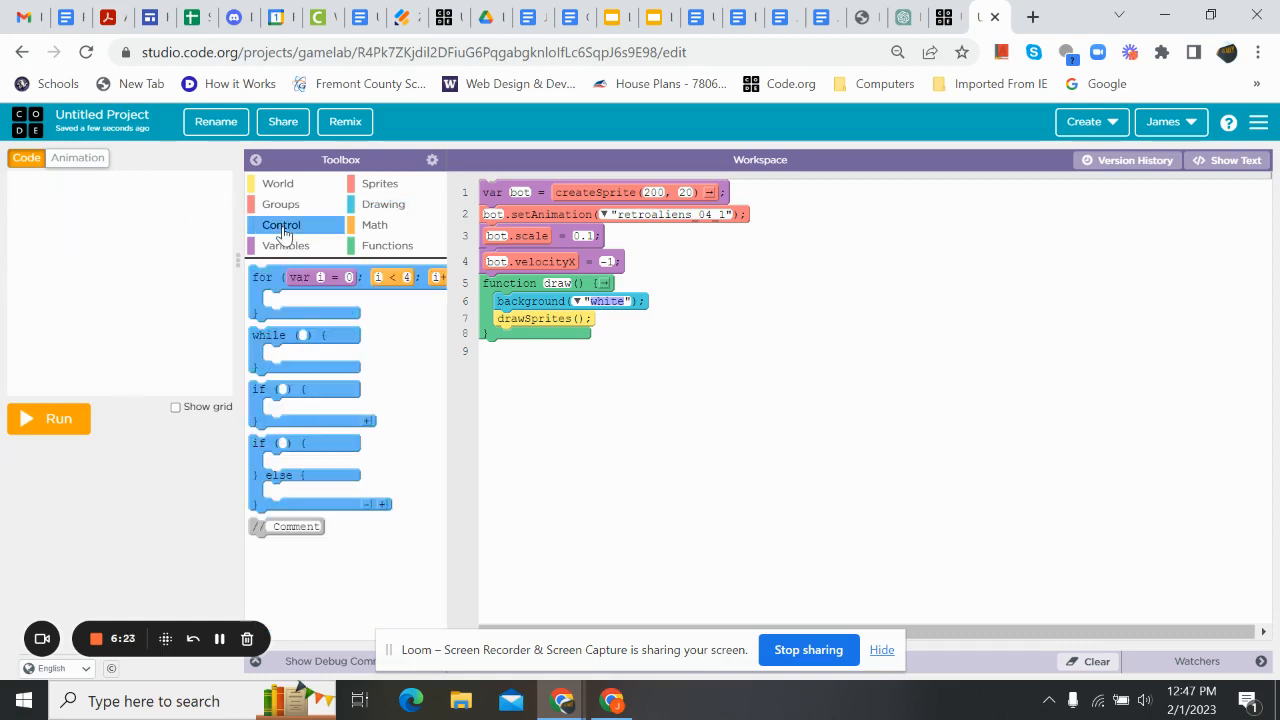
pyautogui.moveTo(284, 388)
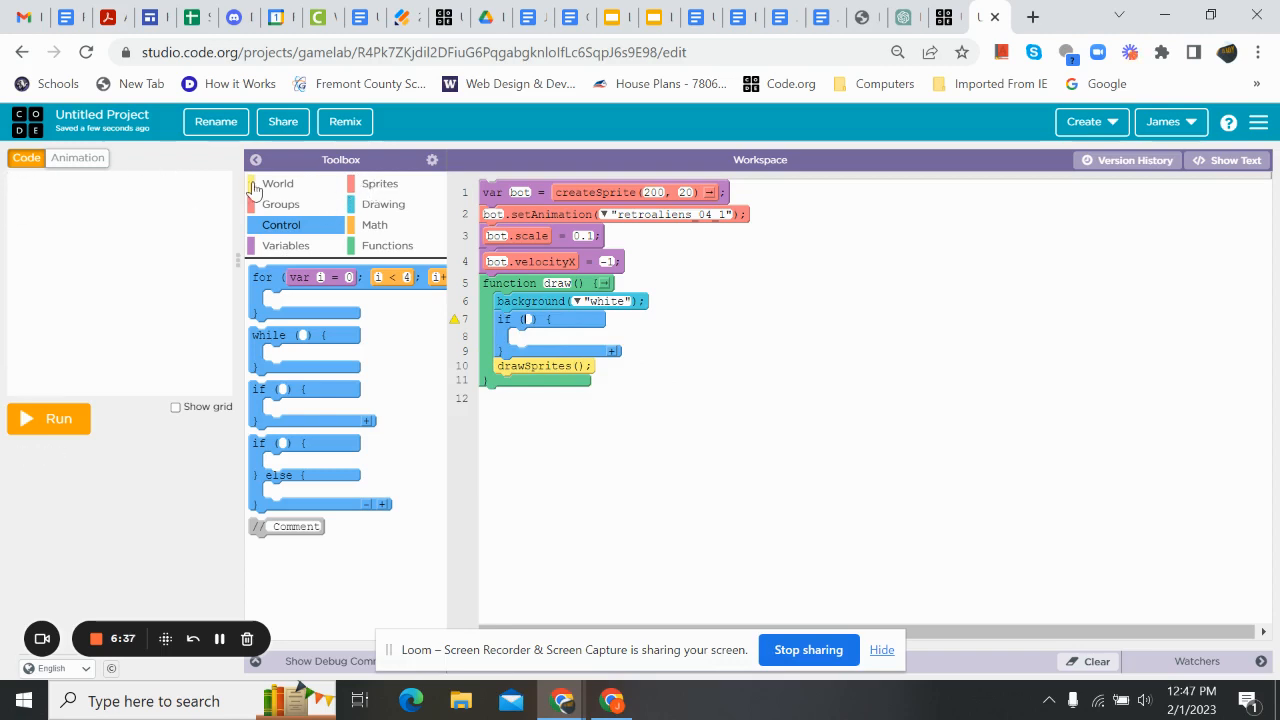
pyautogui.moveTo(380, 196)
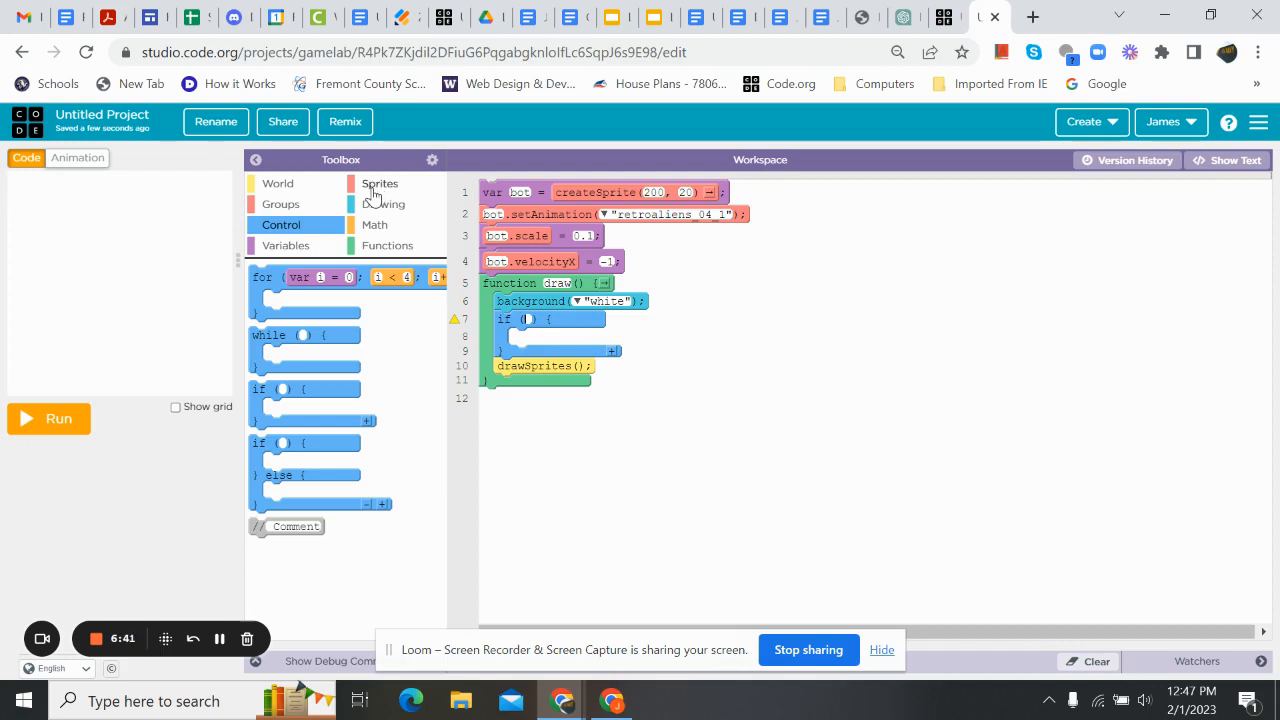
pyautogui.click(380, 184)
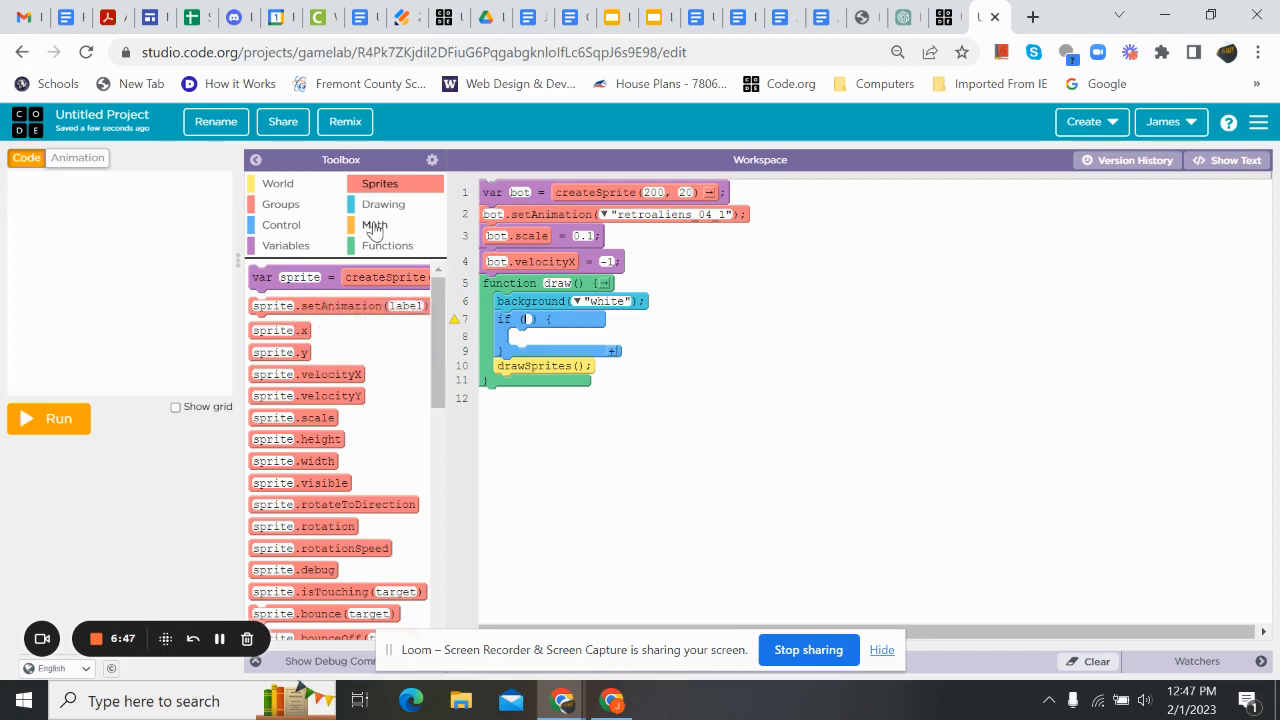
# Give the if a comparison on bot.x and set bot's velocityX inside its body.
pyautogui.click(374, 224)
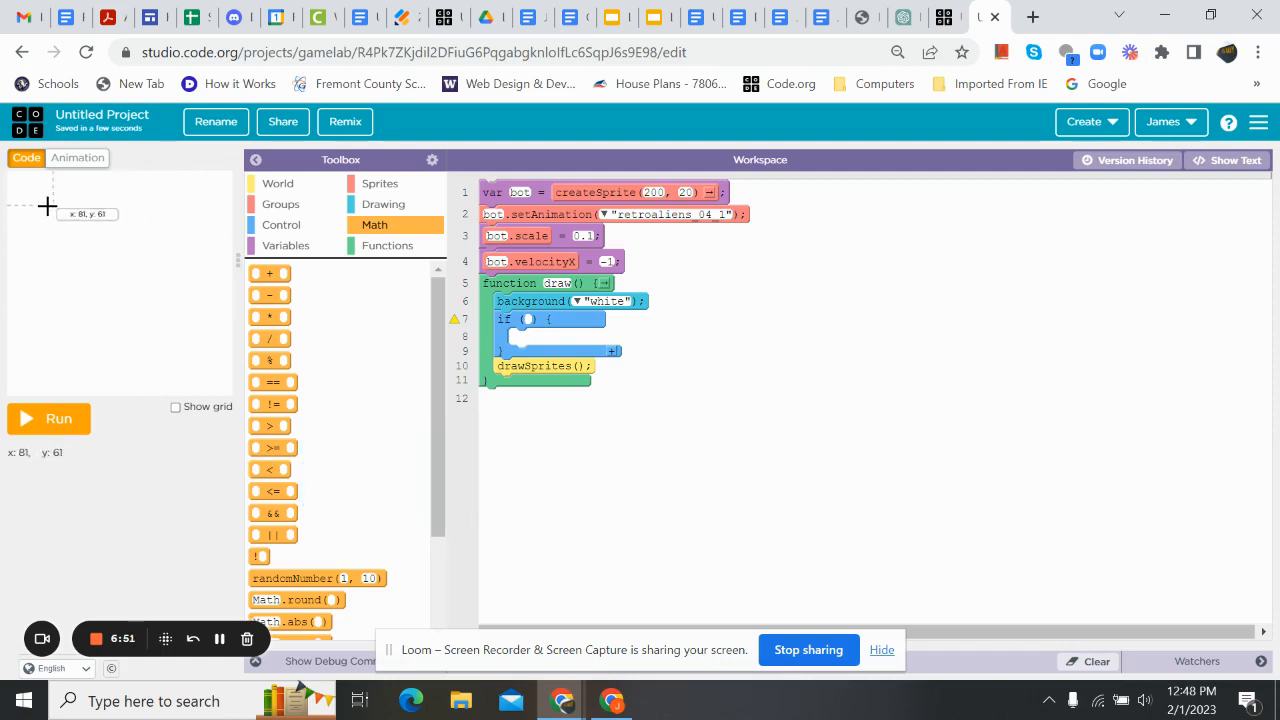
pyautogui.moveTo(48, 202)
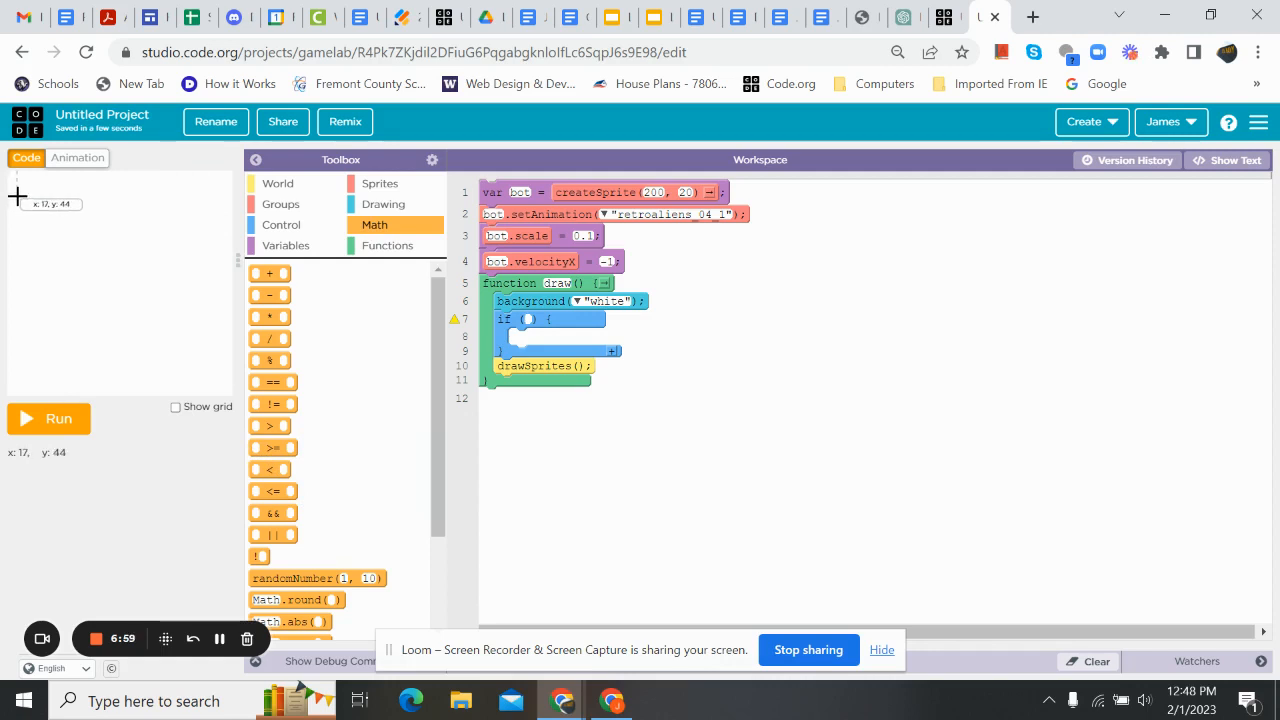
pyautogui.moveTo(268, 448)
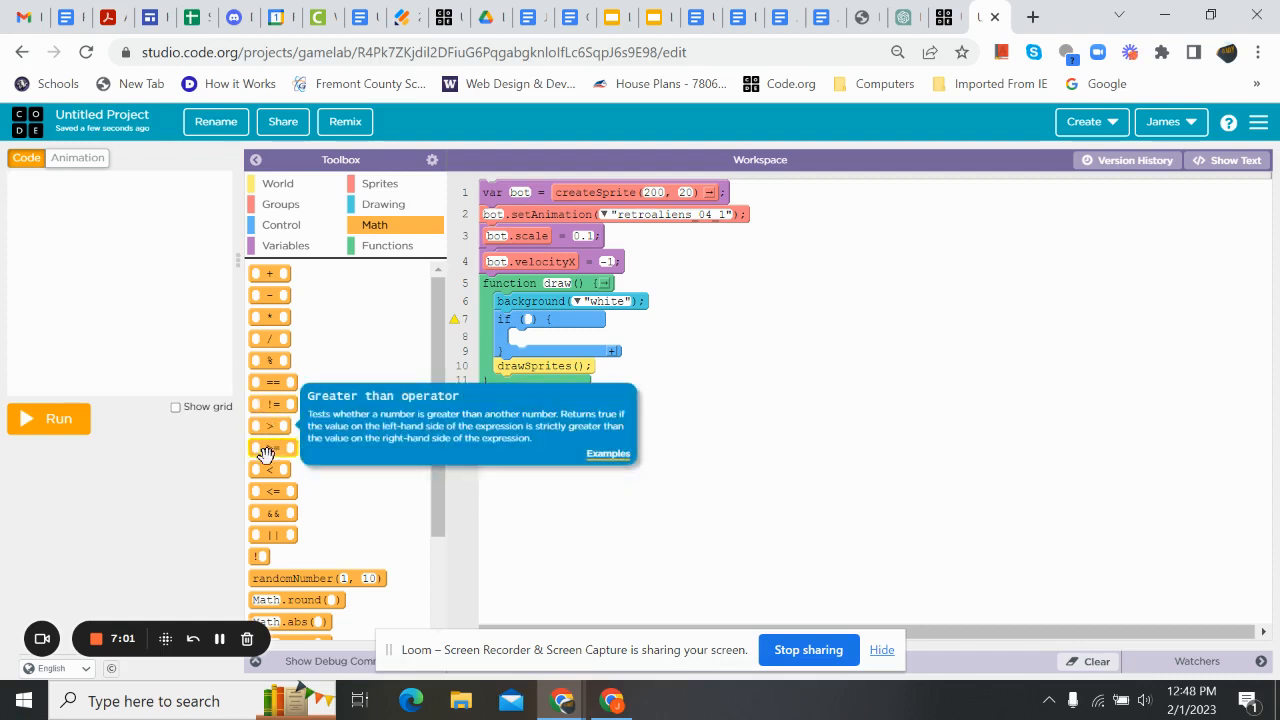
pyautogui.moveTo(268, 468)
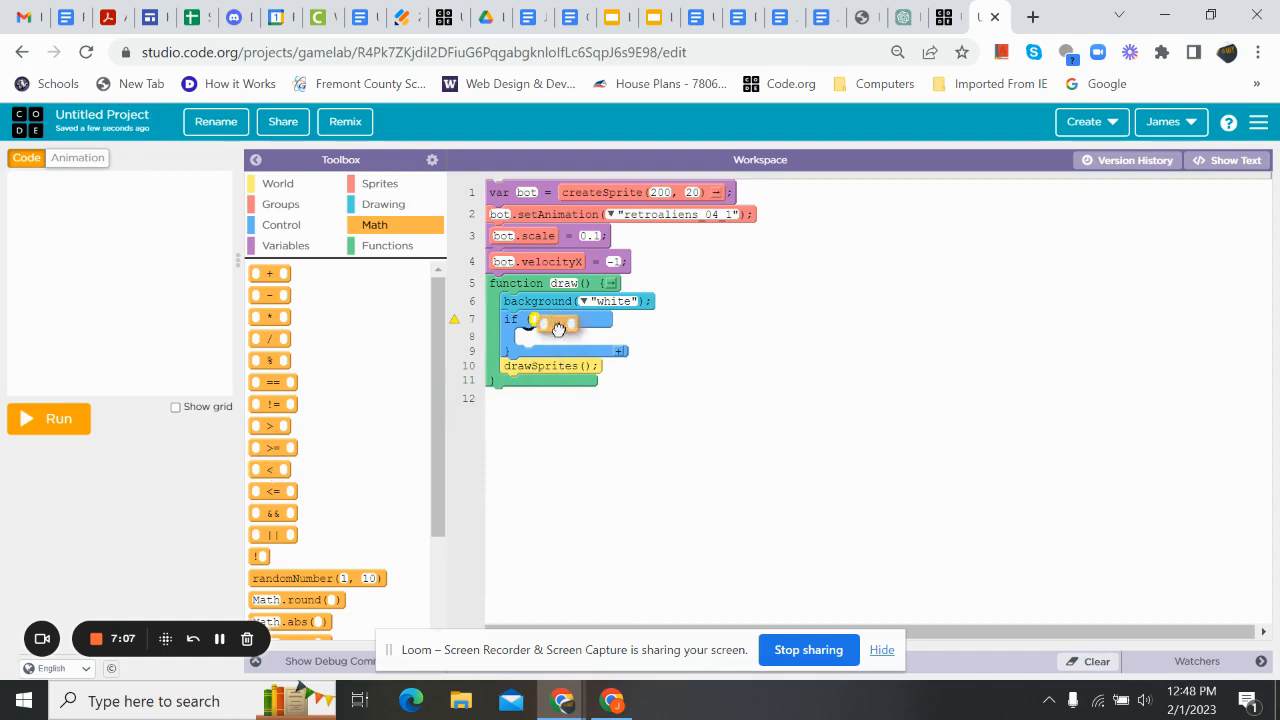
pyautogui.click(380, 184)
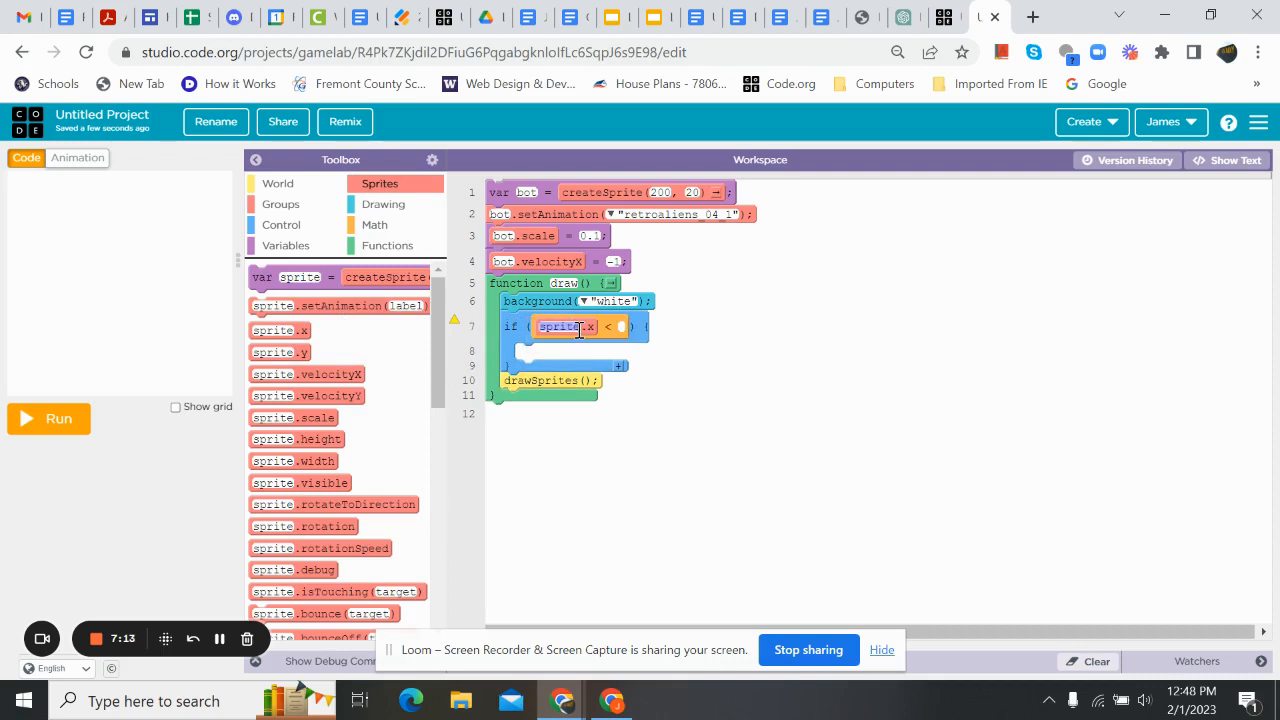
pyautogui.click(564, 328)
pyautogui.write('10')
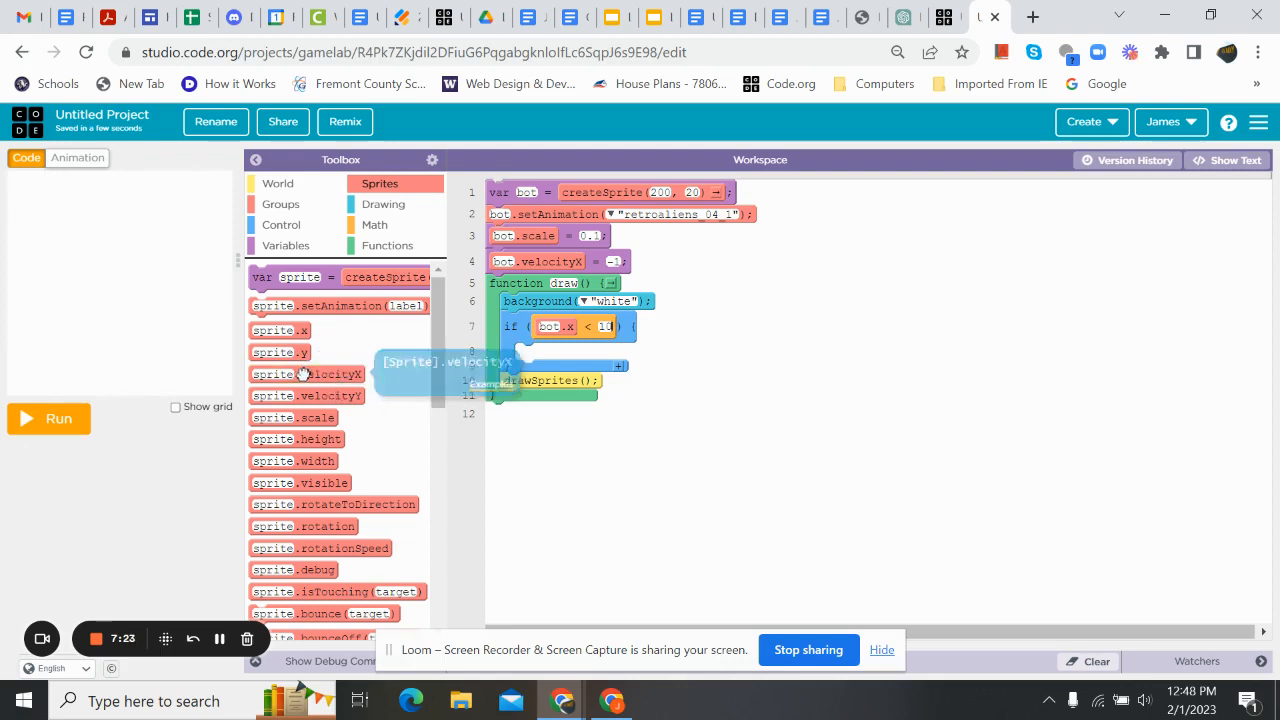
pyautogui.moveTo(304, 374); pyautogui.dragTo(580, 356)
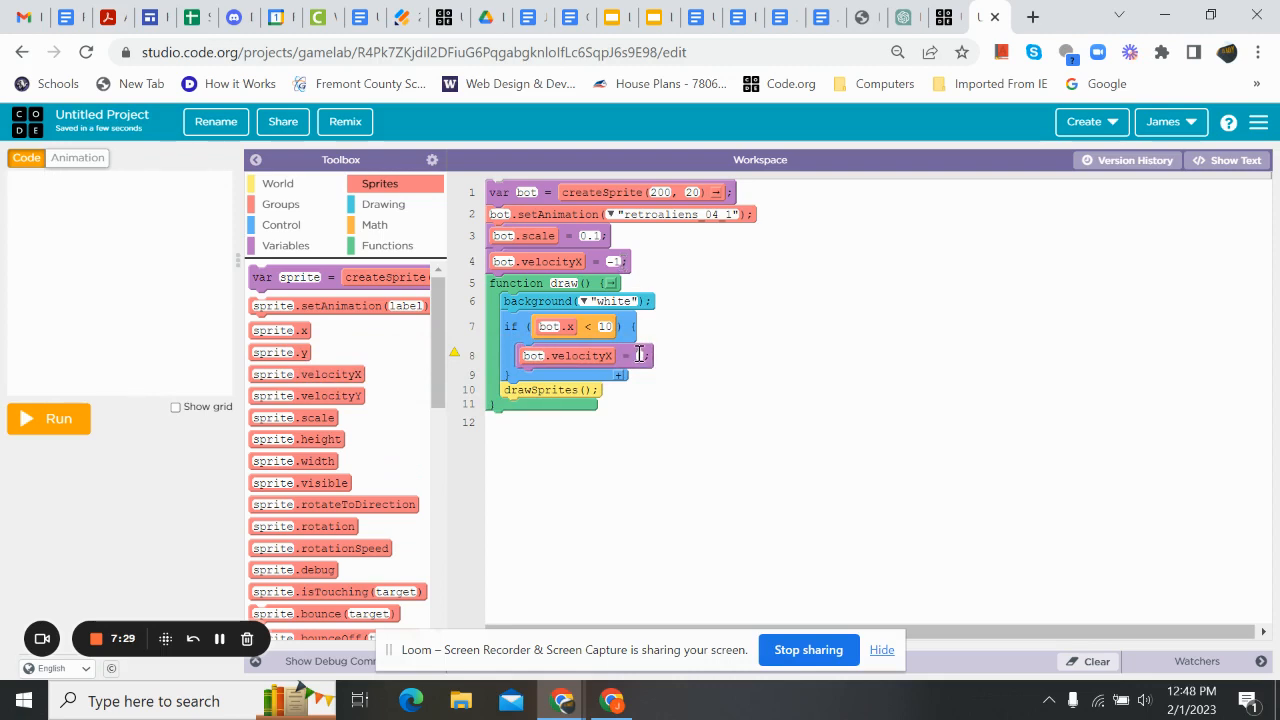
pyautogui.click(58, 418)
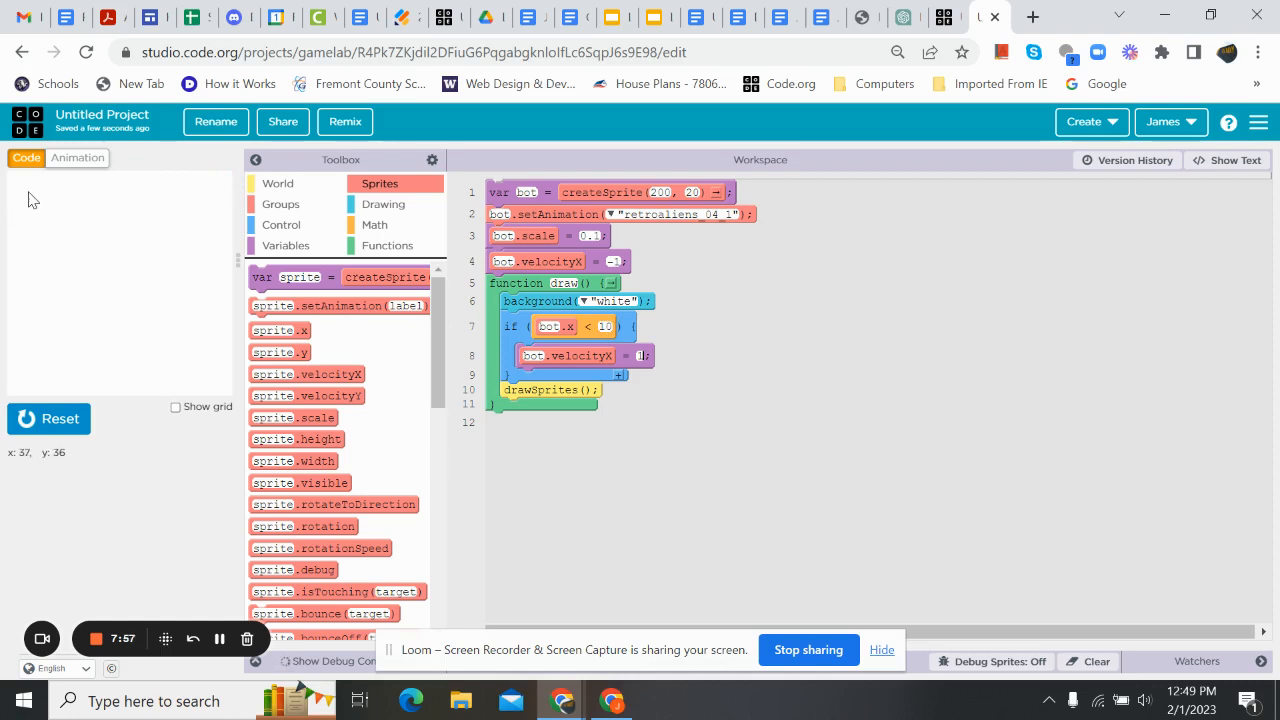
pyautogui.moveTo(194, 324)
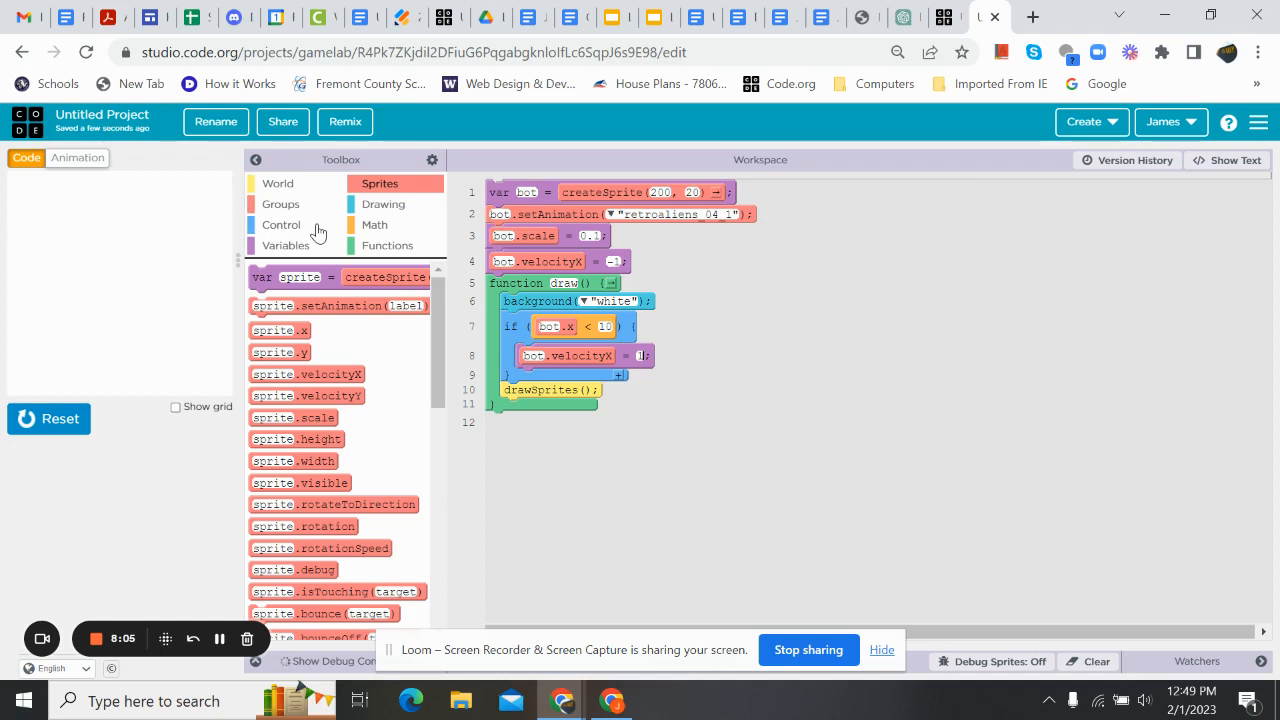
# Add if (bot.x > 390) and set bot's velocityX to -3 inside it.
pyautogui.click(280, 224)
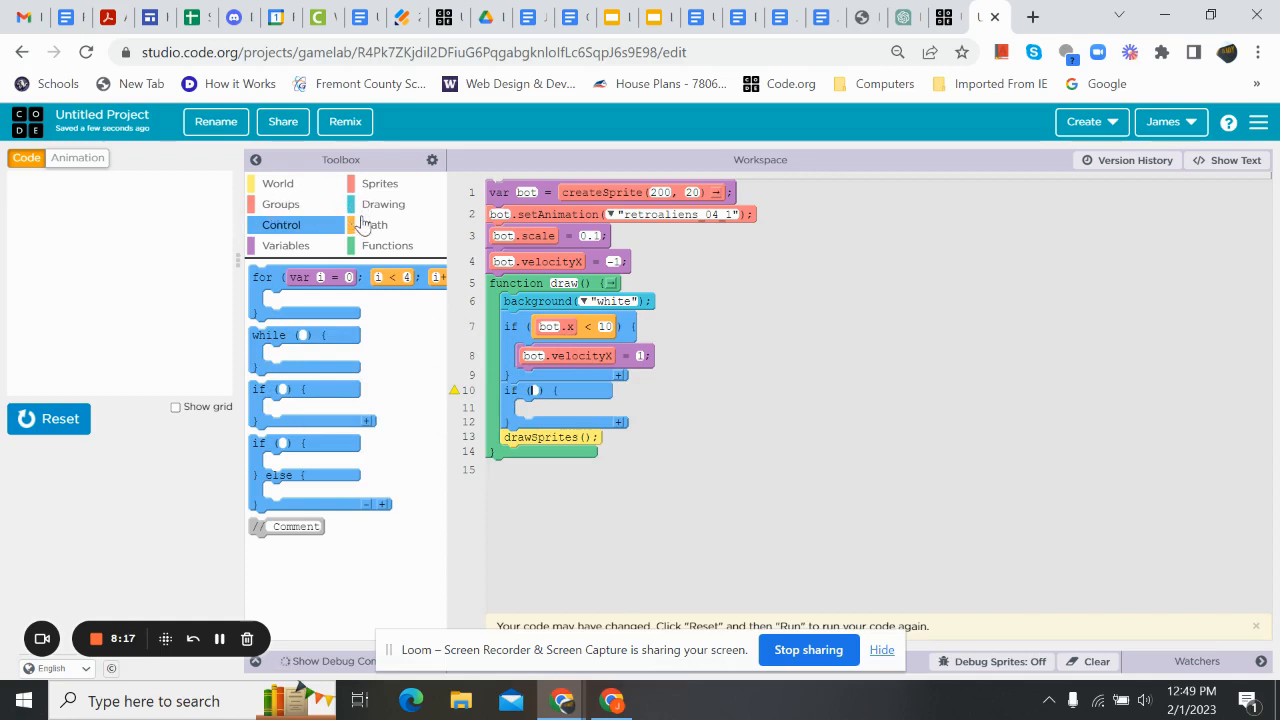
pyautogui.click(374, 224)
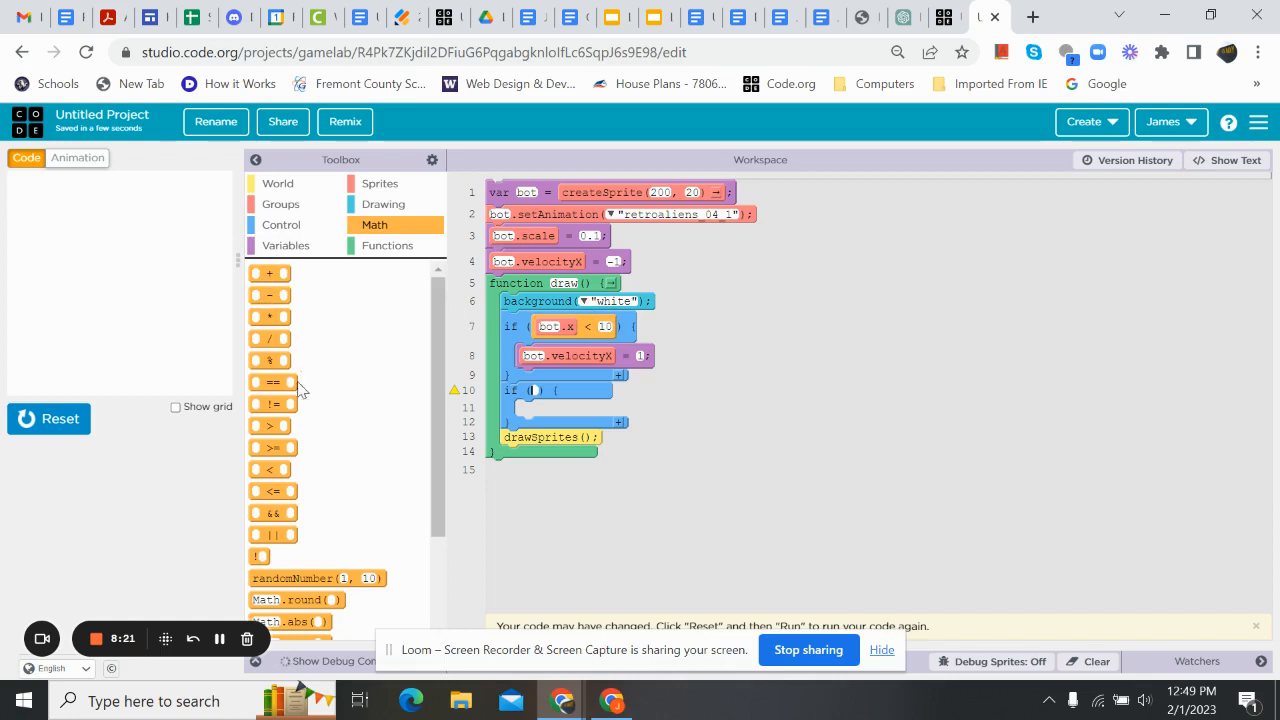
pyautogui.moveTo(268, 468)
pyautogui.write('390')
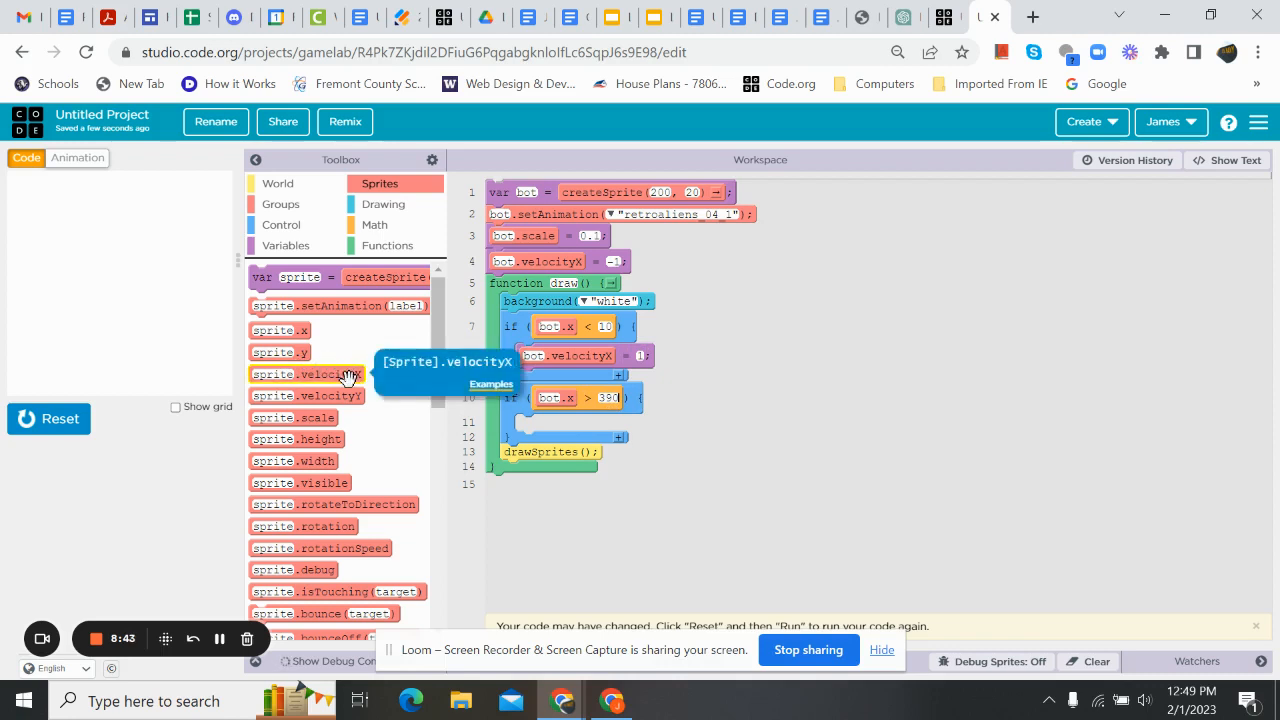
pyautogui.moveTo(310, 374); pyautogui.dragTo(596, 428)
pyautogui.write('-1')
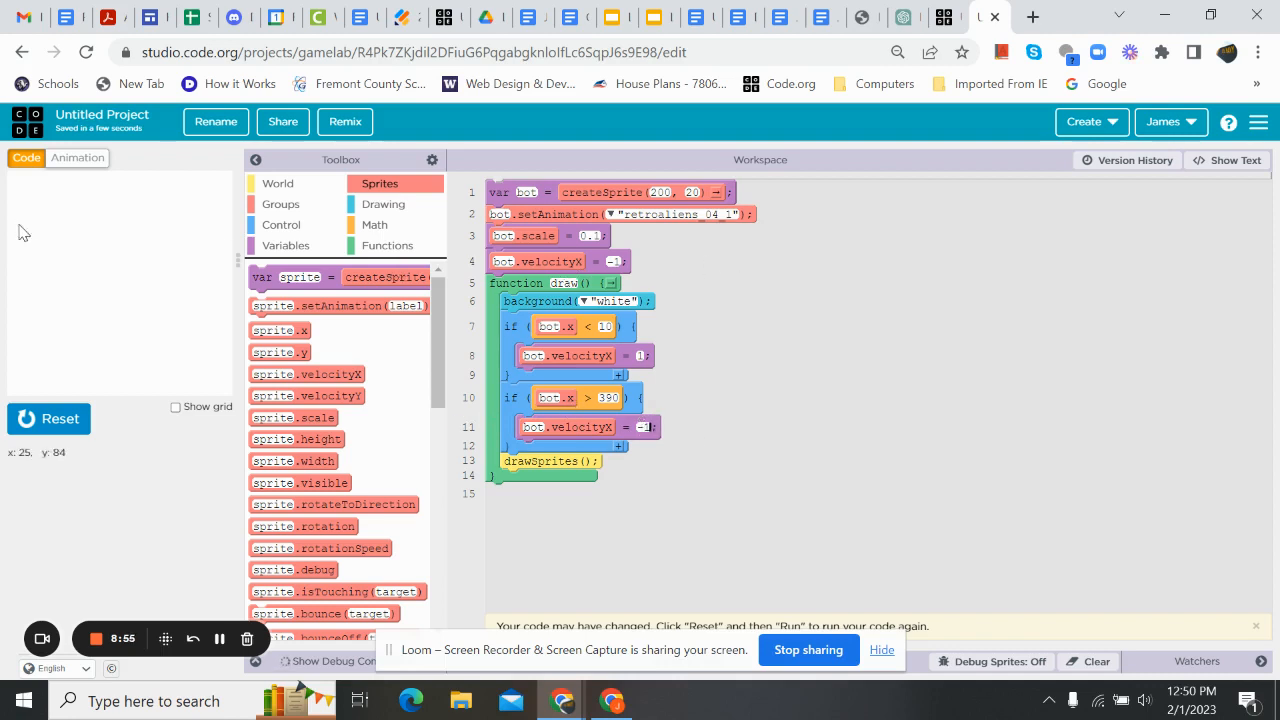
# Run the program to test the bot bouncing between the edges.
pyautogui.click(48, 418)
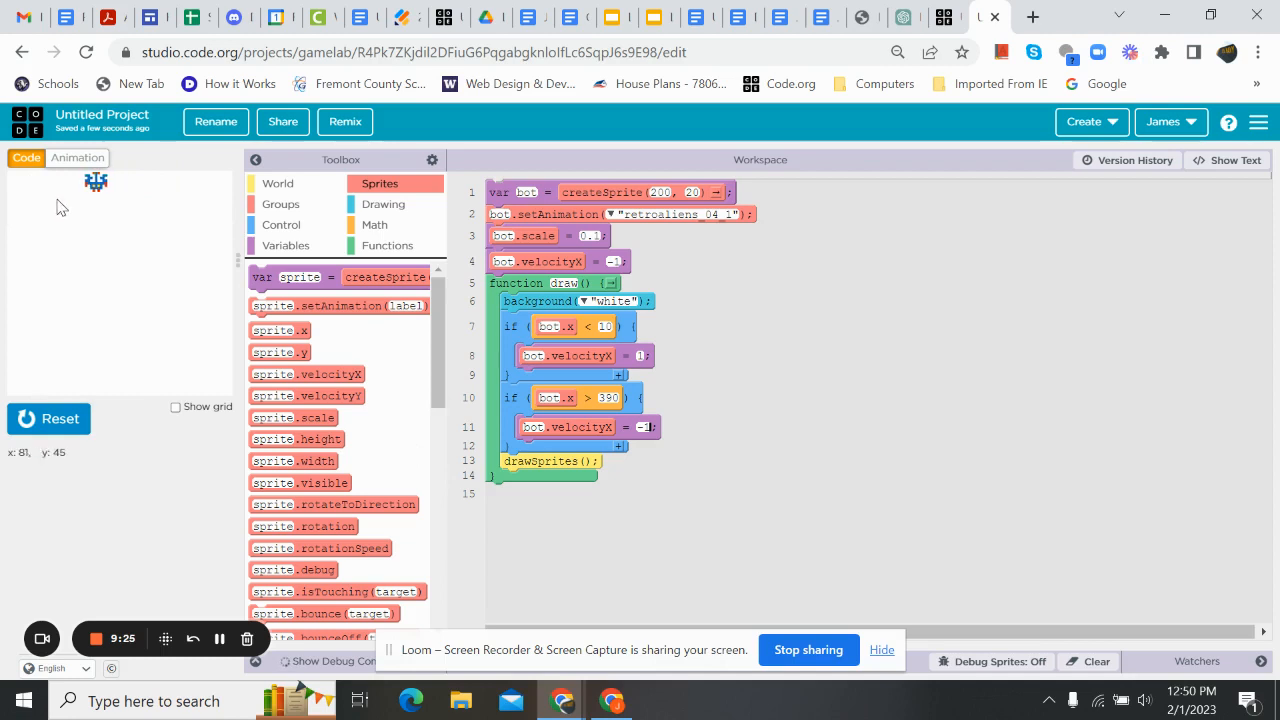
pyautogui.moveTo(130, 374)
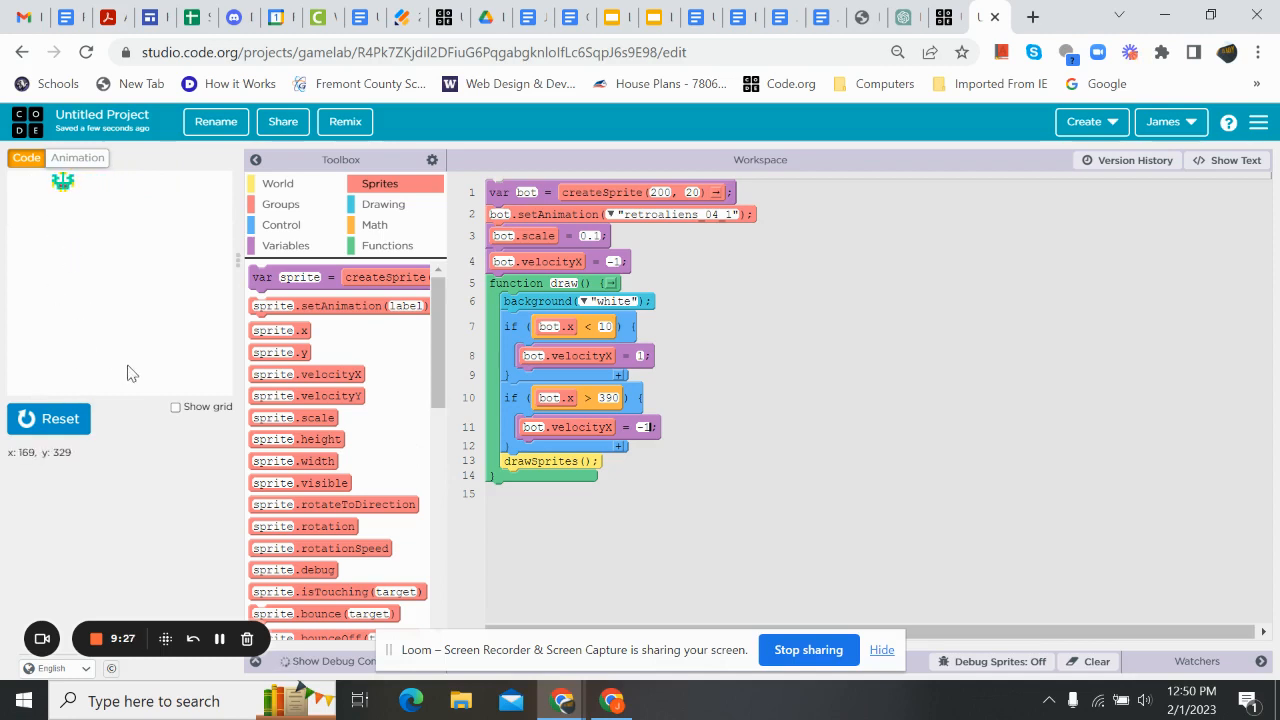
pyautogui.moveTo(384, 276)
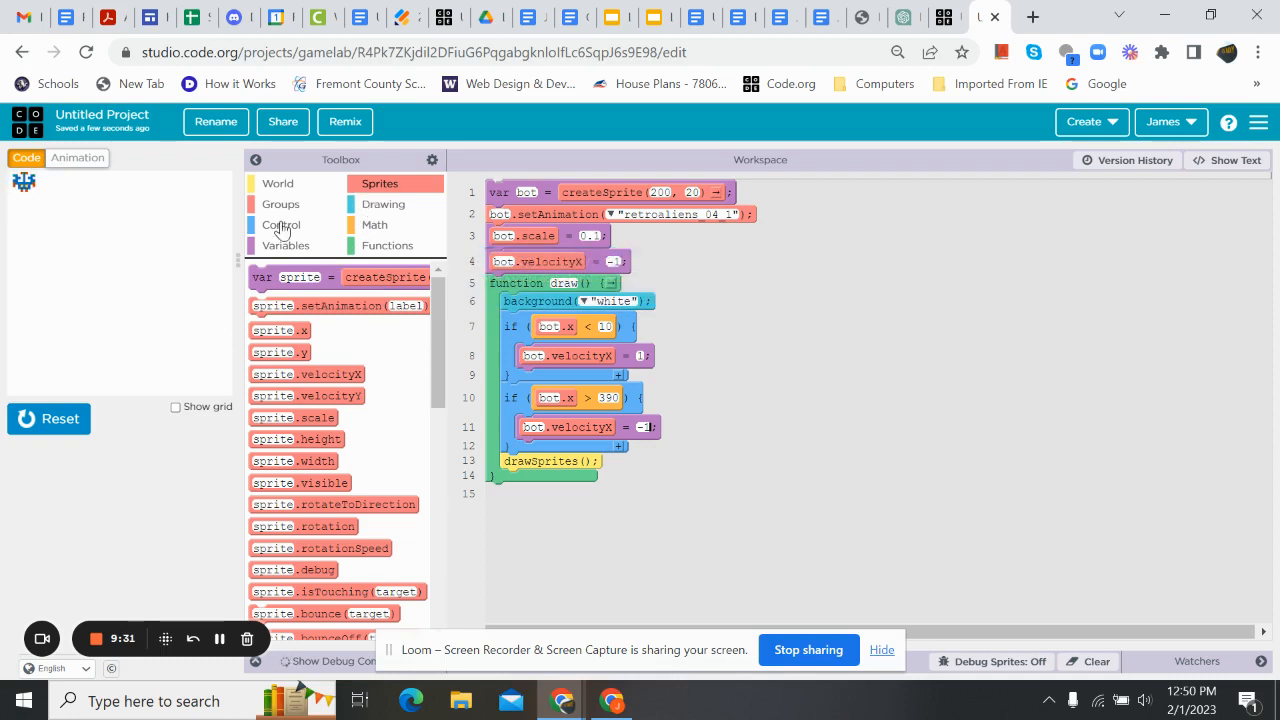
# Add if (bot.x <= 10) with bot.y = bot.y + 10 inside it.
pyautogui.click(280, 224)
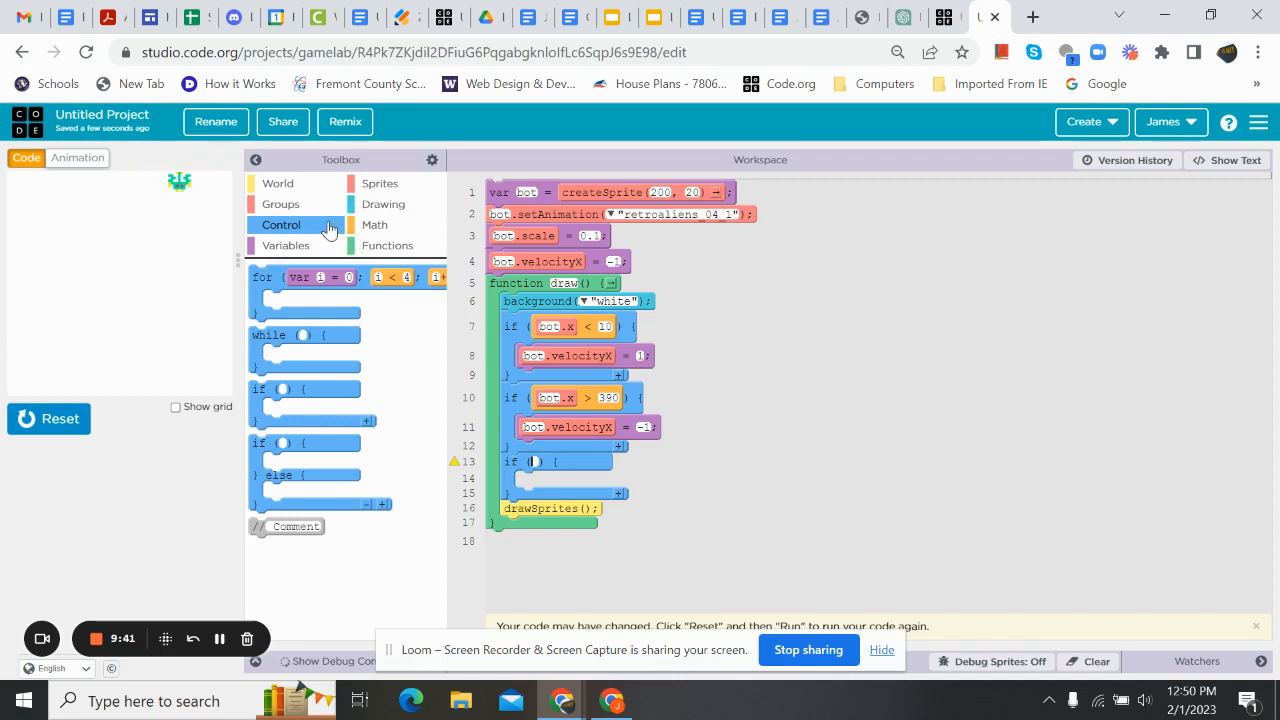
pyautogui.click(374, 224)
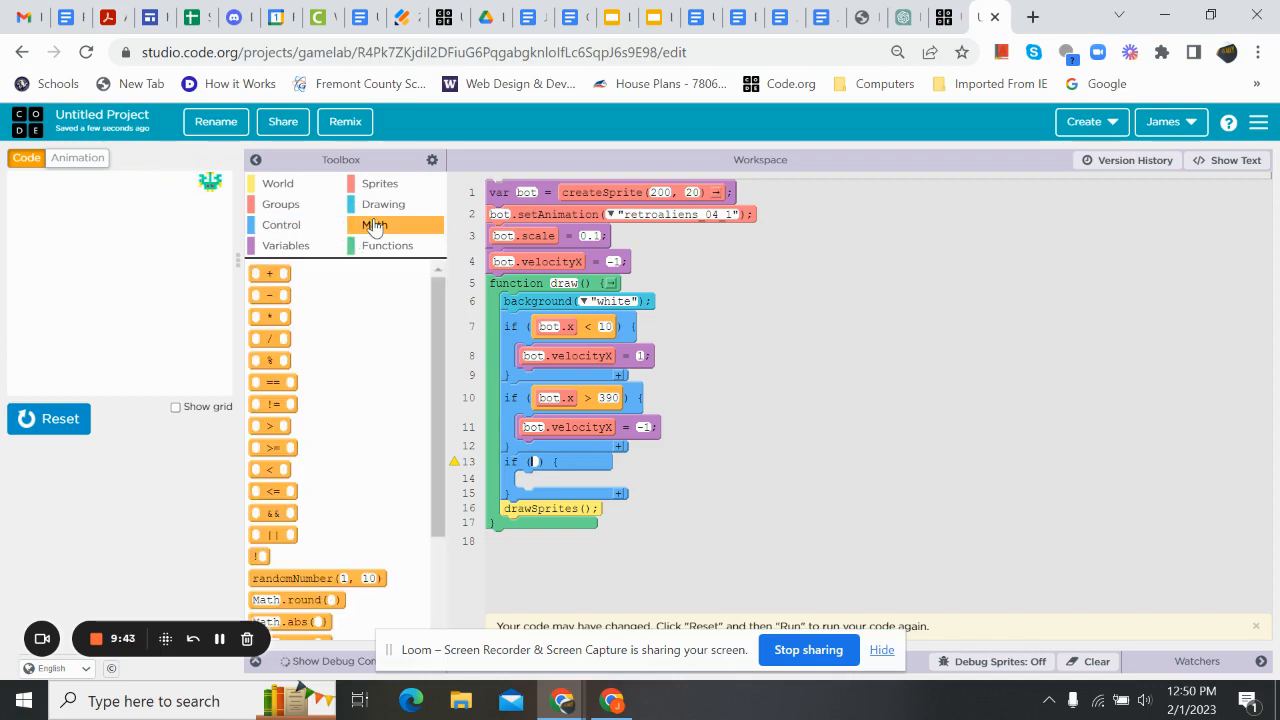
pyautogui.moveTo(290, 400)
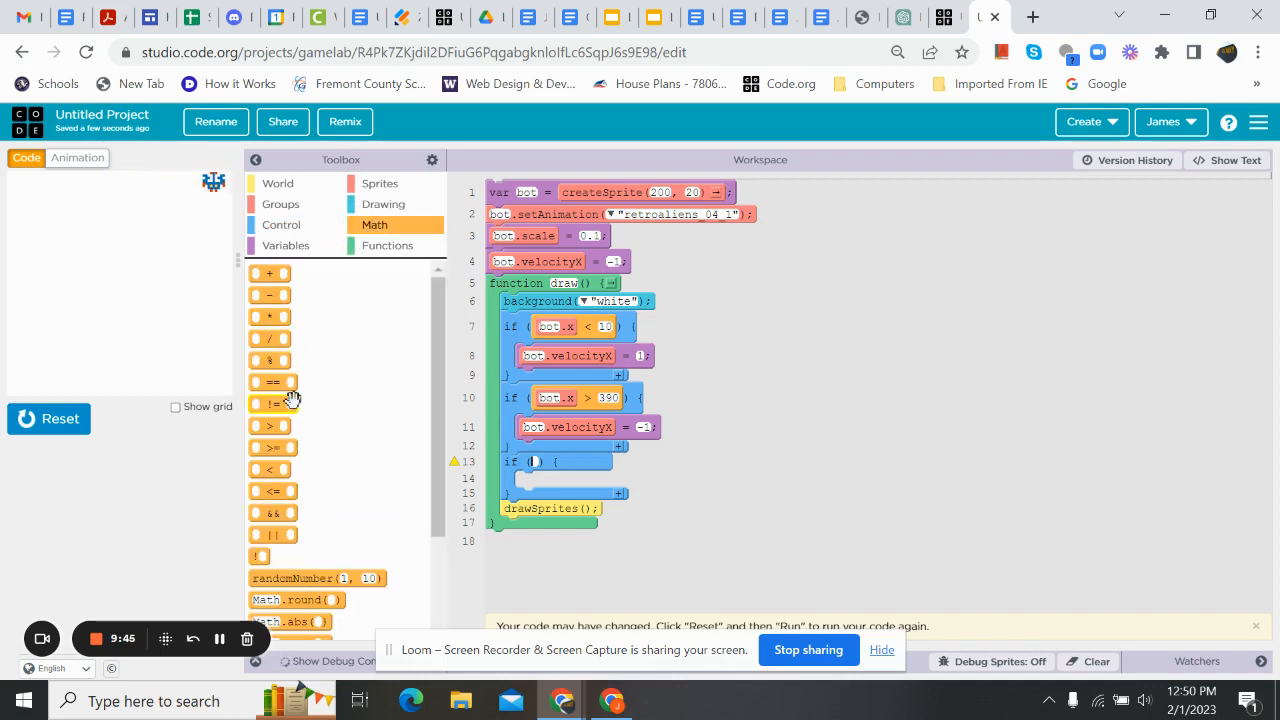
pyautogui.moveTo(272, 382)
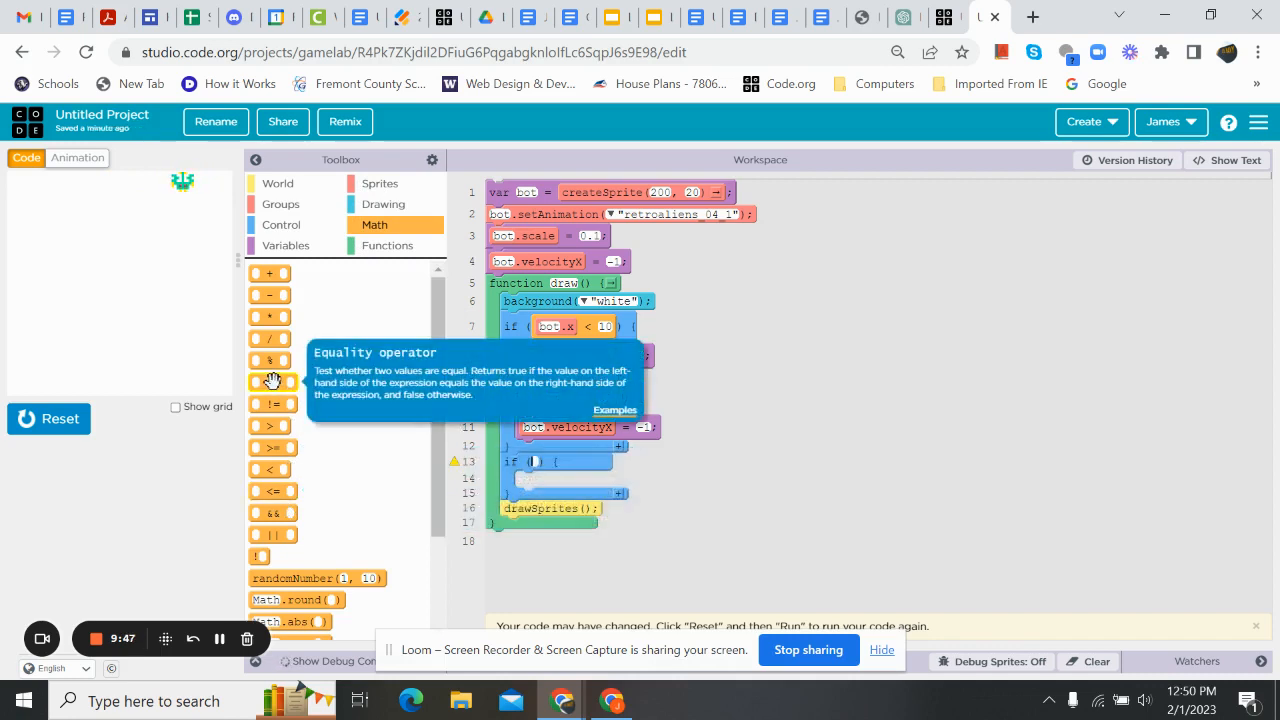
pyautogui.moveTo(272, 380)
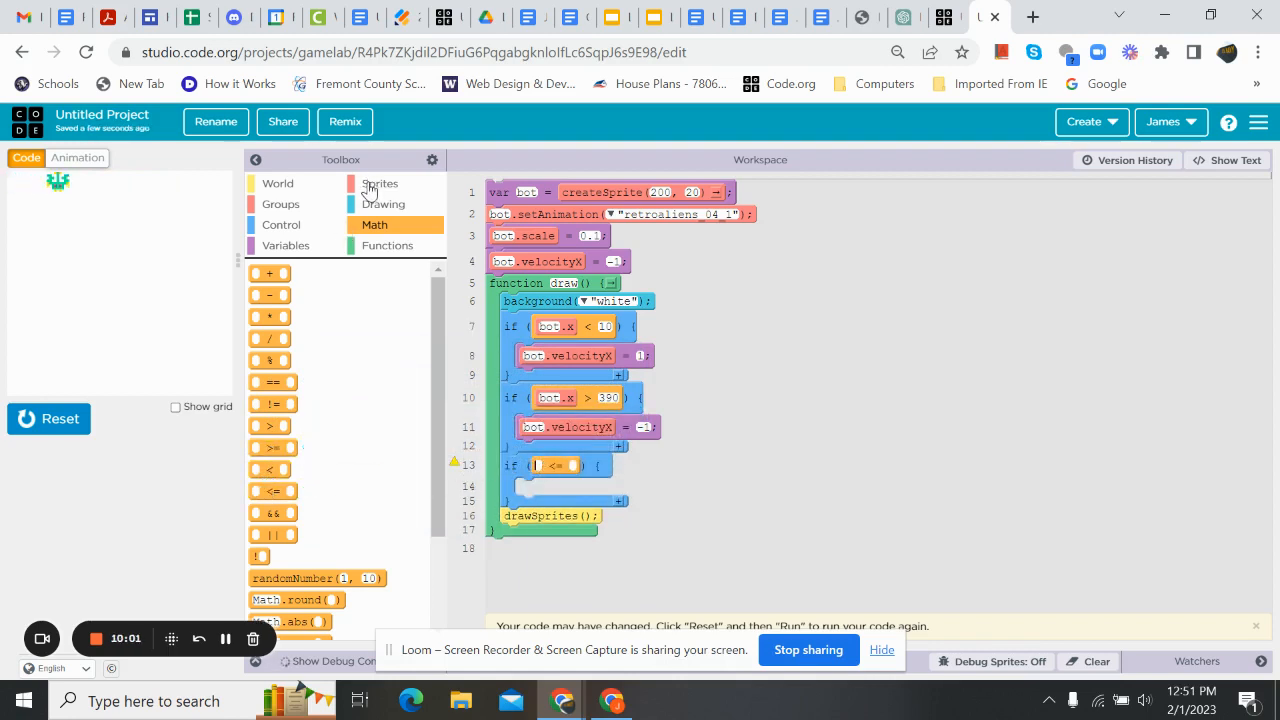
pyautogui.click(380, 184)
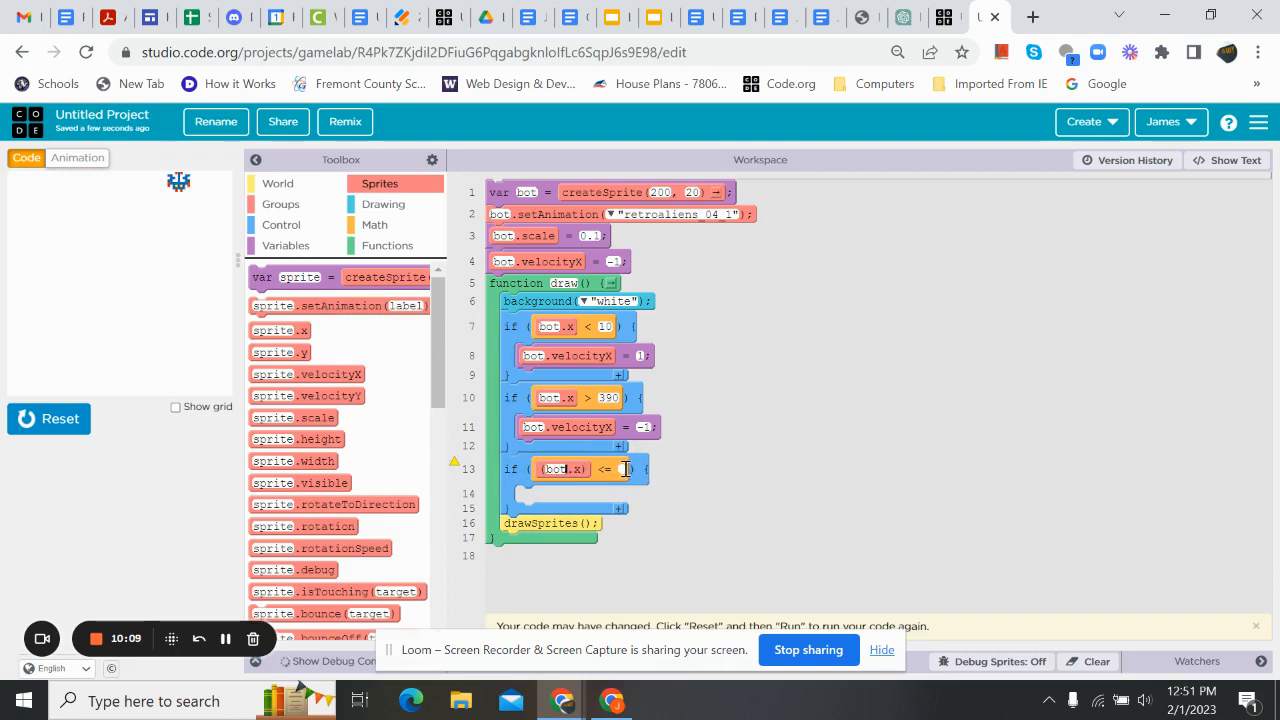
pyautogui.write('10')
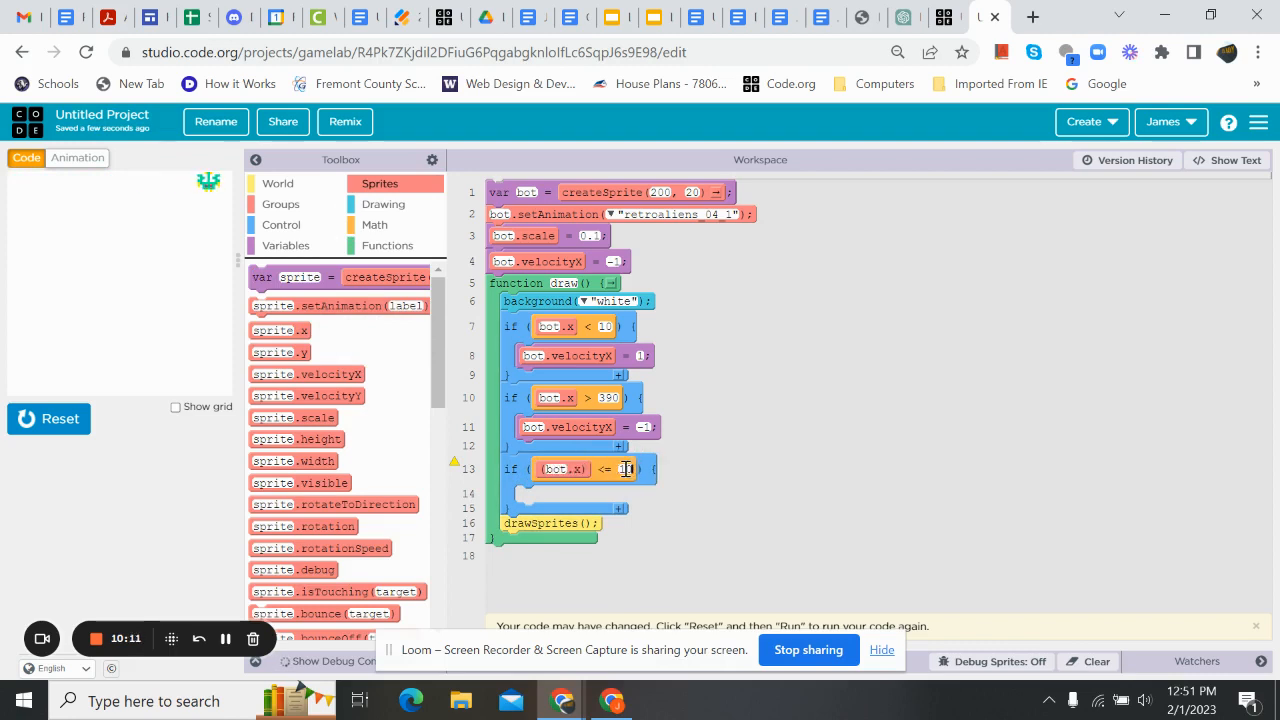
pyautogui.write('10')
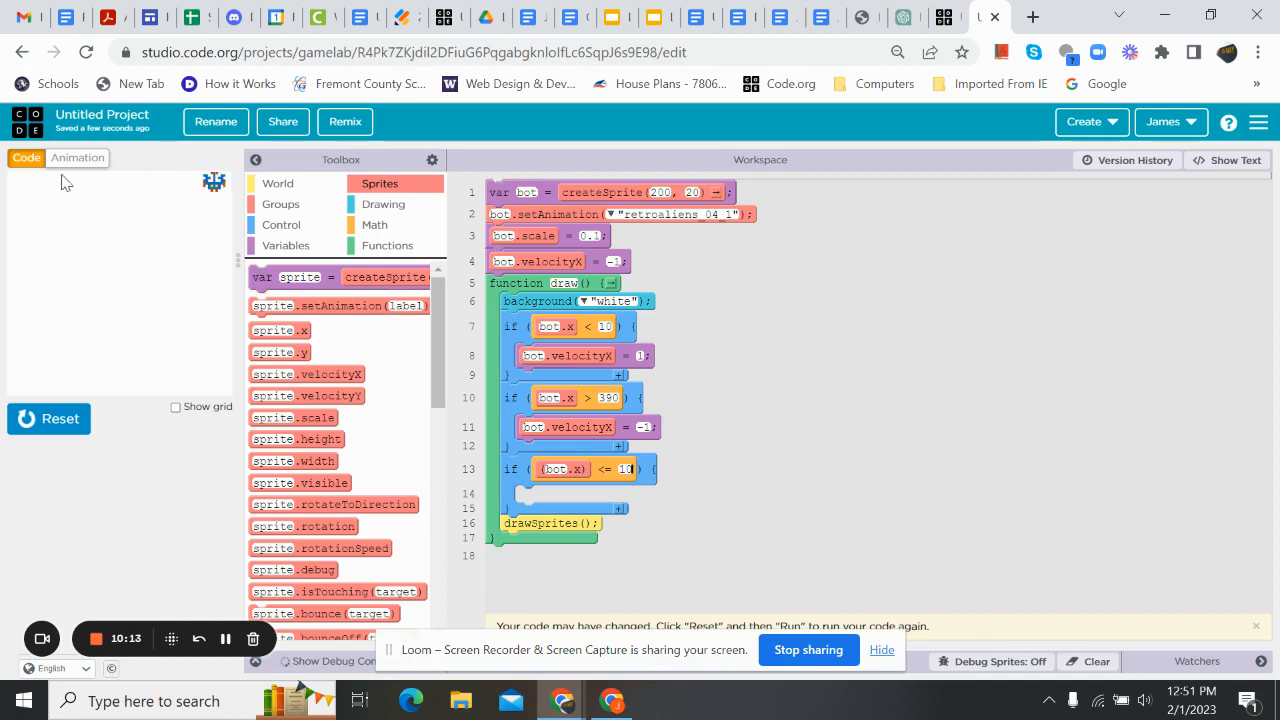
pyautogui.moveTo(22, 198)
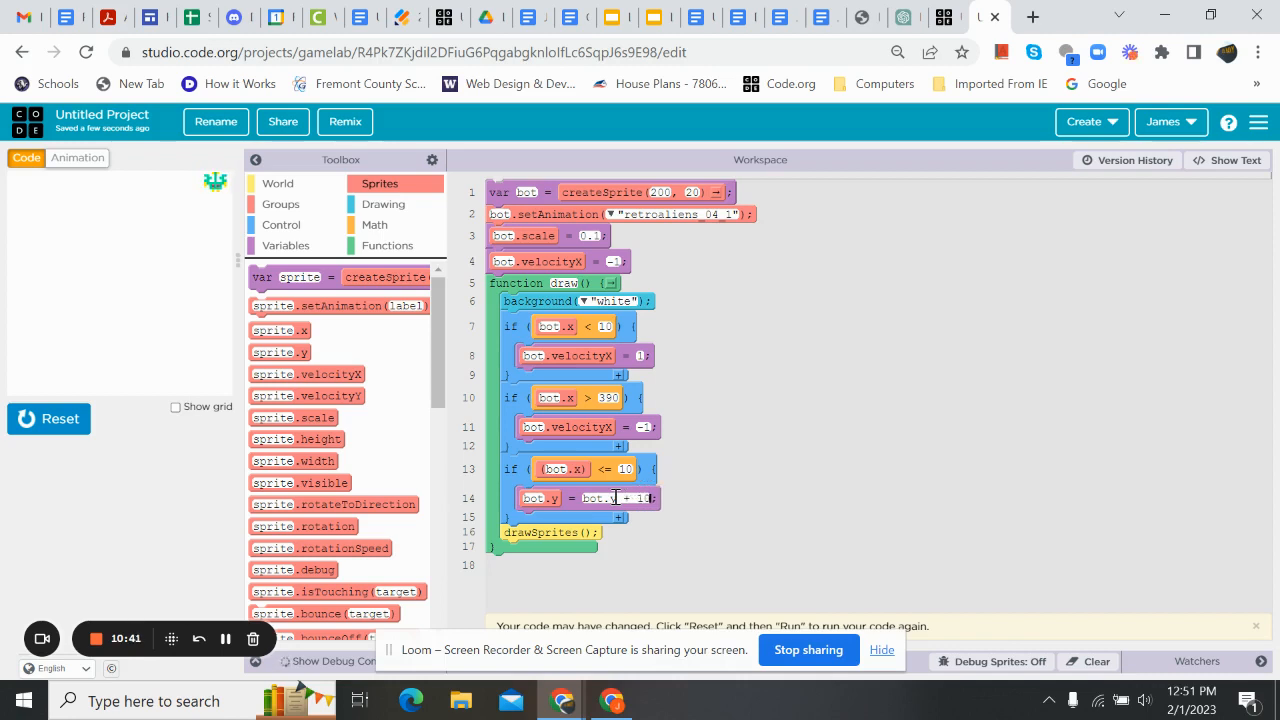
# Reset and rerun the program to check the bot stepping down at the left edge.
pyautogui.click(48, 418)
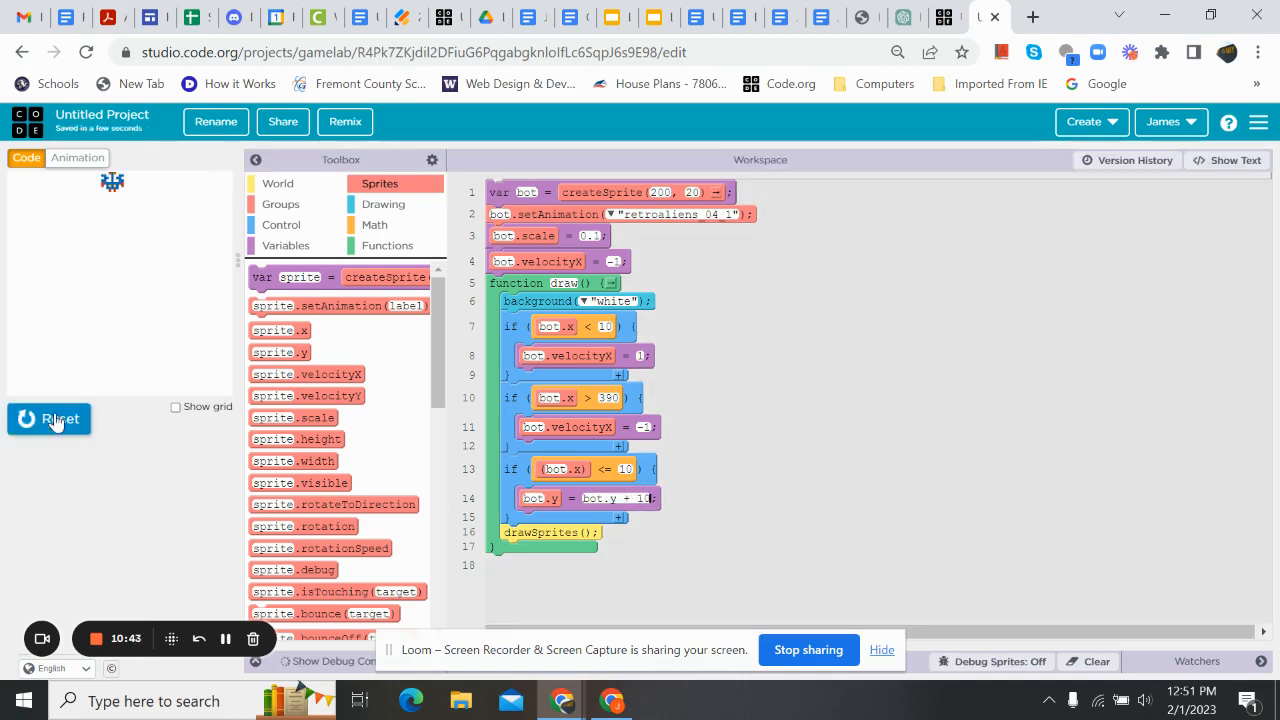
pyautogui.click(48, 418)
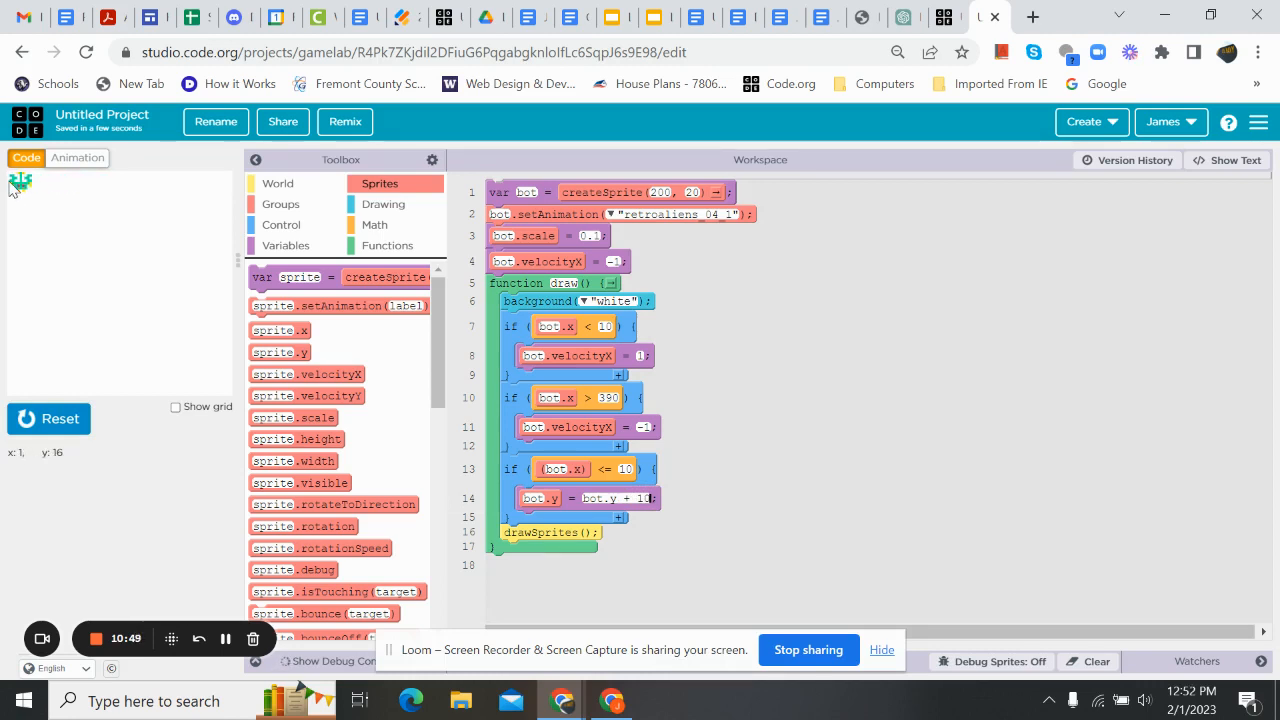
pyautogui.moveTo(20, 182); pyautogui.dragTo(32, 198)
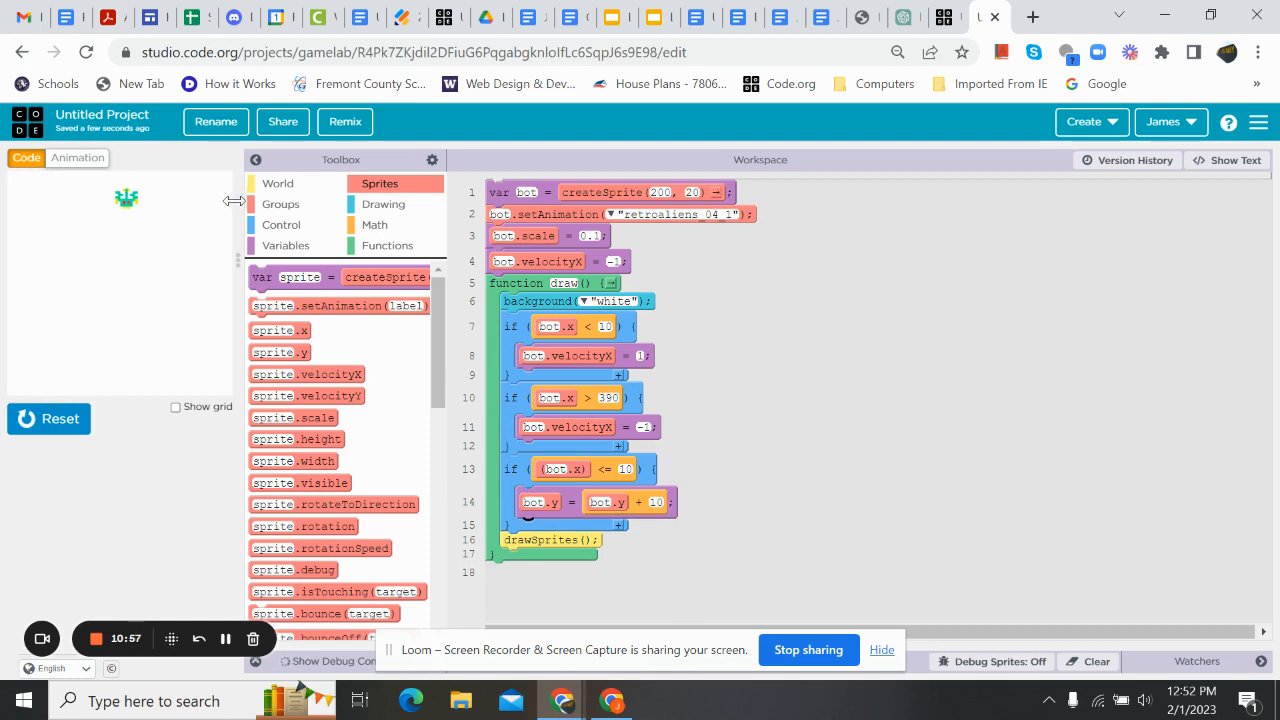
pyautogui.moveTo(232, 206)
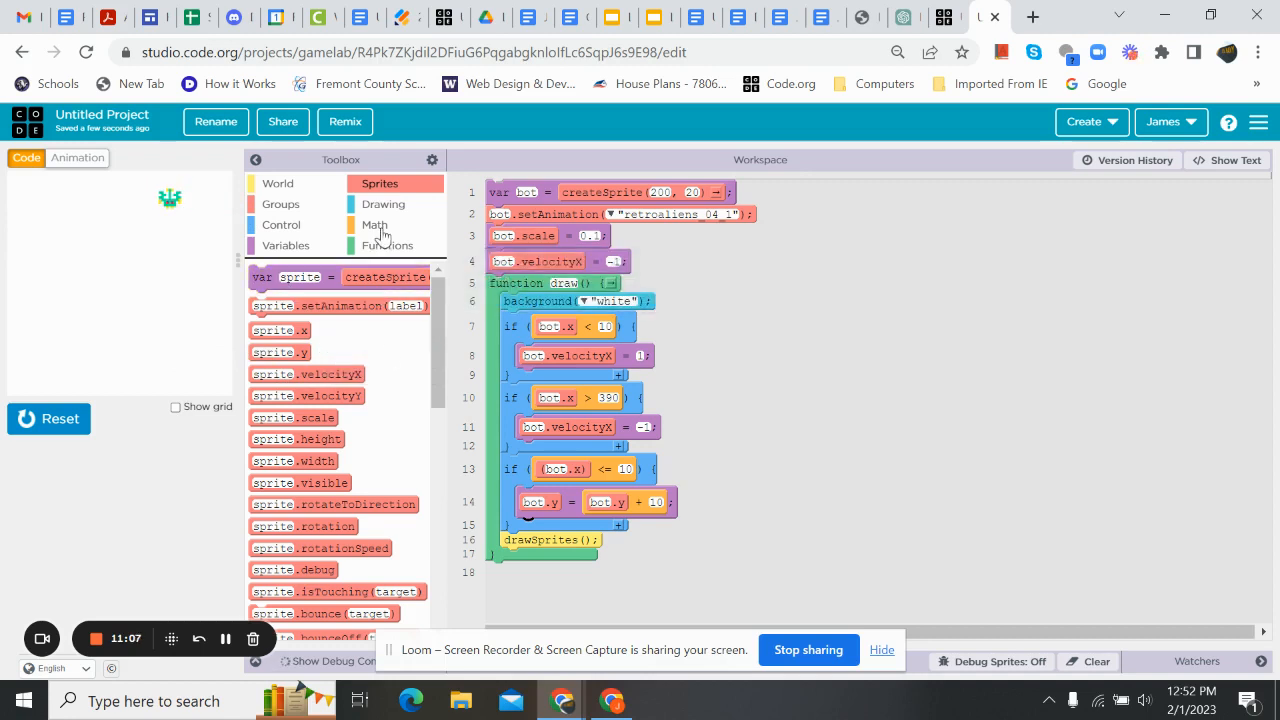
# Start the fourth if block checking bot.x >= 390 to move the bot down 10.
pyautogui.click(280, 224)
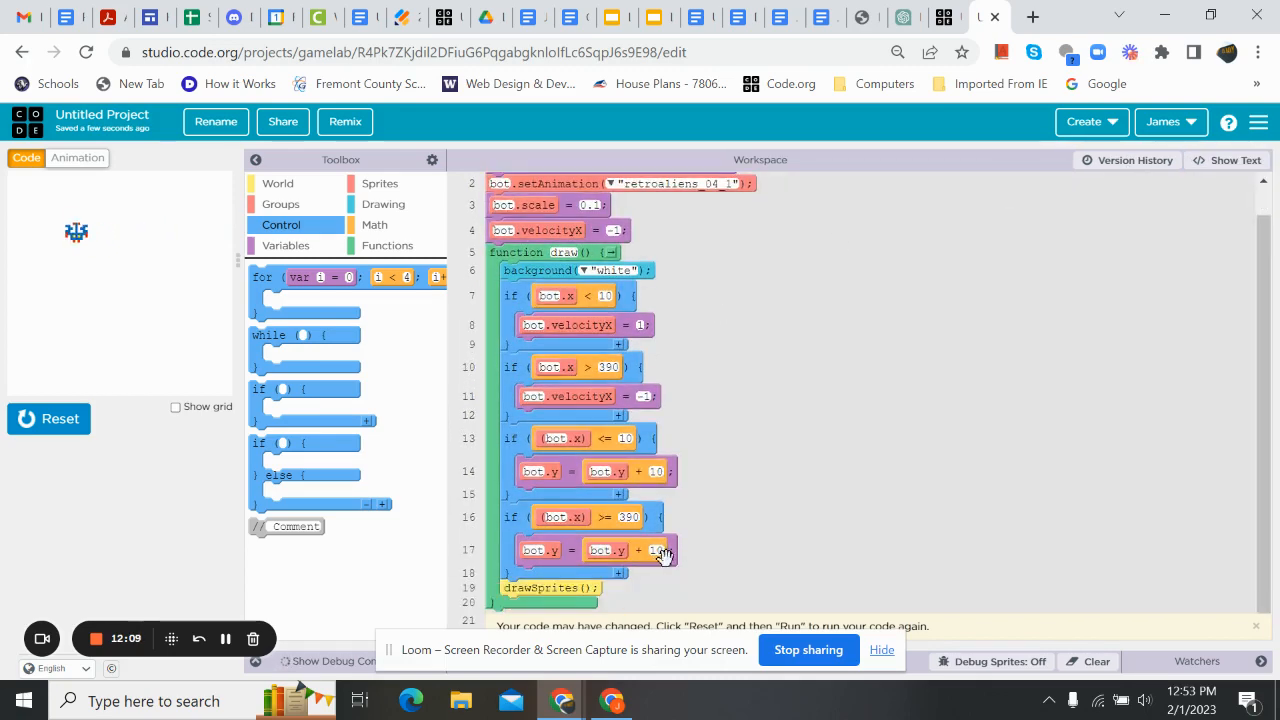
pyautogui.click(48, 418)
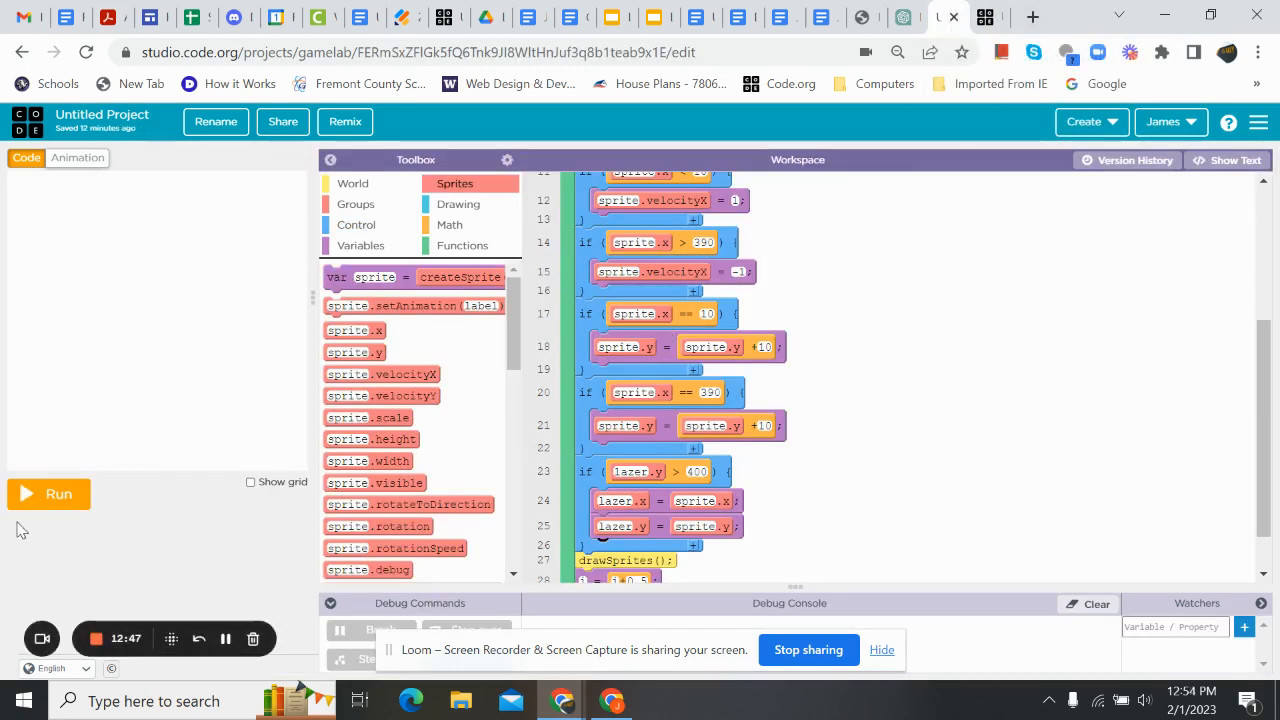
pyautogui.click(48, 492)
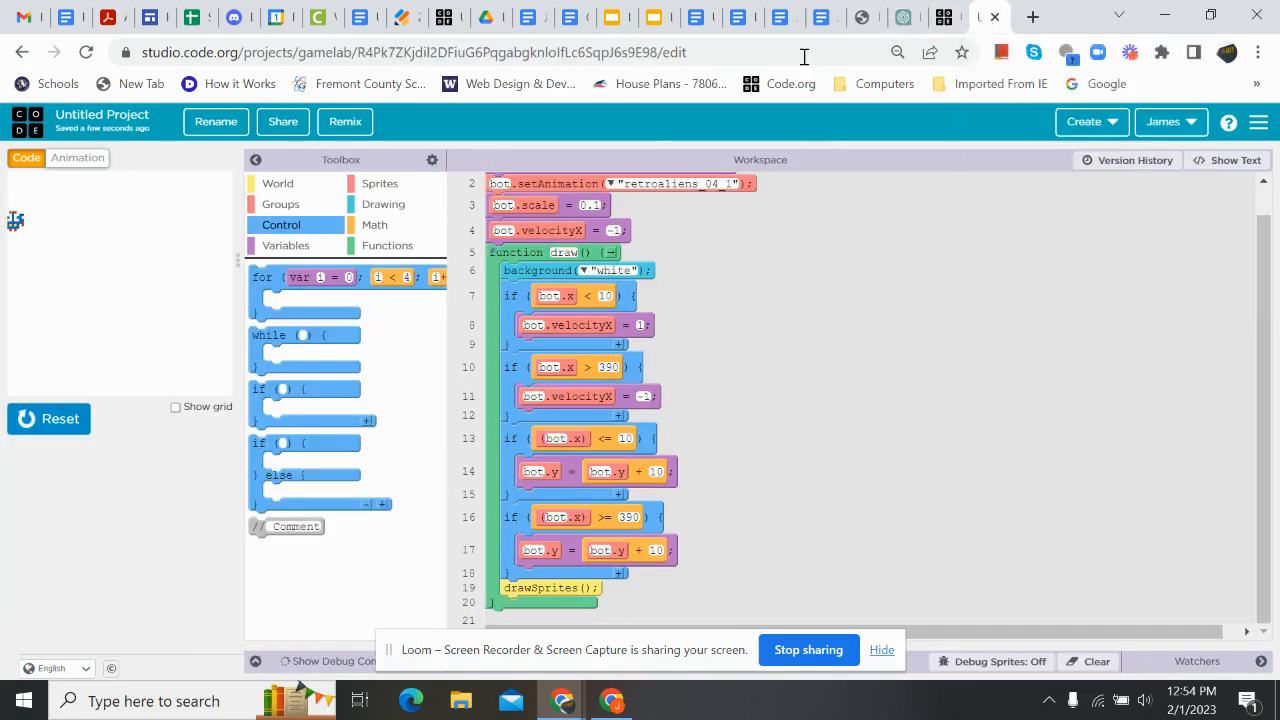
# Run the alien bot project again with all four edge checks.
pyautogui.click(48, 418)
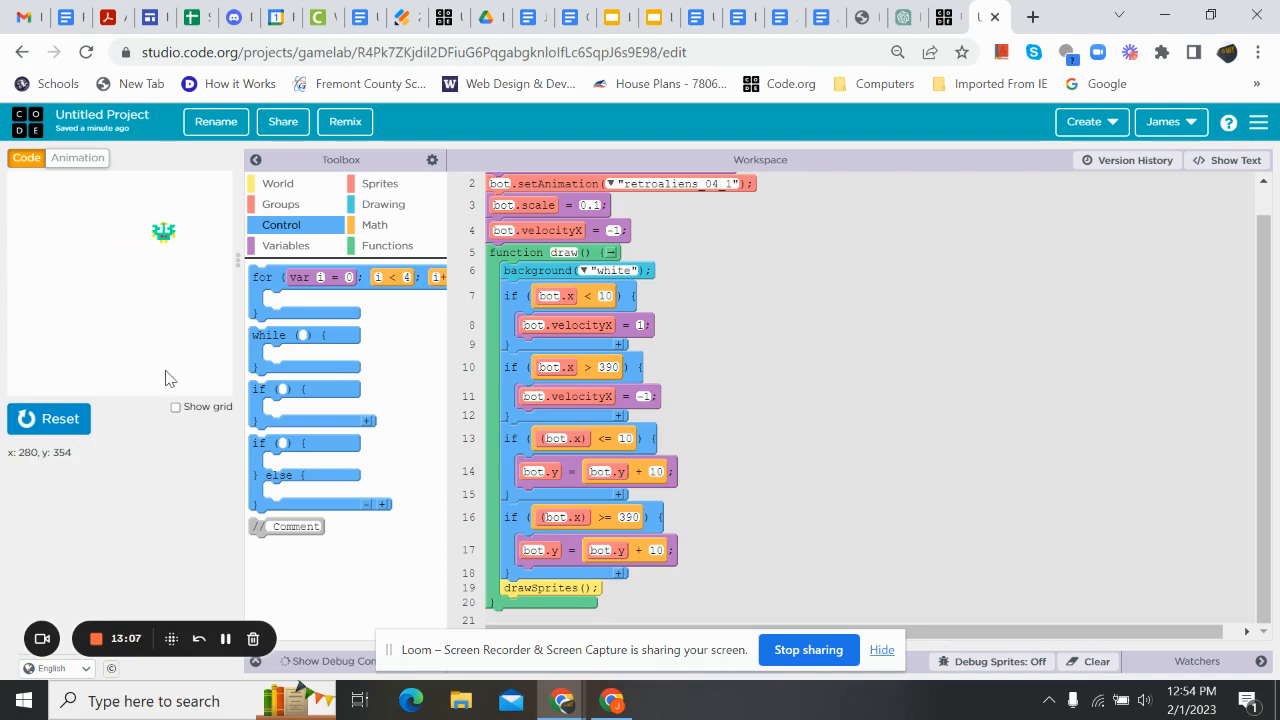
pyautogui.moveTo(184, 582)
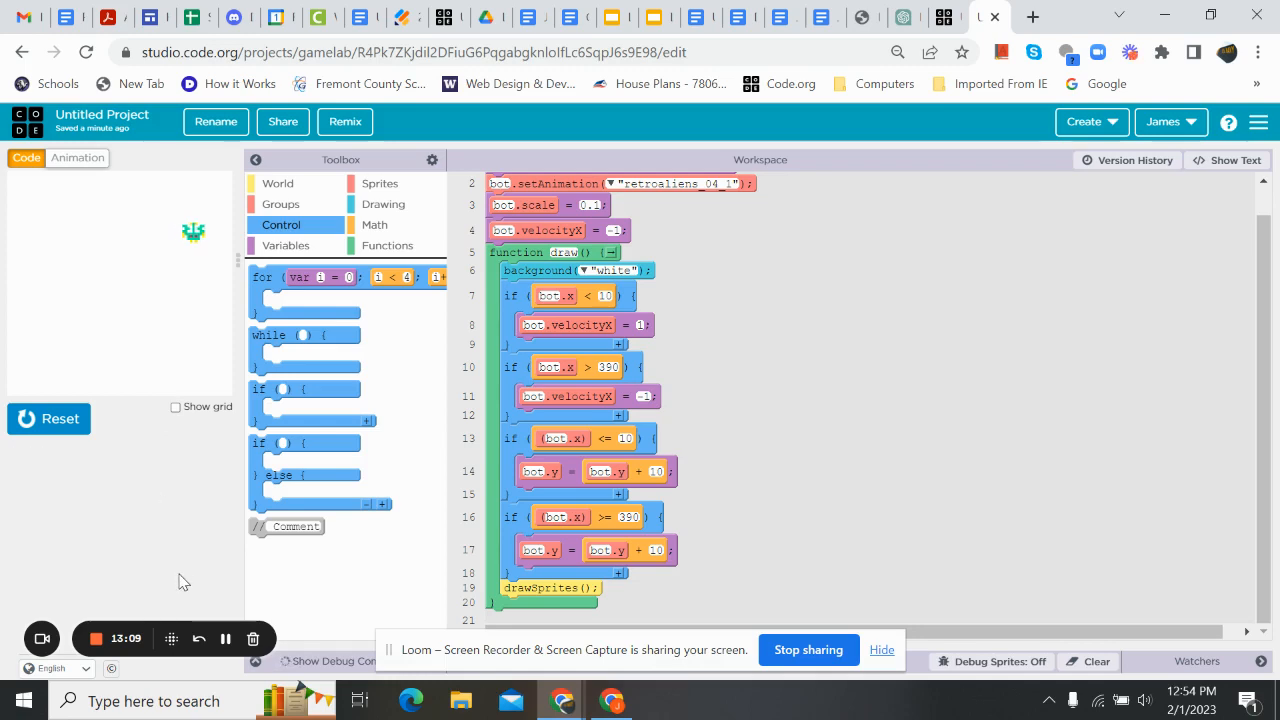